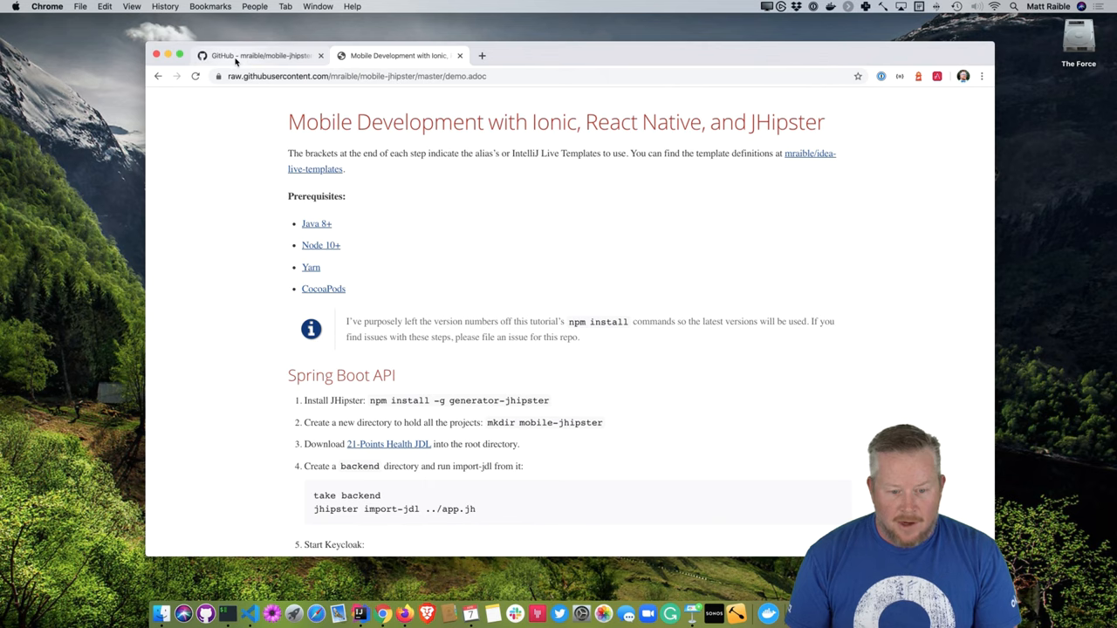
Bring up the 21-points.jh JDL on GitHub and highlight the HealthPoints base name and oauth2 authentication type
left_click(262, 55)
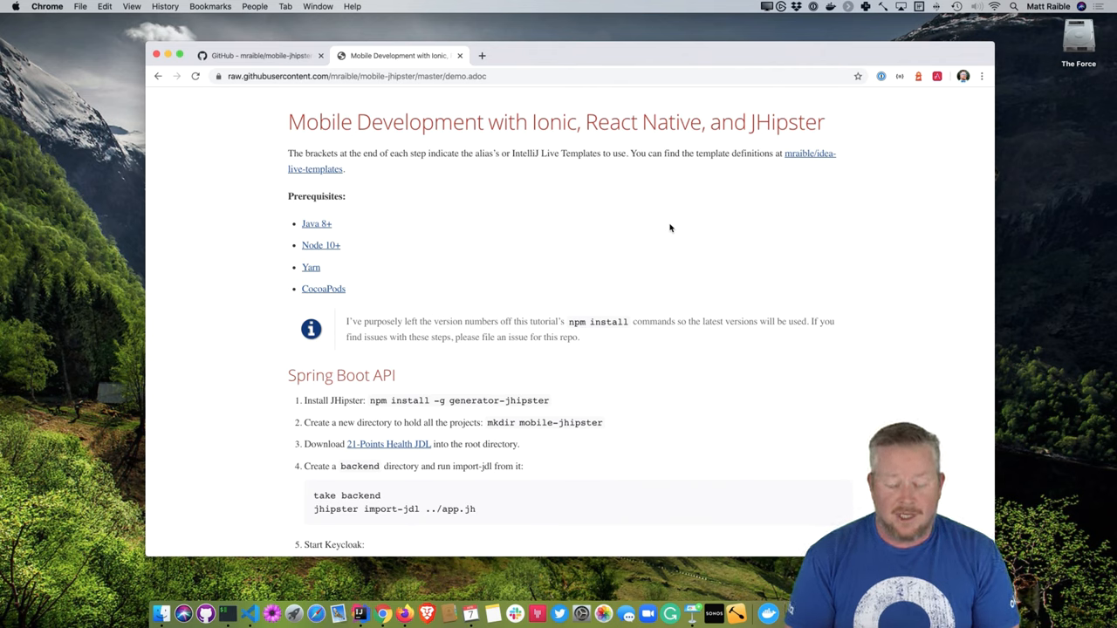
scroll("down", 3)
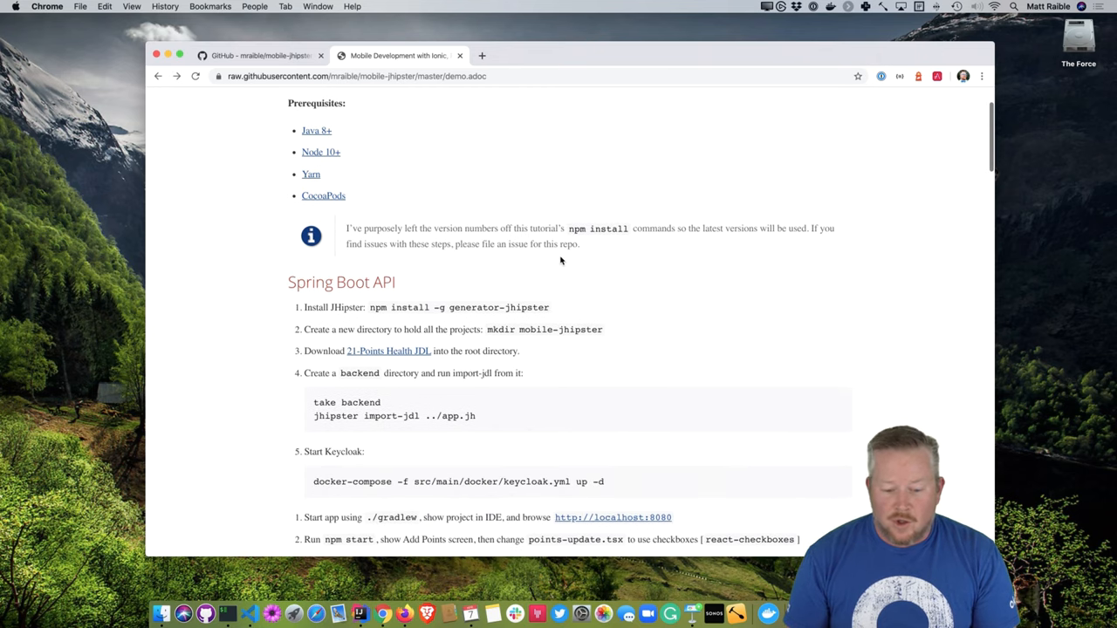
mouse_move(558, 307)
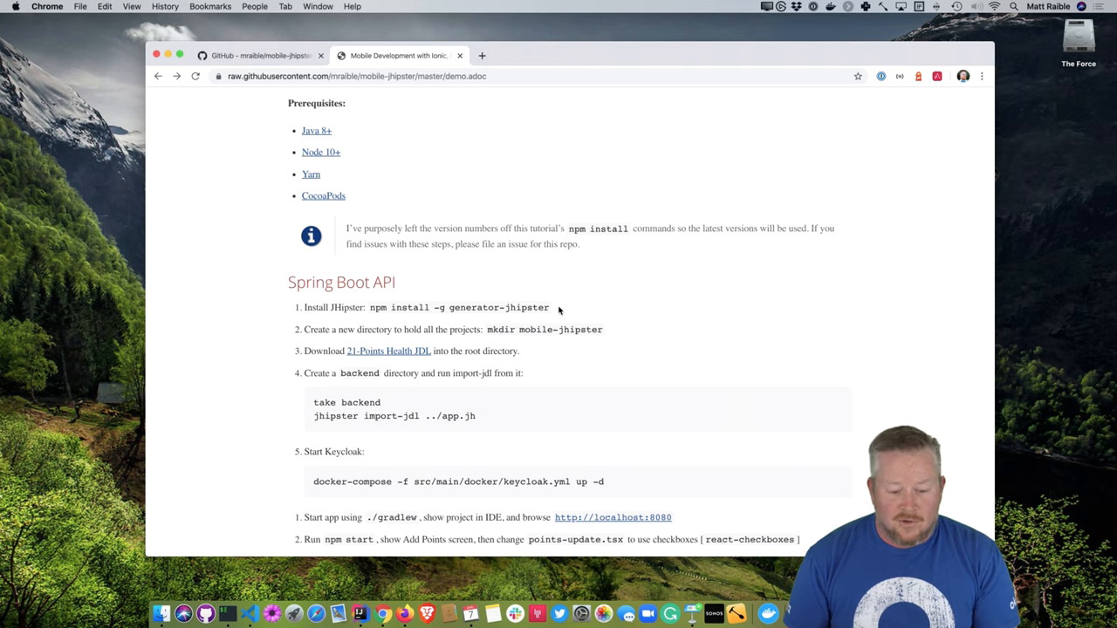
scroll("down", 3)
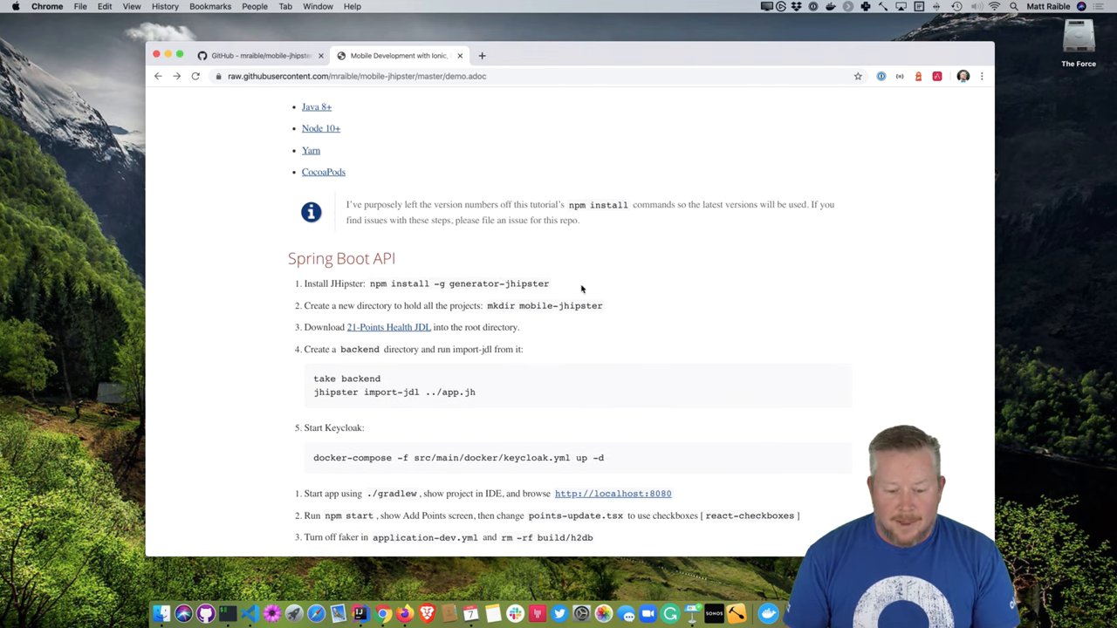
mouse_move(627, 292)
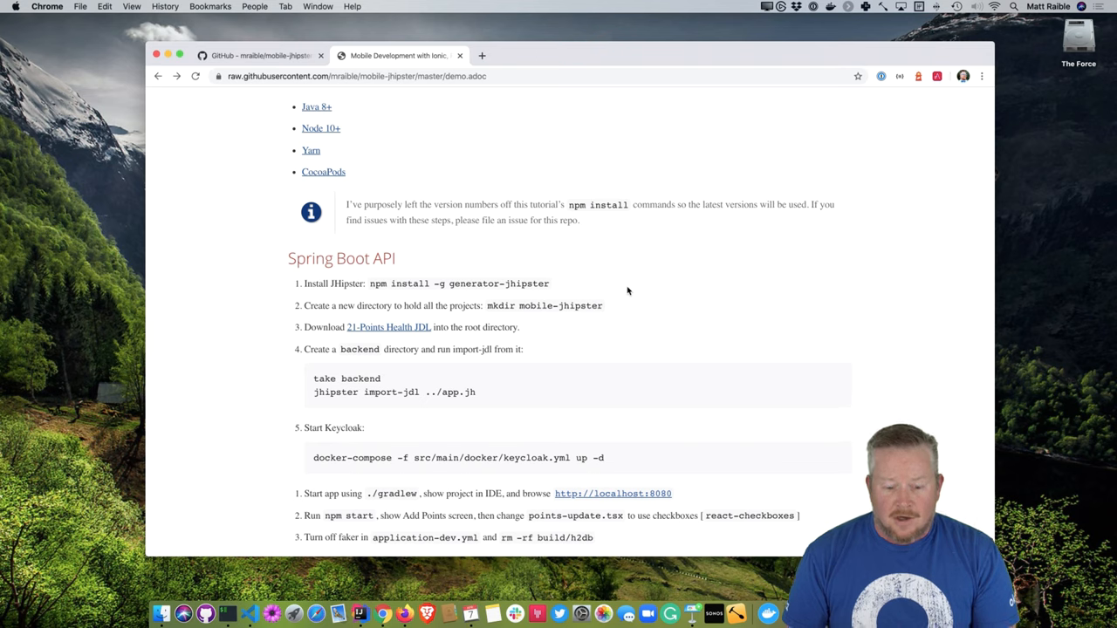
mouse_move(568, 326)
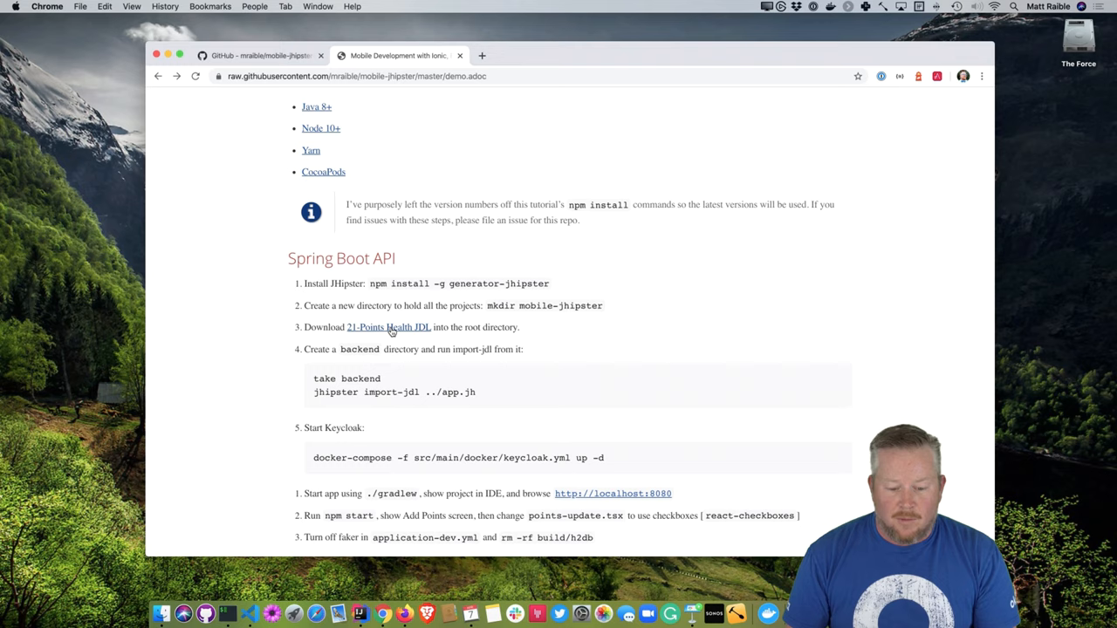
left_click(387, 328)
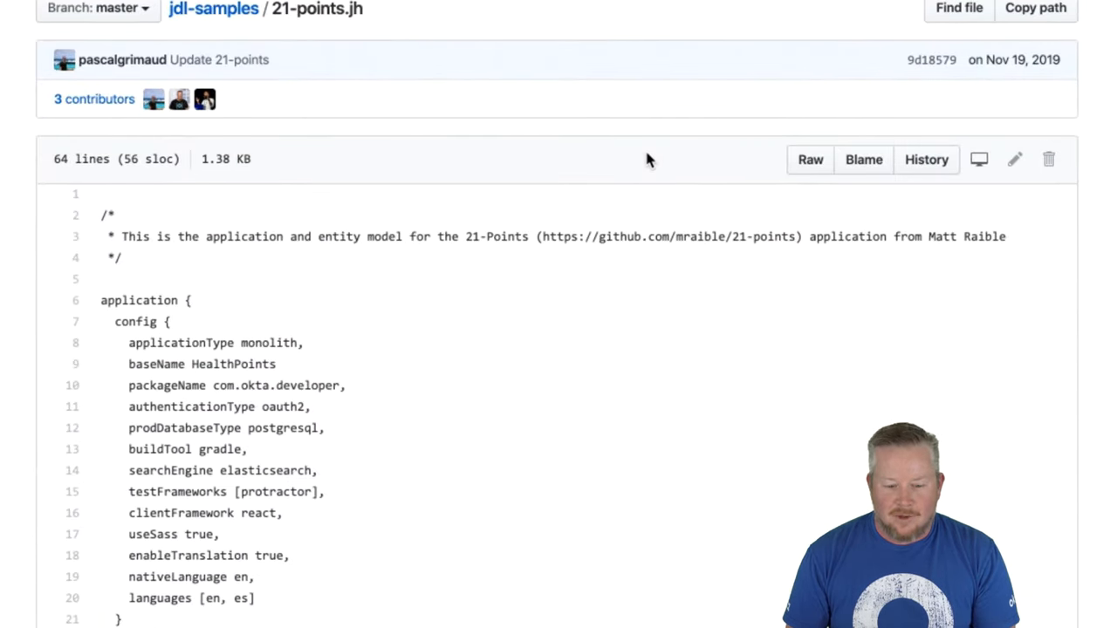
scroll("down", 3)
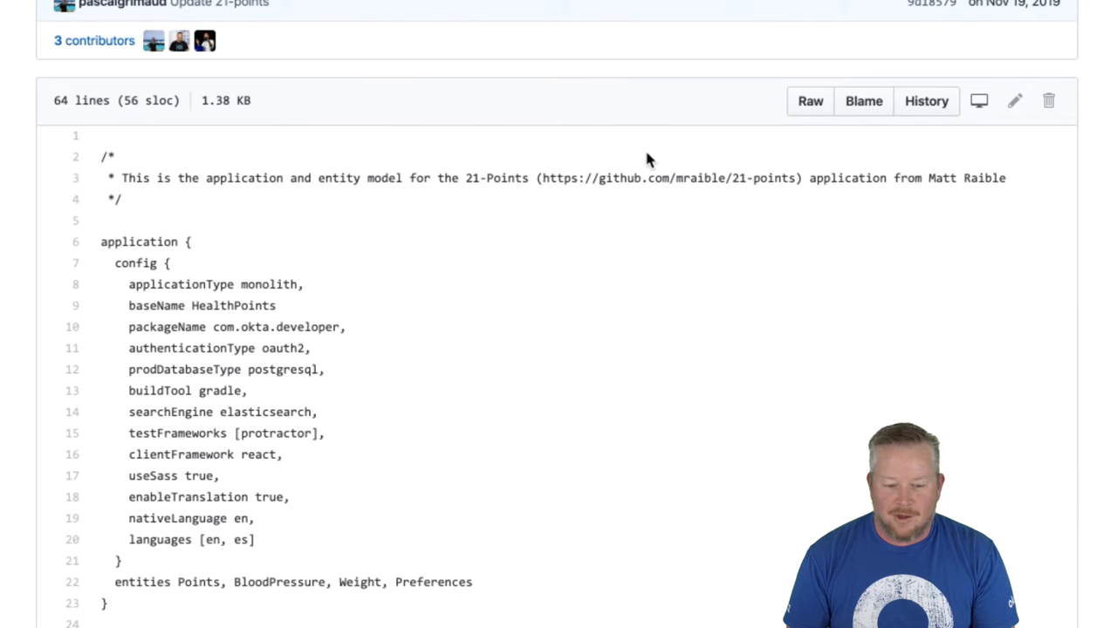
scroll("down", 3)
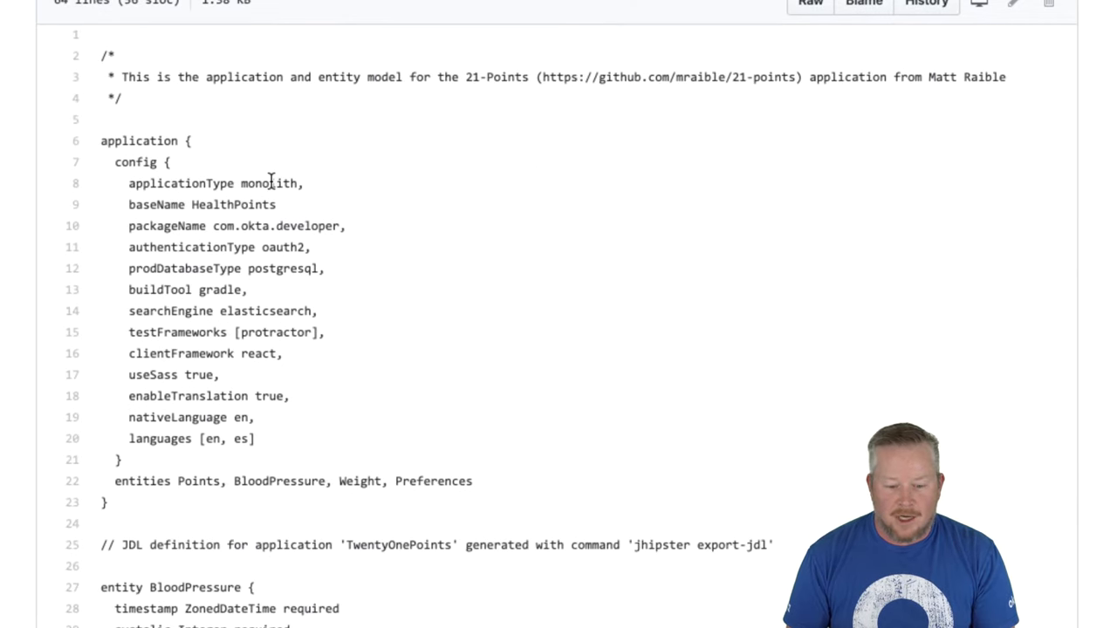
double_click(234, 204)
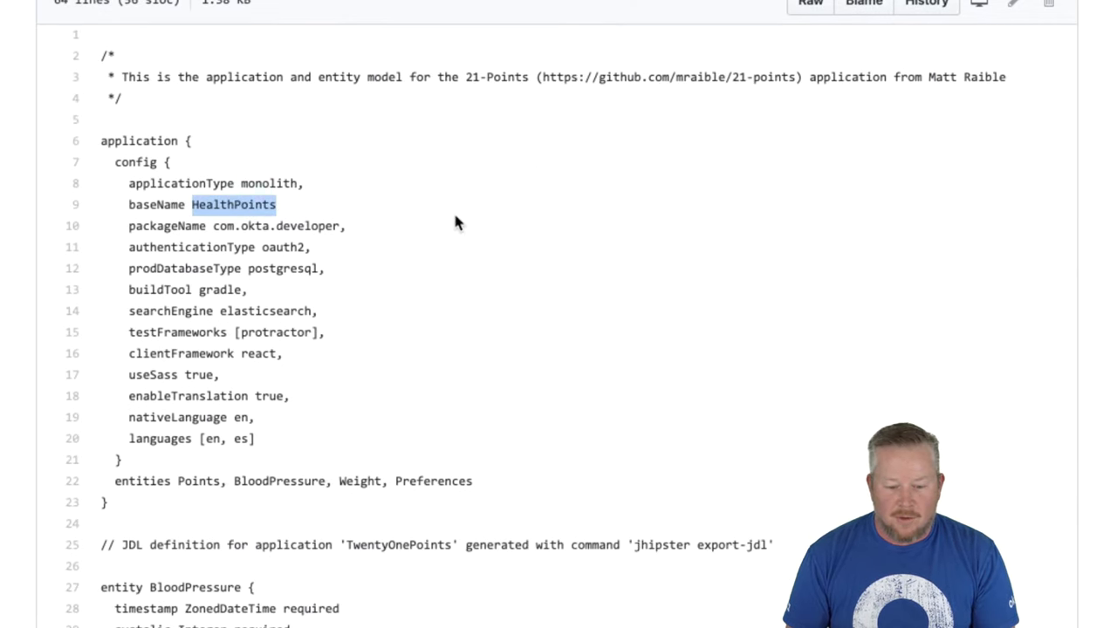
double_click(282, 248)
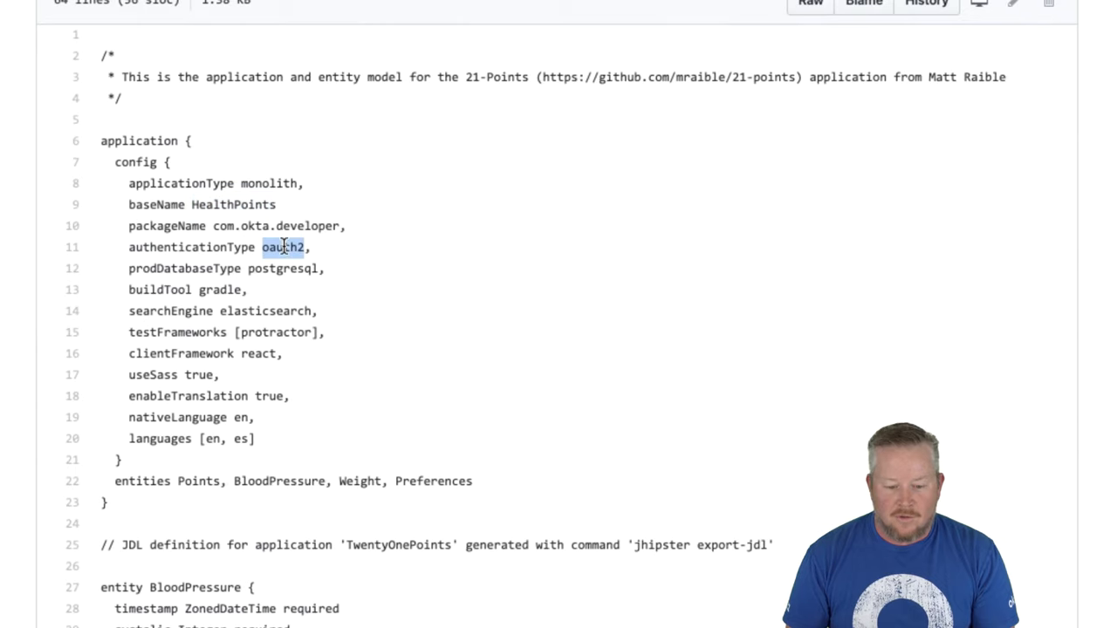
Scroll through the JDL's entities, Units enum, user relationships and pagination settings
scroll("down", 3)
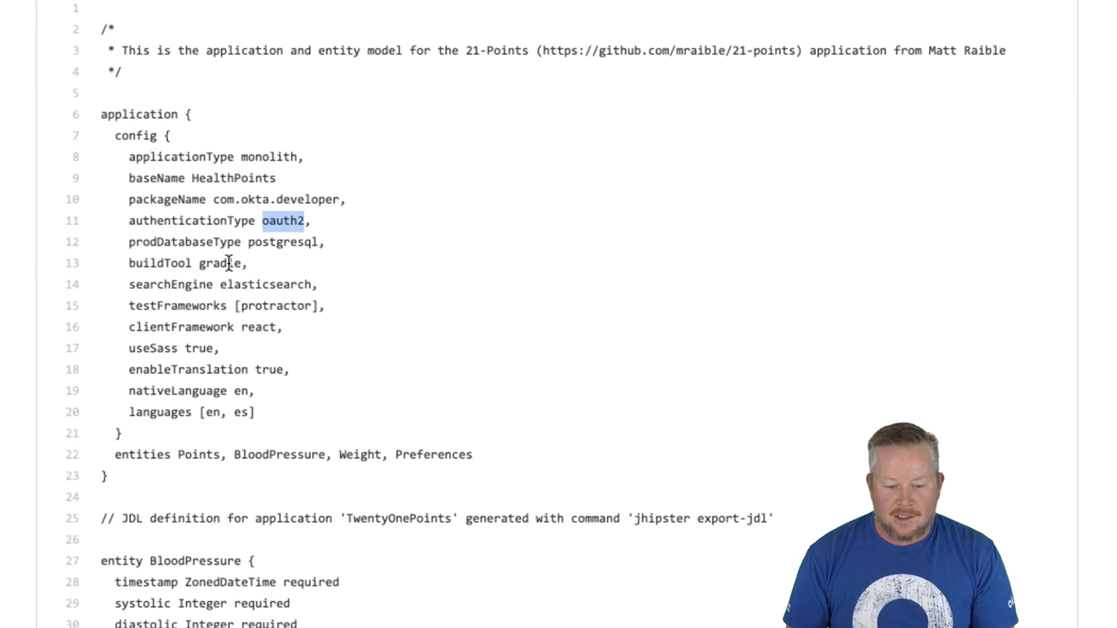
scroll("down", 3)
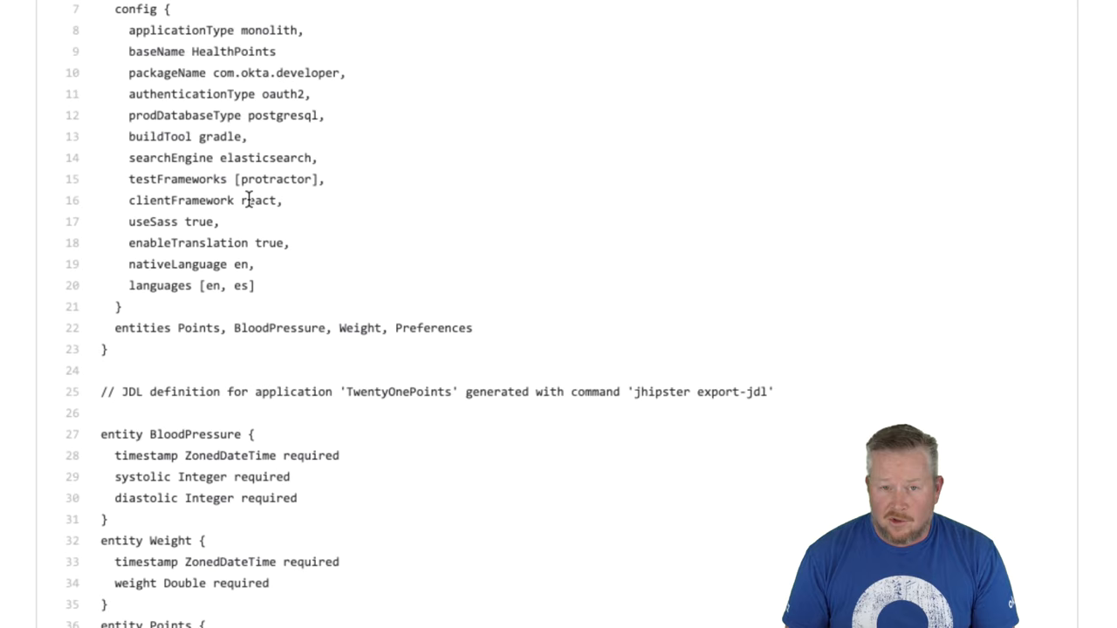
mouse_move(415, 230)
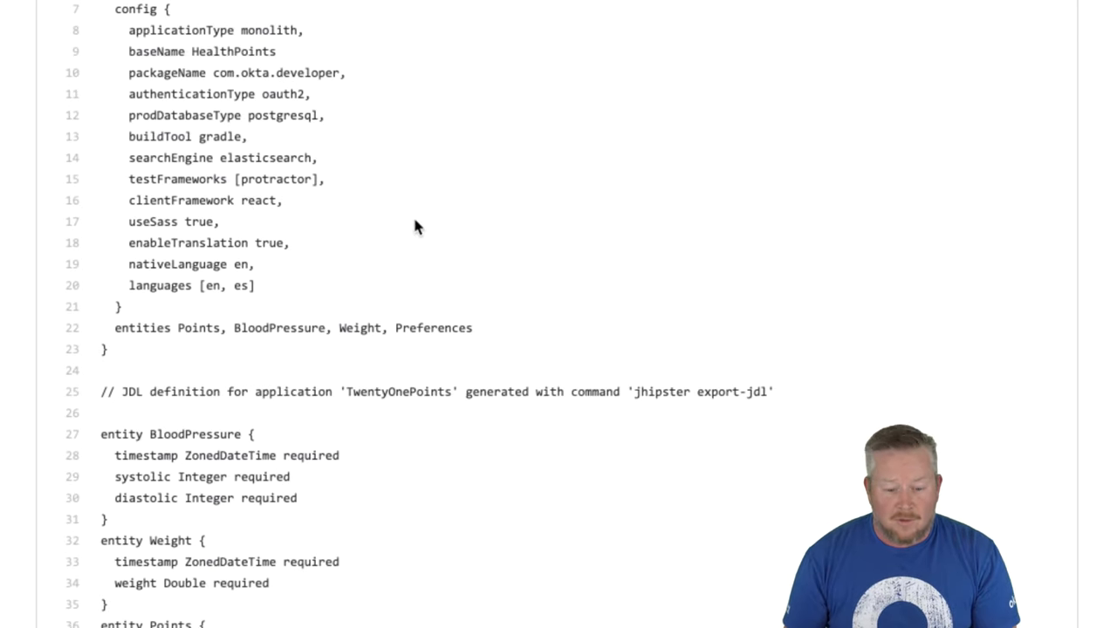
scroll("down", 3)
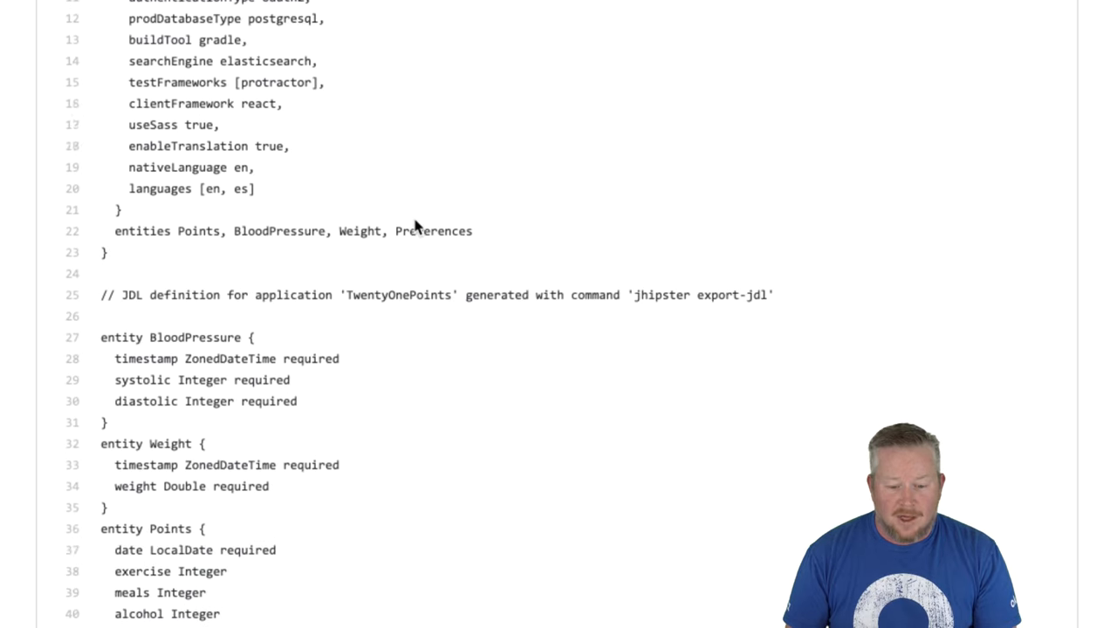
scroll("down", 3)
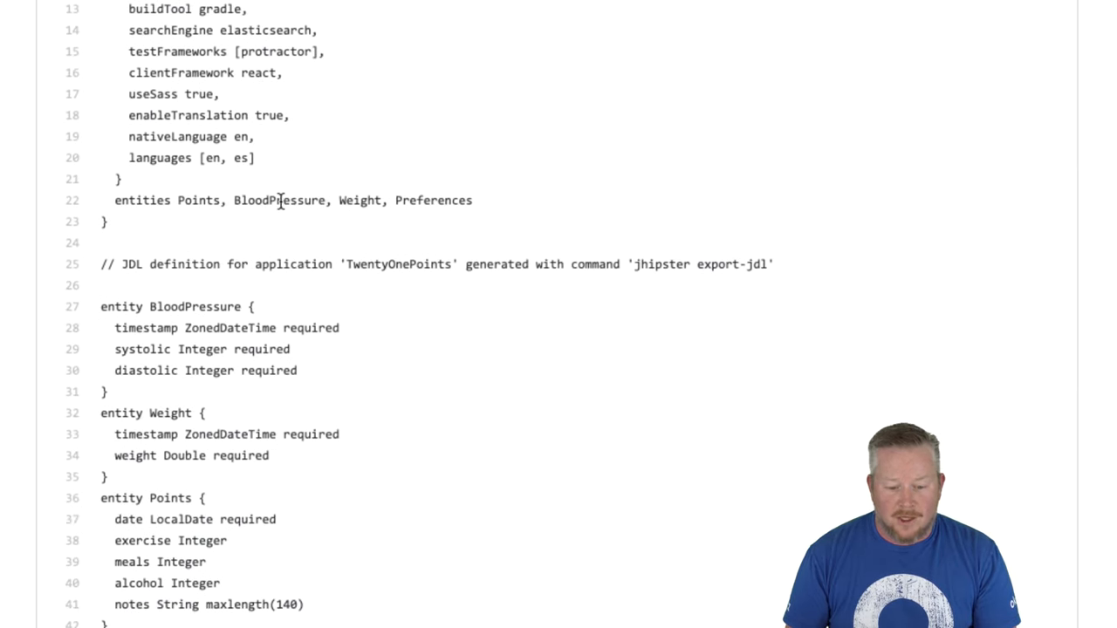
scroll("down", 3)
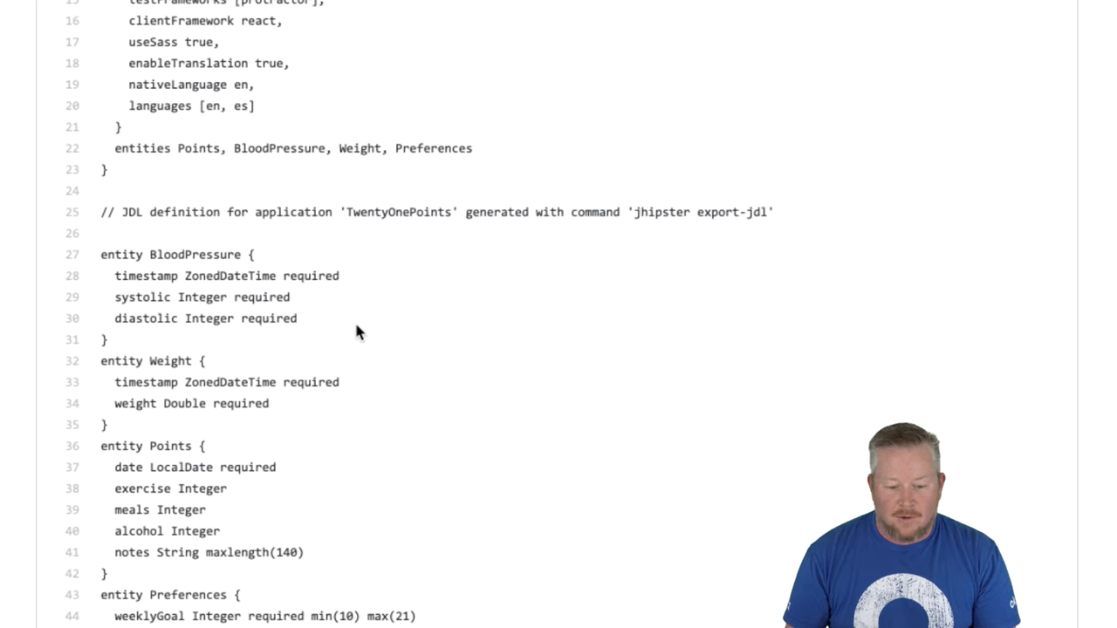
scroll("down", 3)
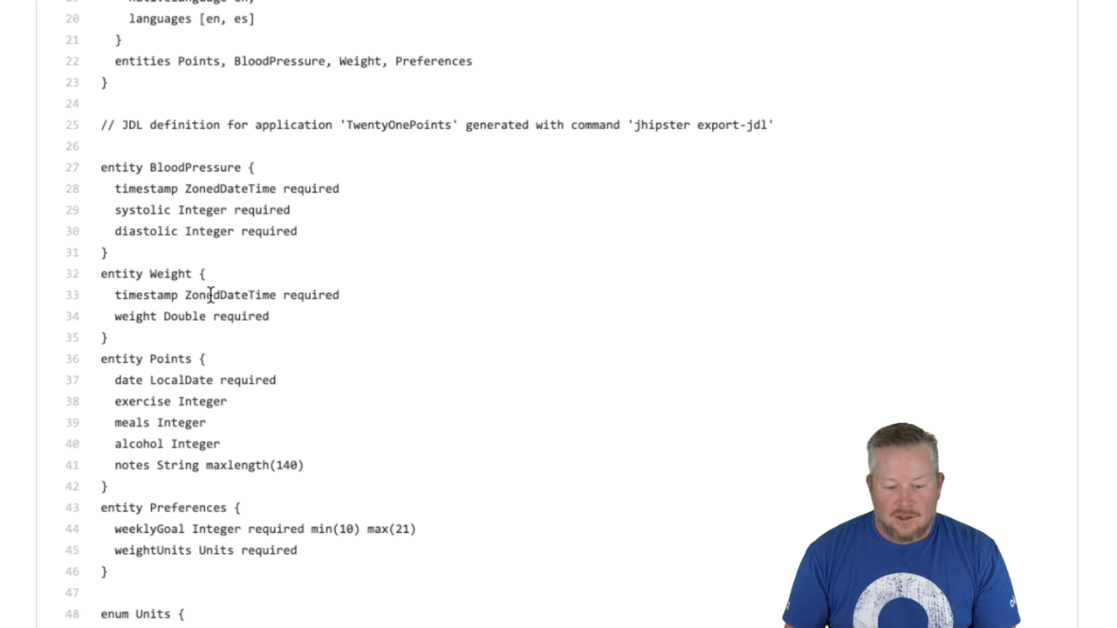
scroll("down", 3)
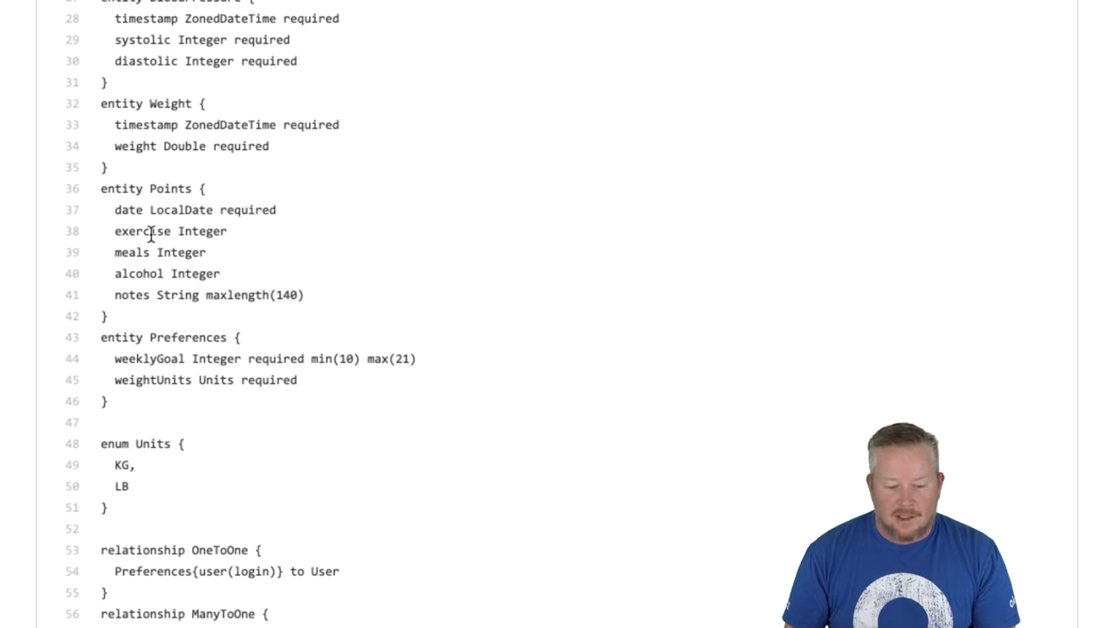
mouse_move(140, 272)
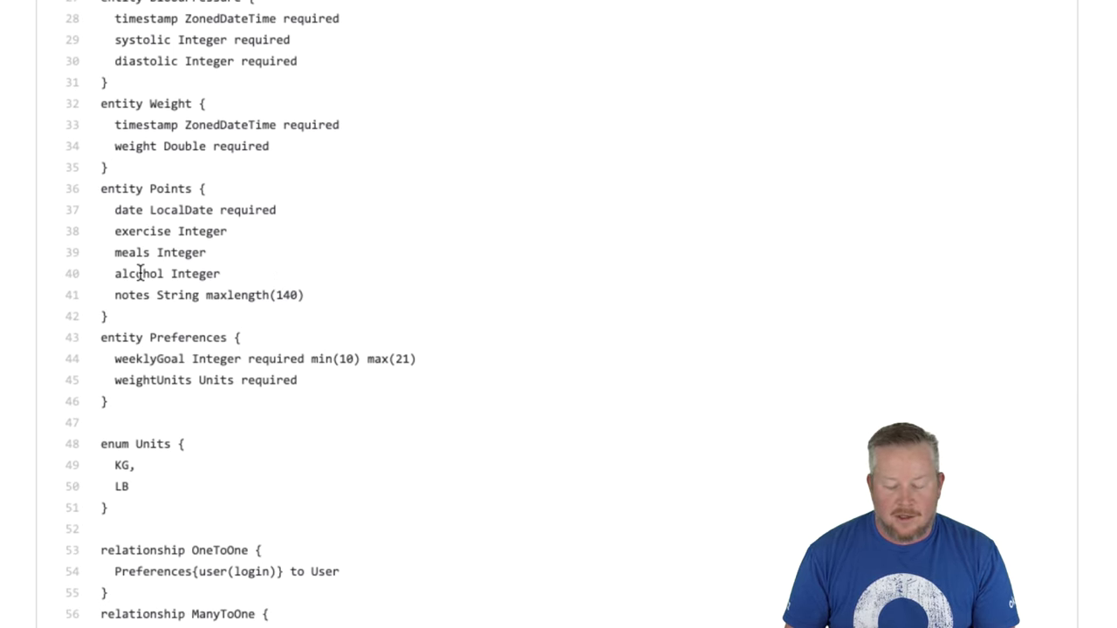
mouse_move(258, 269)
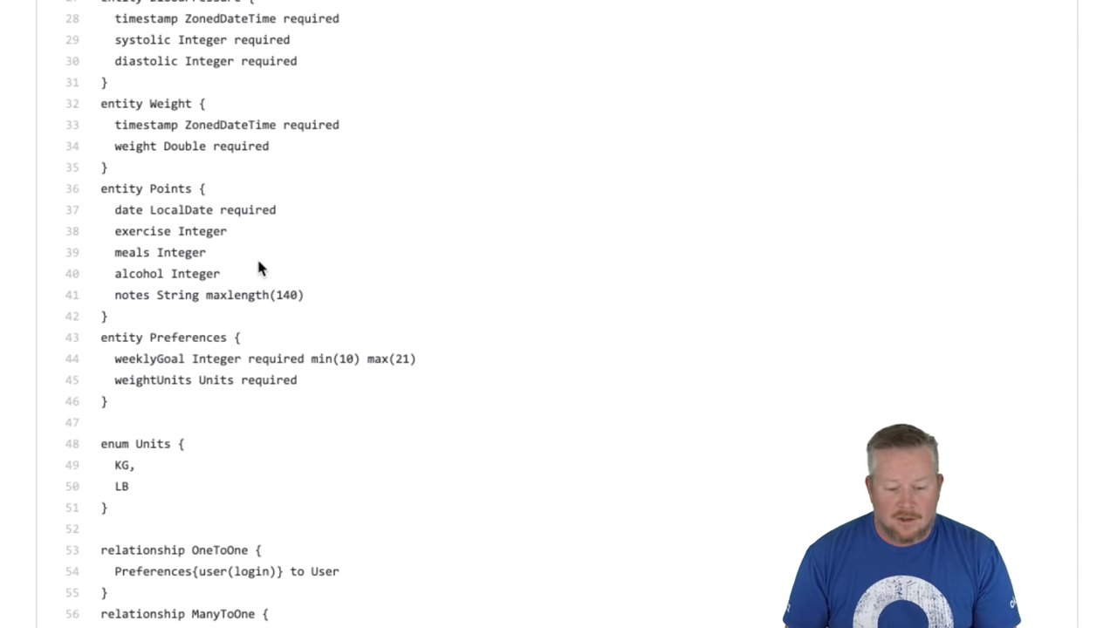
scroll("down", 3)
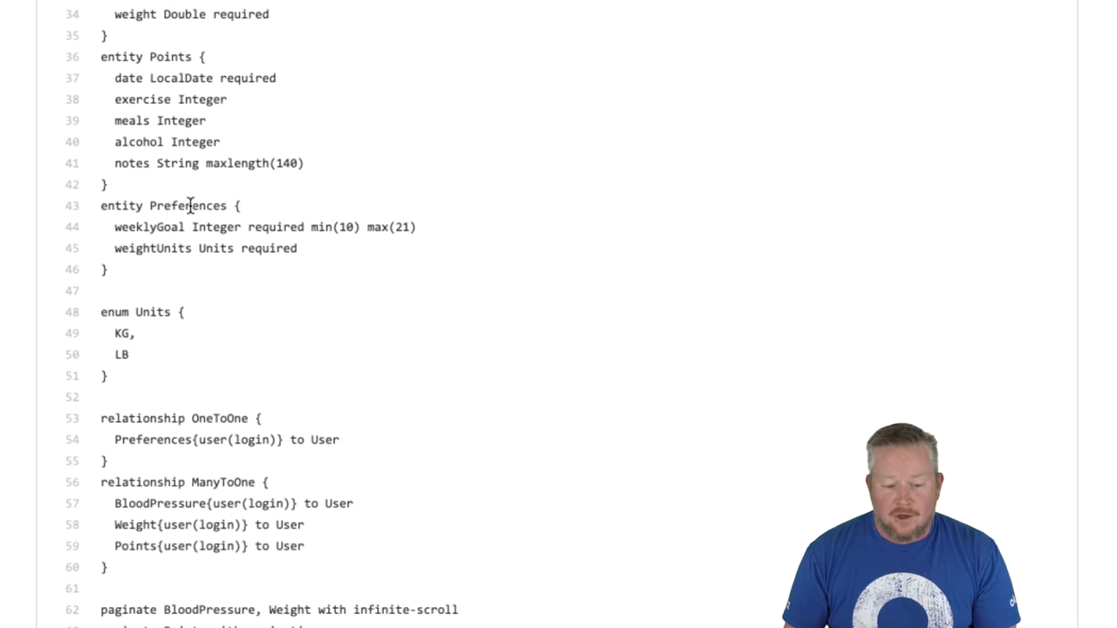
scroll("down", 3)
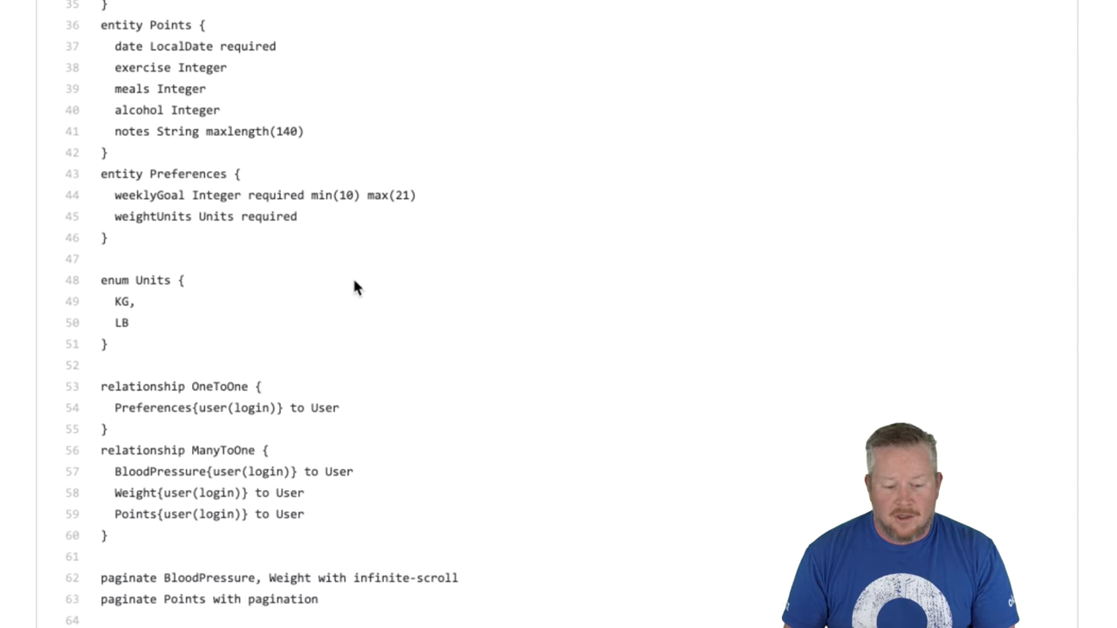
scroll("down", 3)
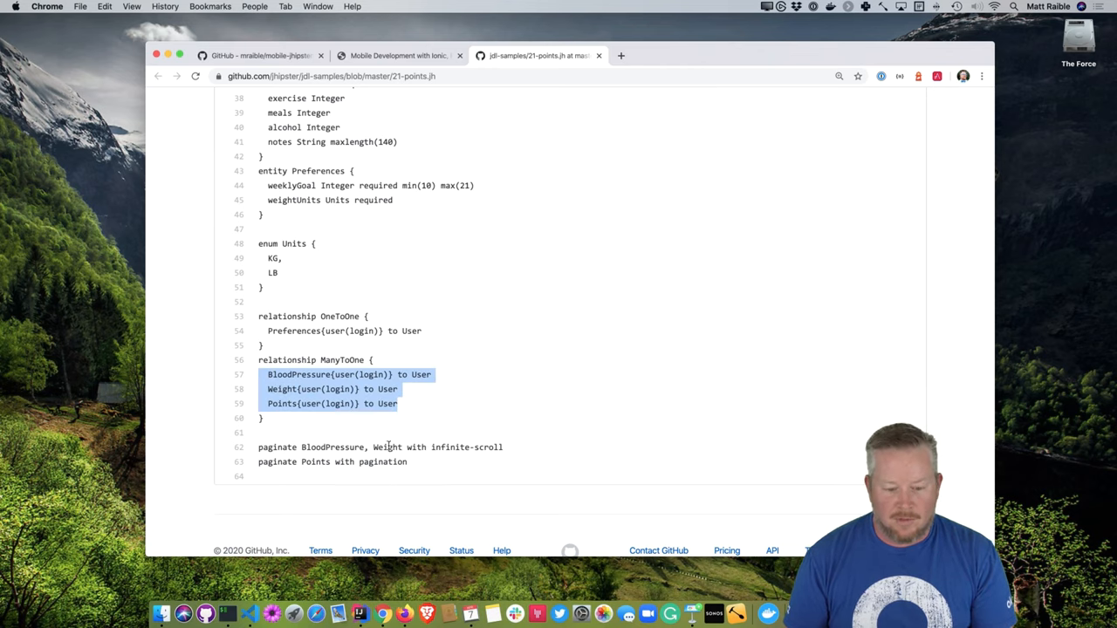
Switch to the tutorial tab and scroll to the Spring Boot API and Ionic App sections
left_click(398, 54)
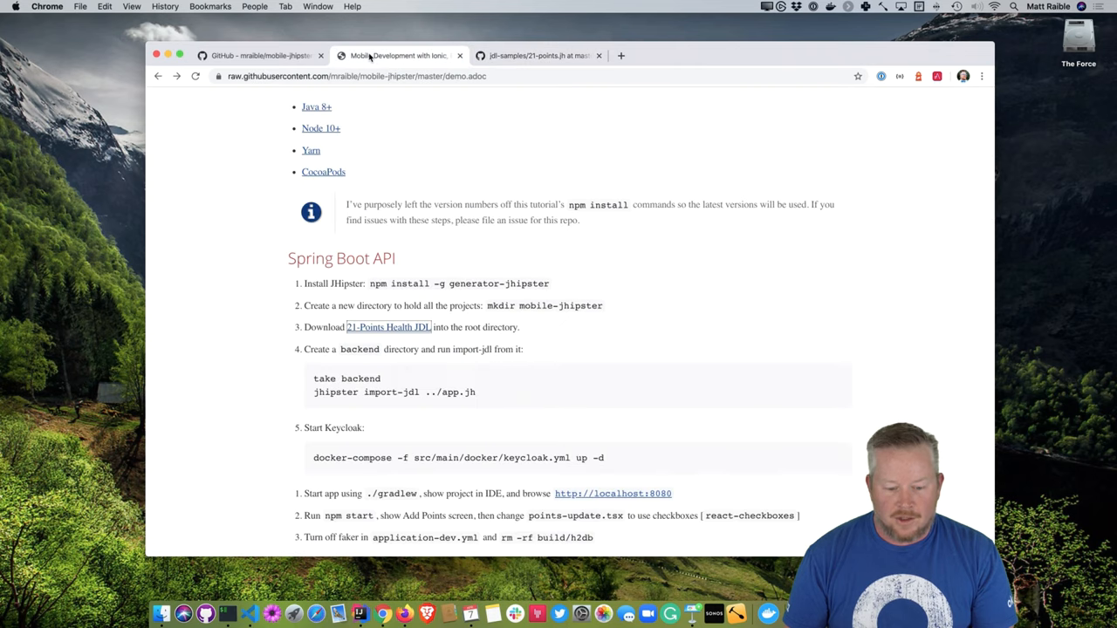
mouse_move(572, 346)
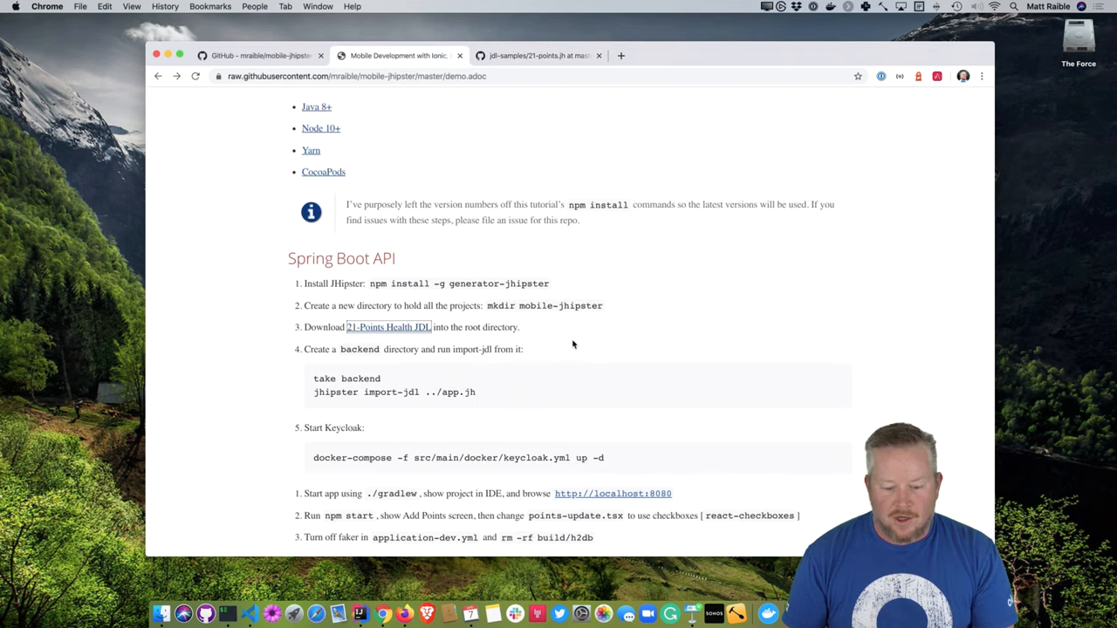
scroll("down", 3)
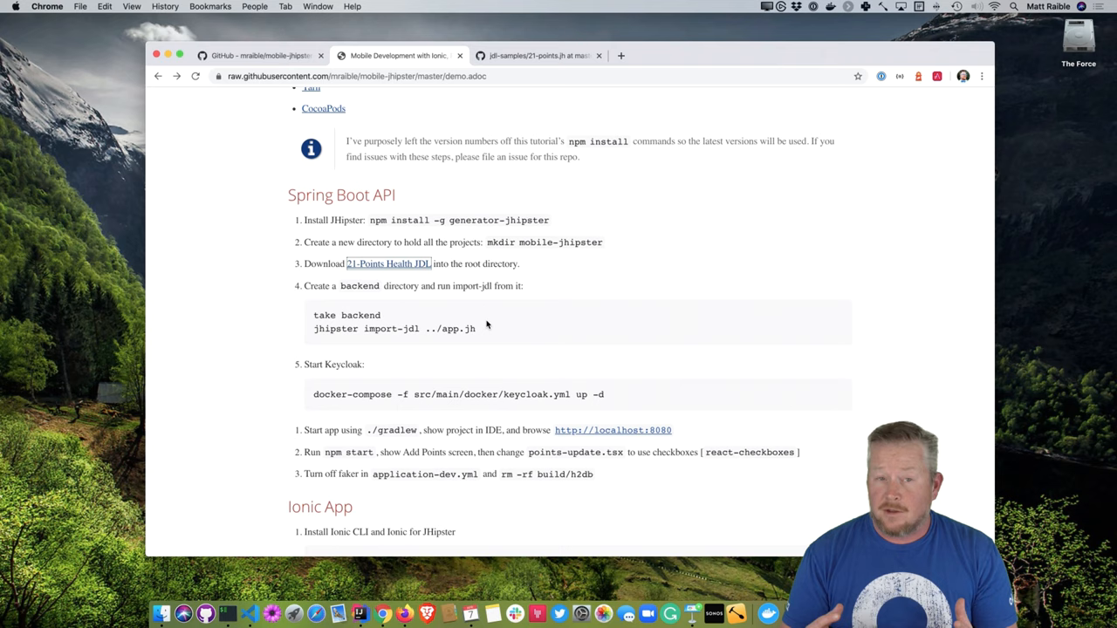
mouse_move(750, 333)
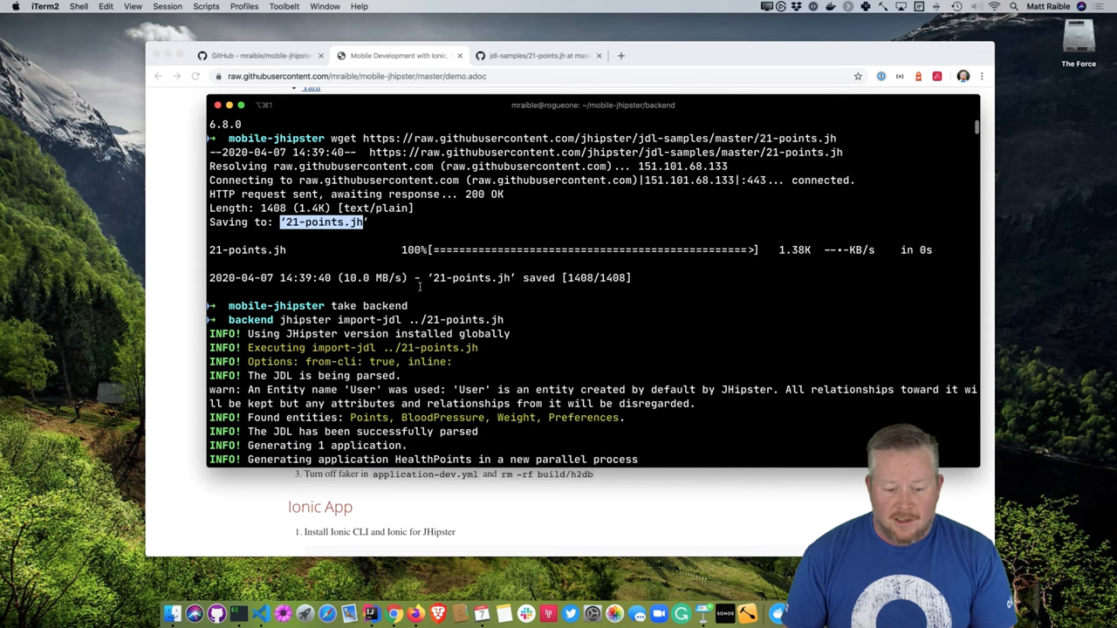
Highlight the downloaded 21-points.jh file name and follow the generator output
double_click(366, 305)
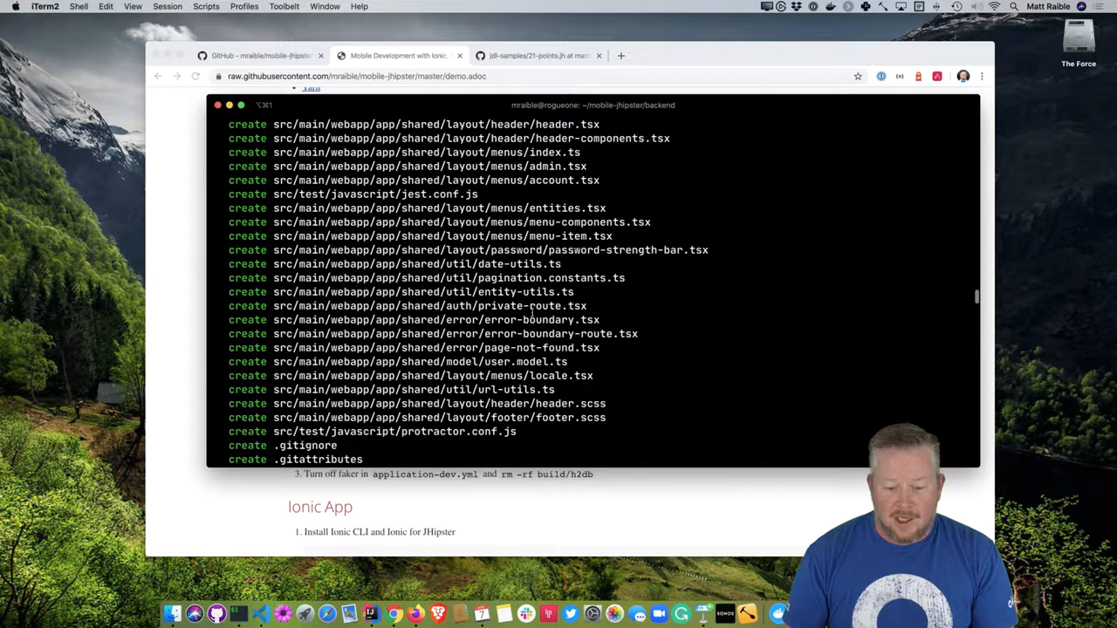
scroll("down", 3)
type("docker-compose -")
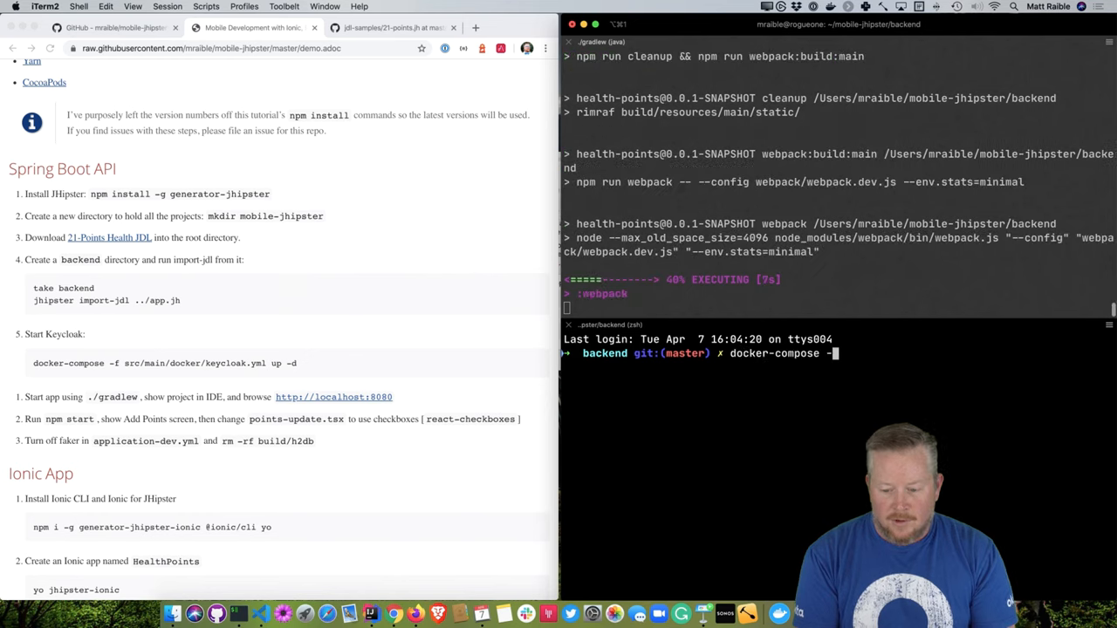
Start Keycloak with docker-compose -f src/main/docker/keycloak.yml up -d
type("src/main/")
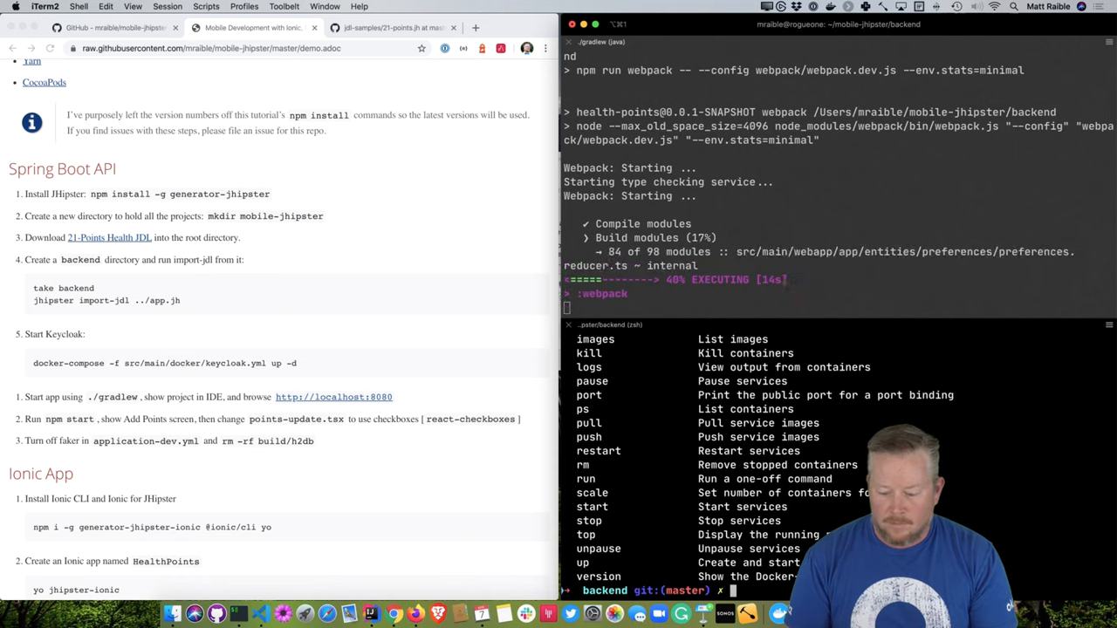
type("docker-compose -f src/main/docker/keycloak.yml up -d")
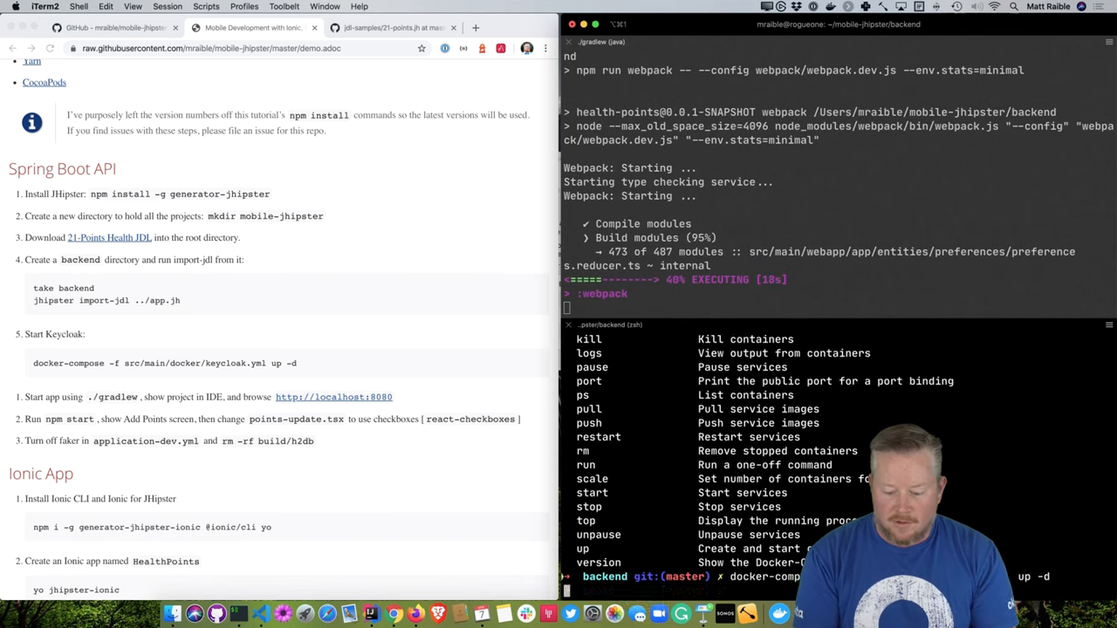
type("jhkeycloakup")
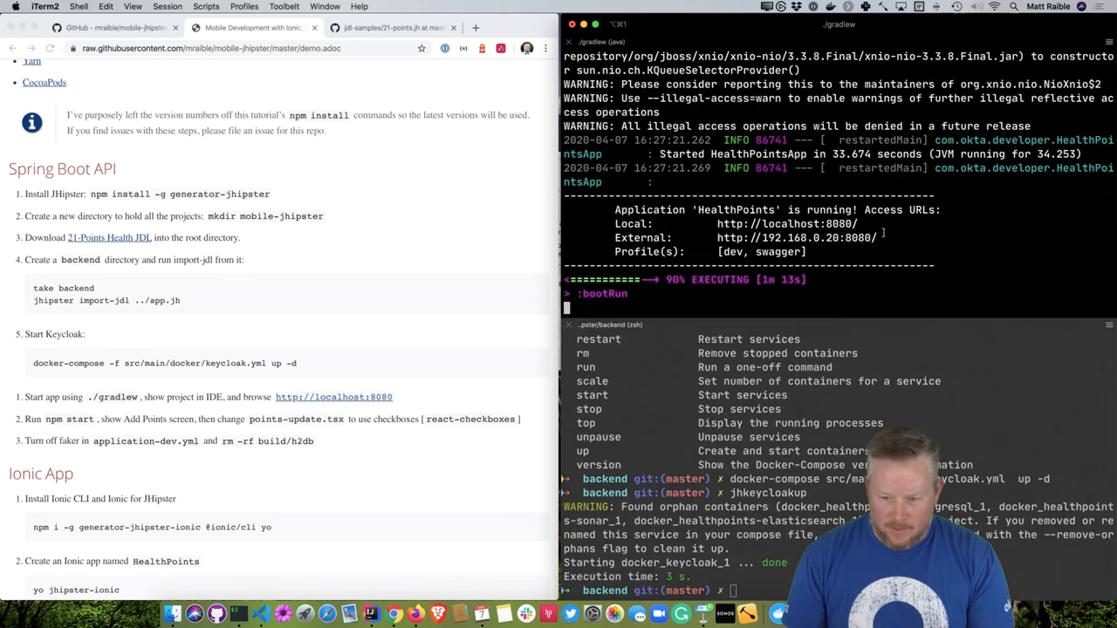
Sign in to HealthPoints at localhost:8080 and view the Metrics, Health and API admin pages
left_click(333, 396)
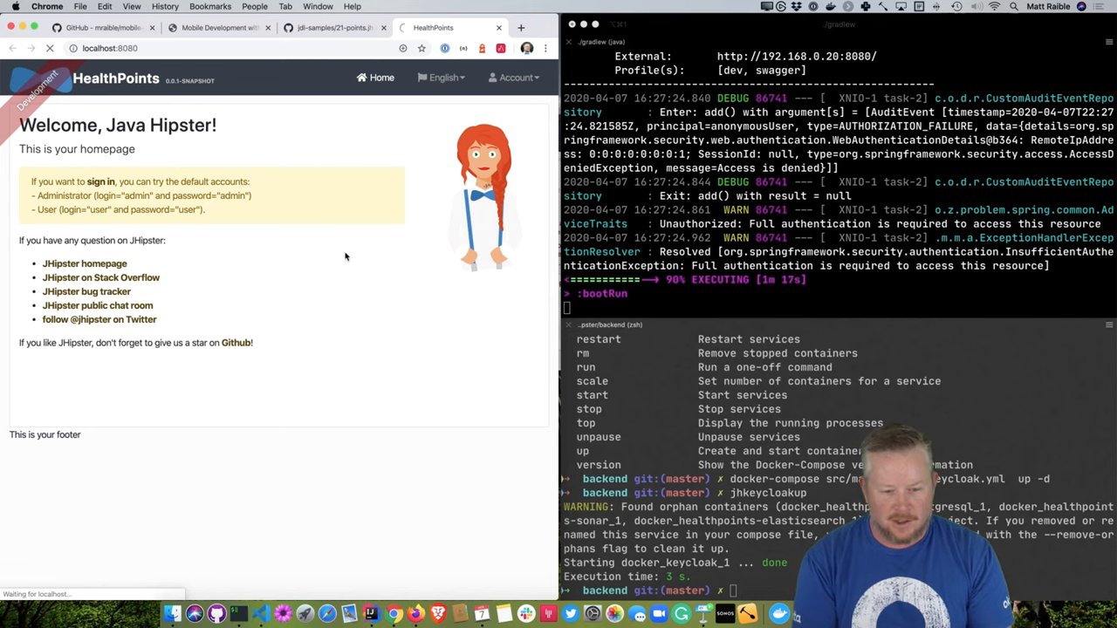
left_click(279, 279)
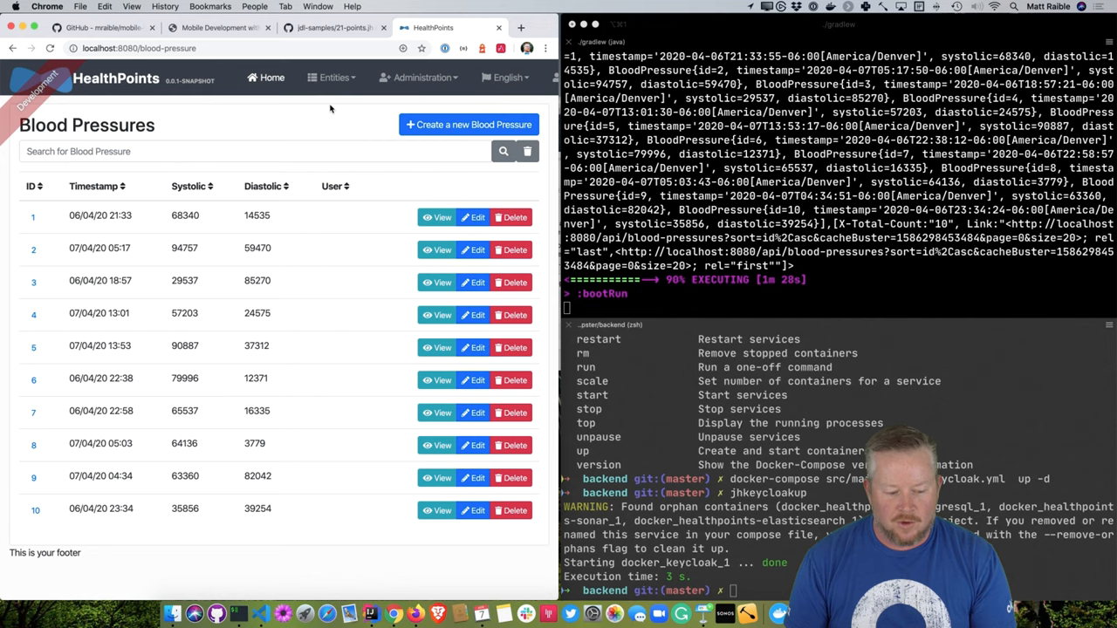
left_click(331, 77)
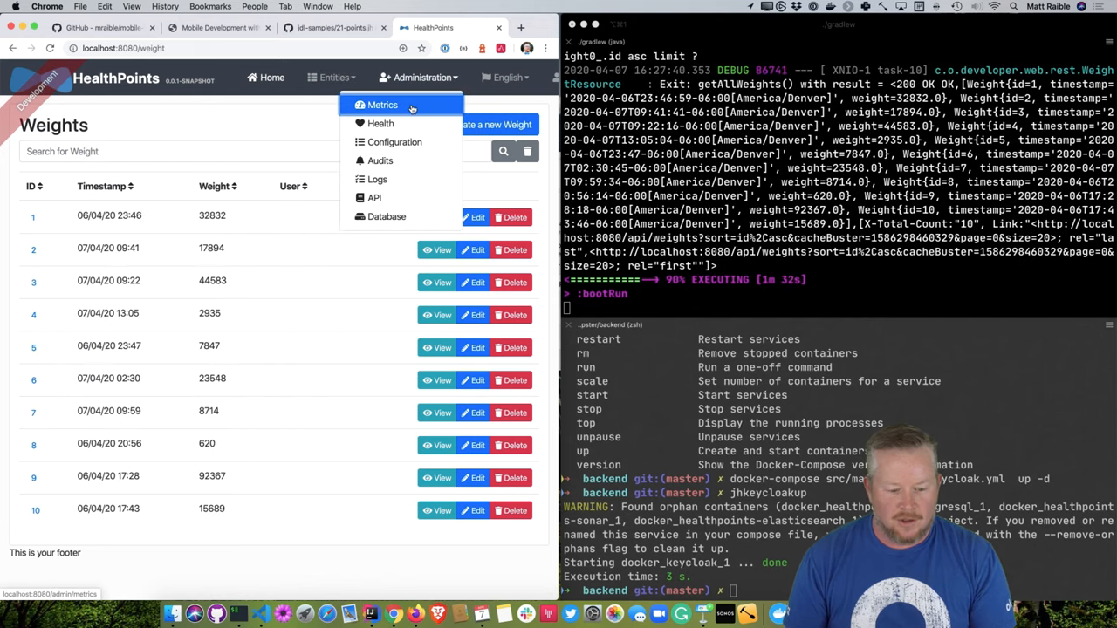
left_click(382, 104)
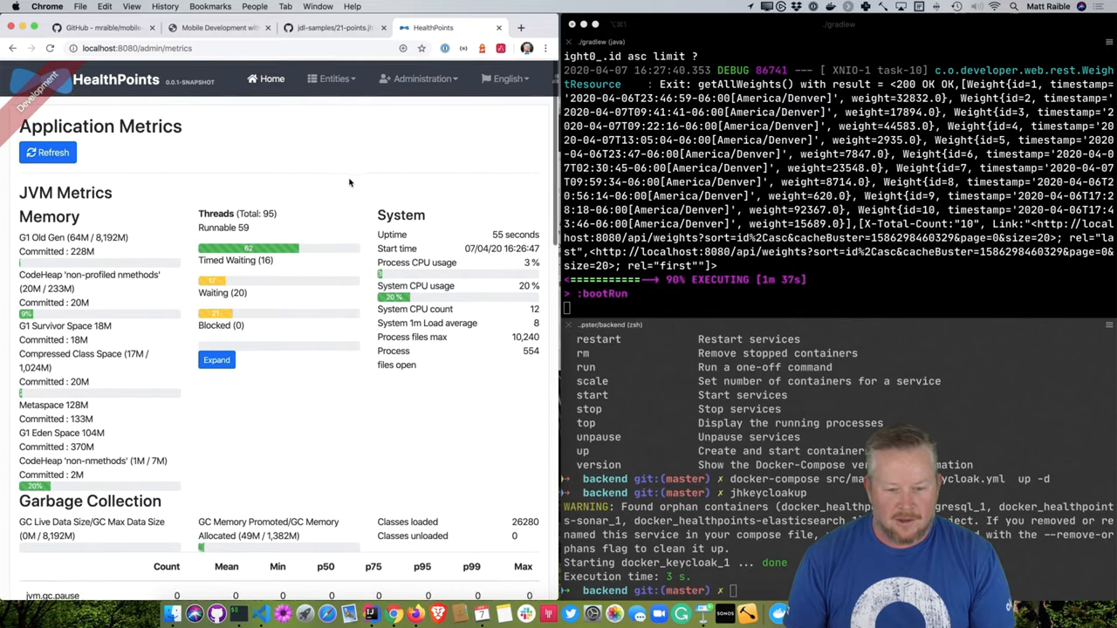
left_click(422, 76)
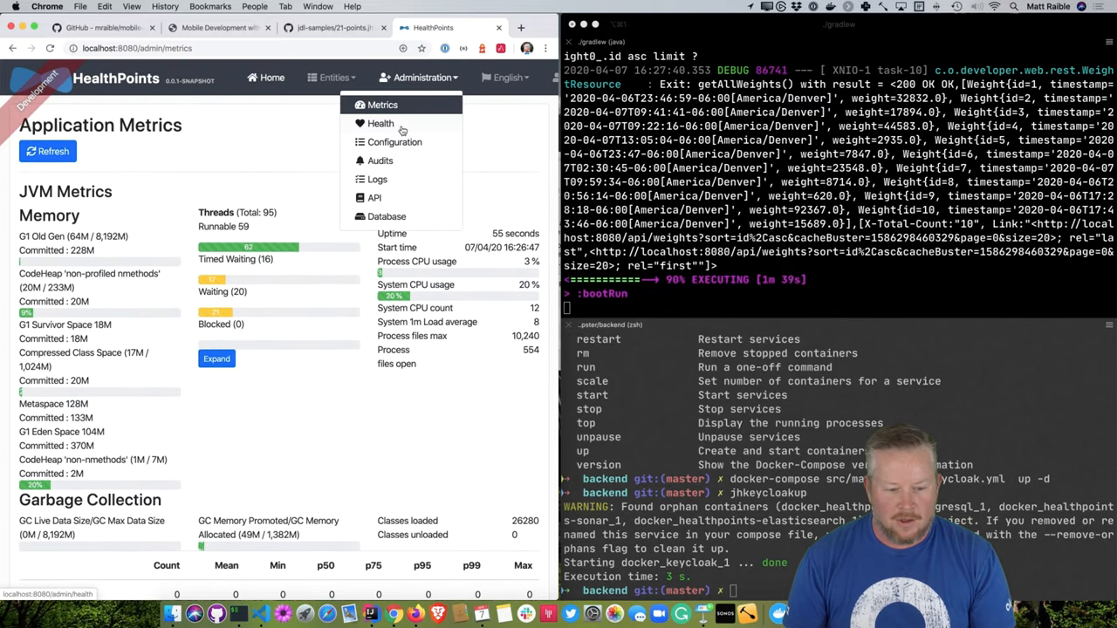
left_click(381, 122)
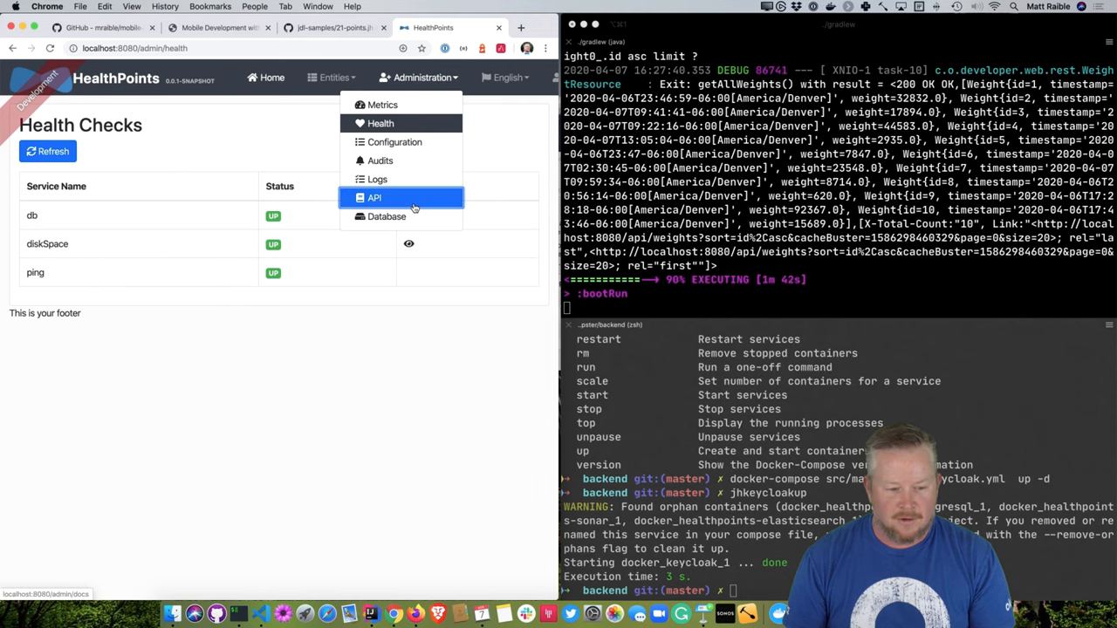
left_click(373, 197)
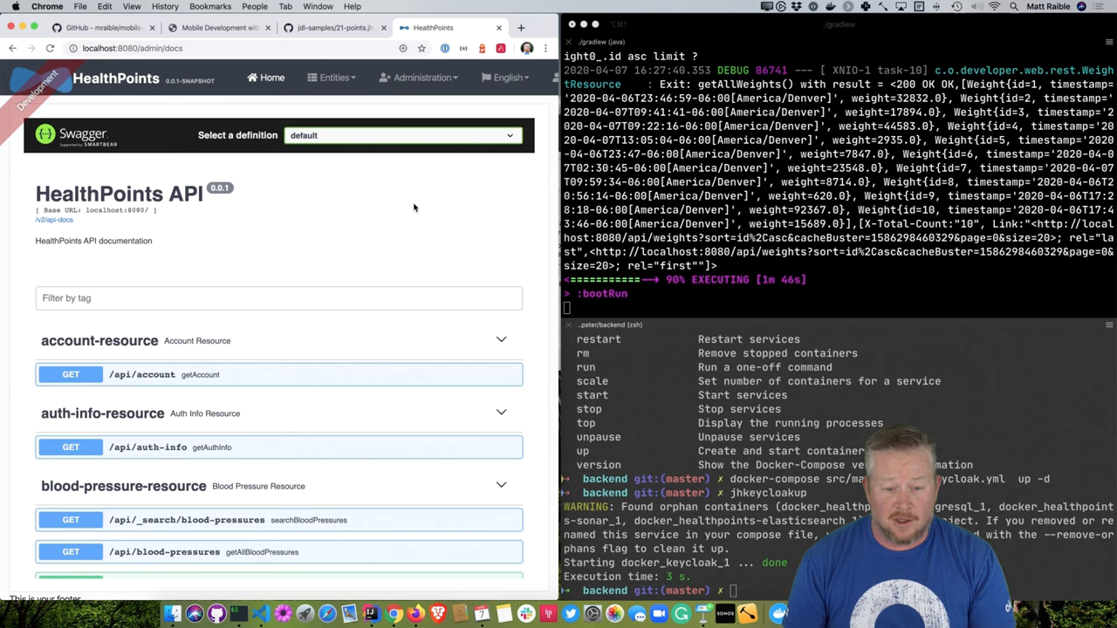
mouse_move(508, 76)
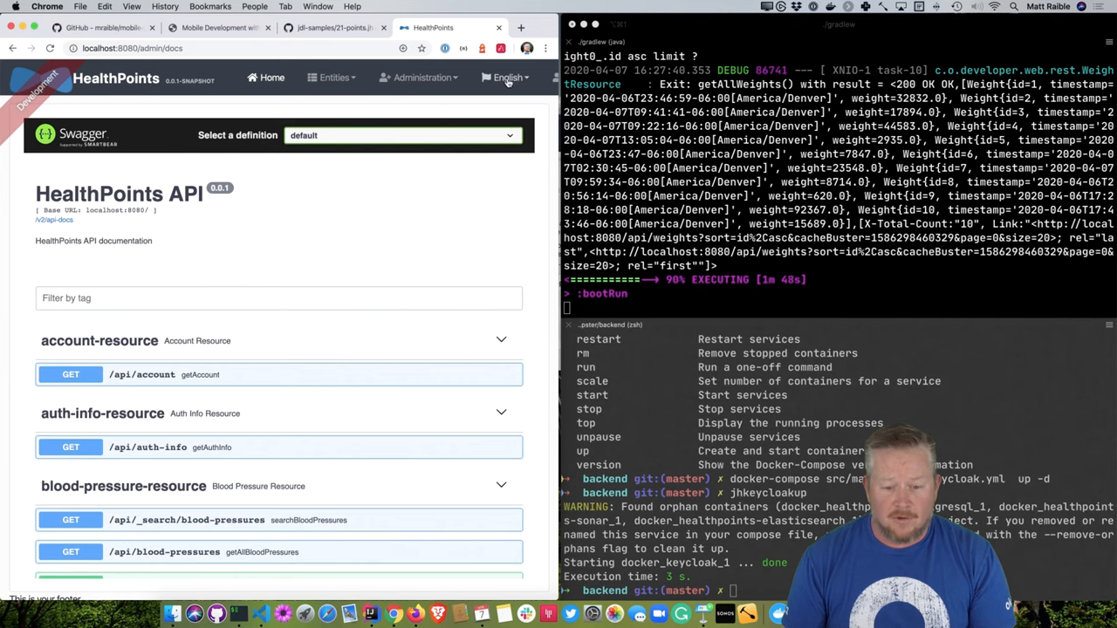
Go to Entities > Points, start creating a new Points entry, then launch IntelliJ IDEA with idea
left_click(507, 77)
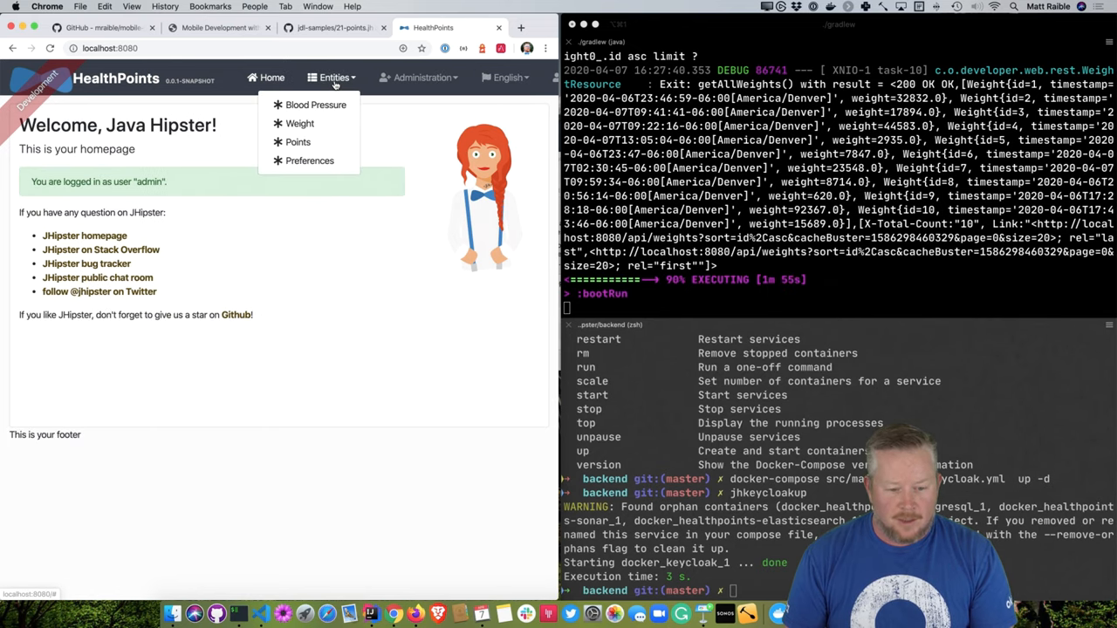
left_click(297, 141)
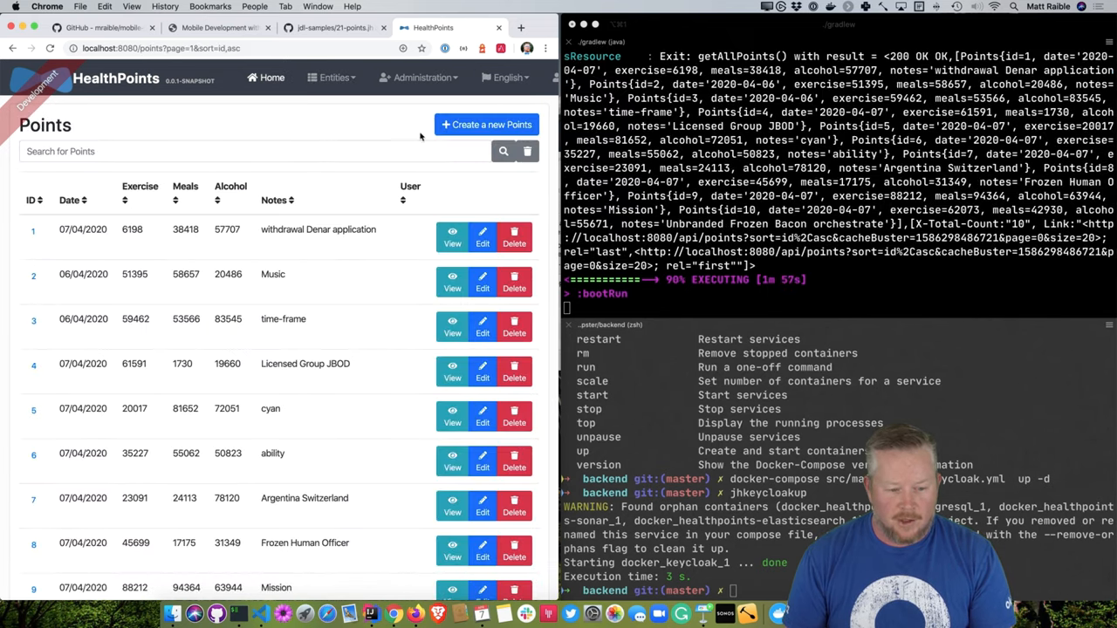
left_click(485, 124)
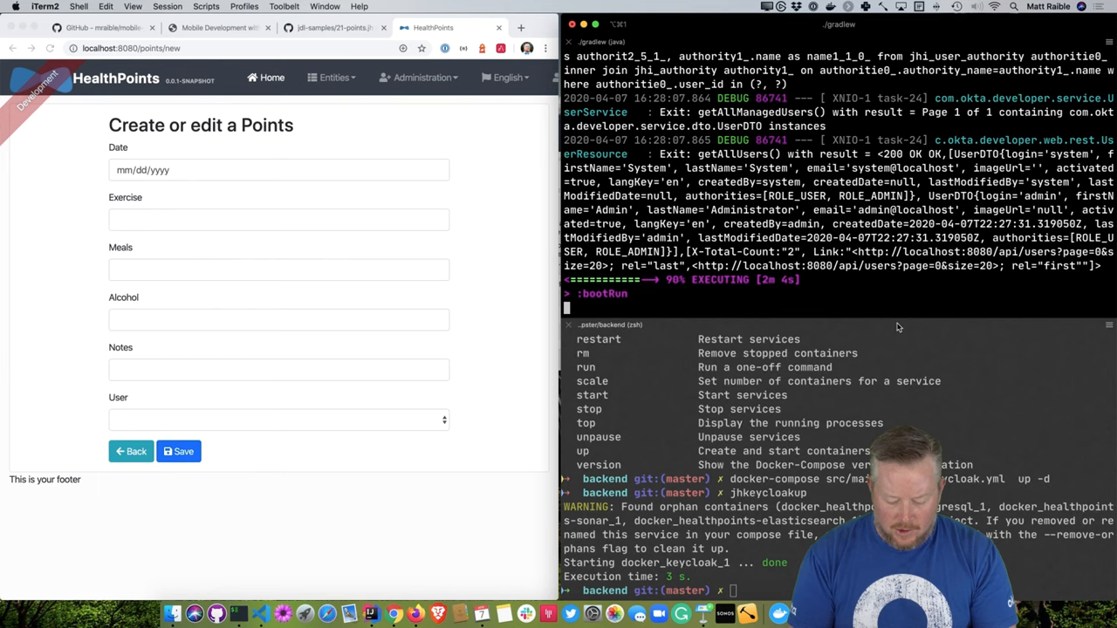
type("idea")
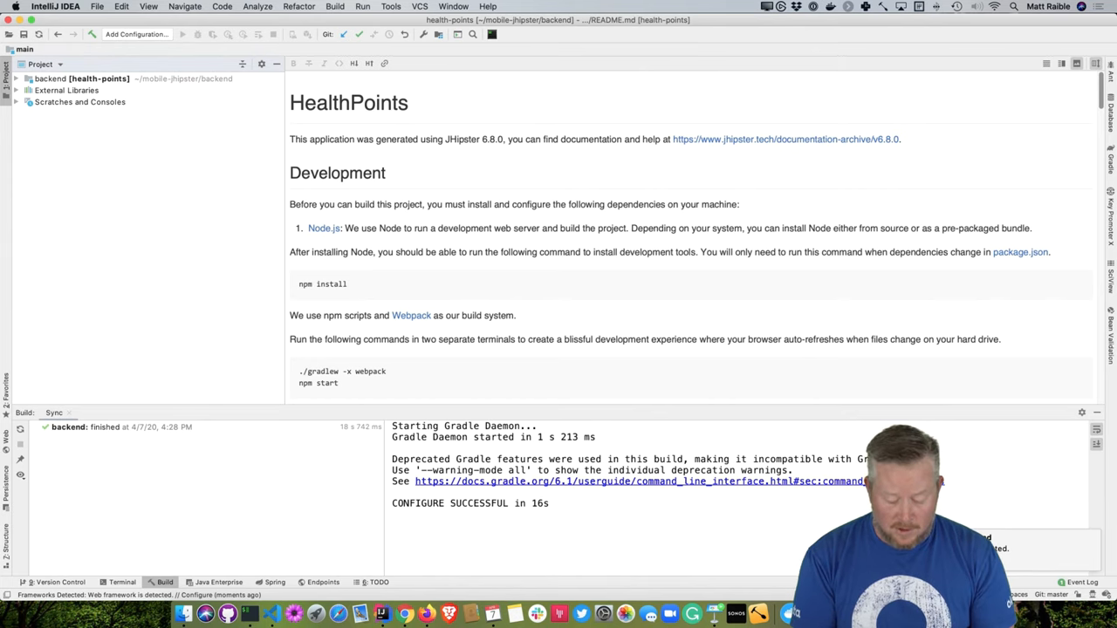
Find points-update.tsx via Cmd+Shift+O and select the exercise, meals and alcohol AvField code
key("cmd+shift+o")
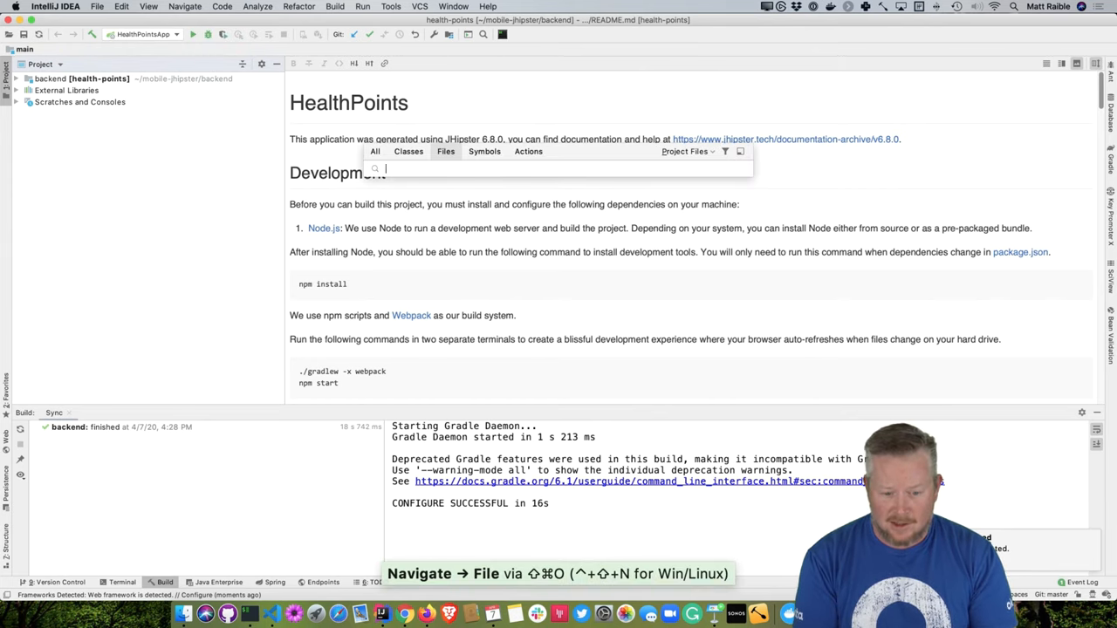
type("points-")
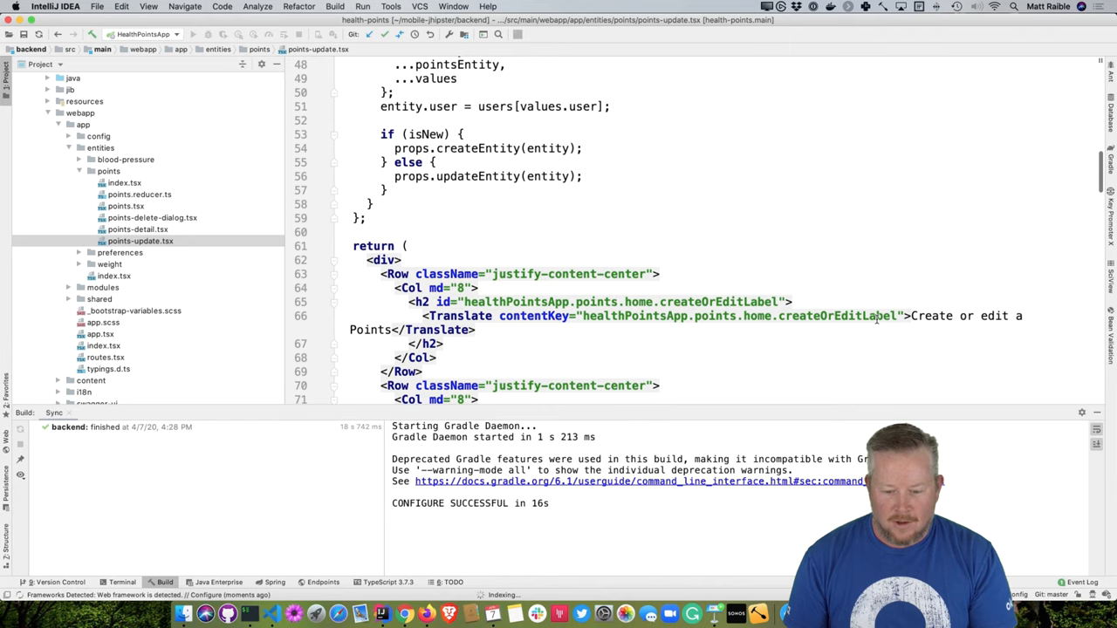
scroll("down", 3)
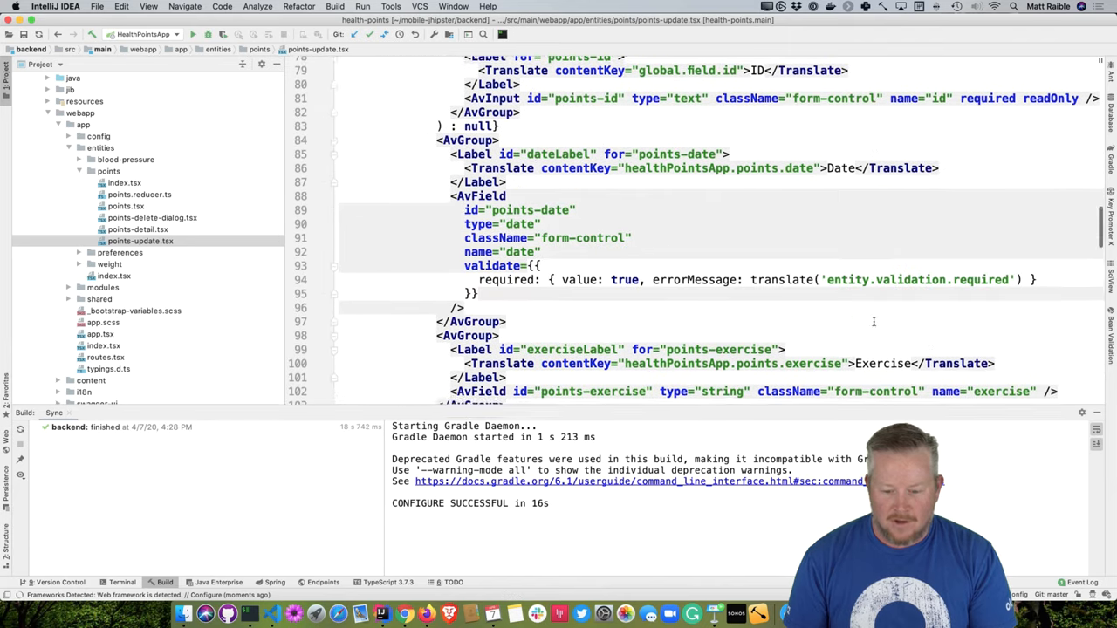
scroll("down", 3)
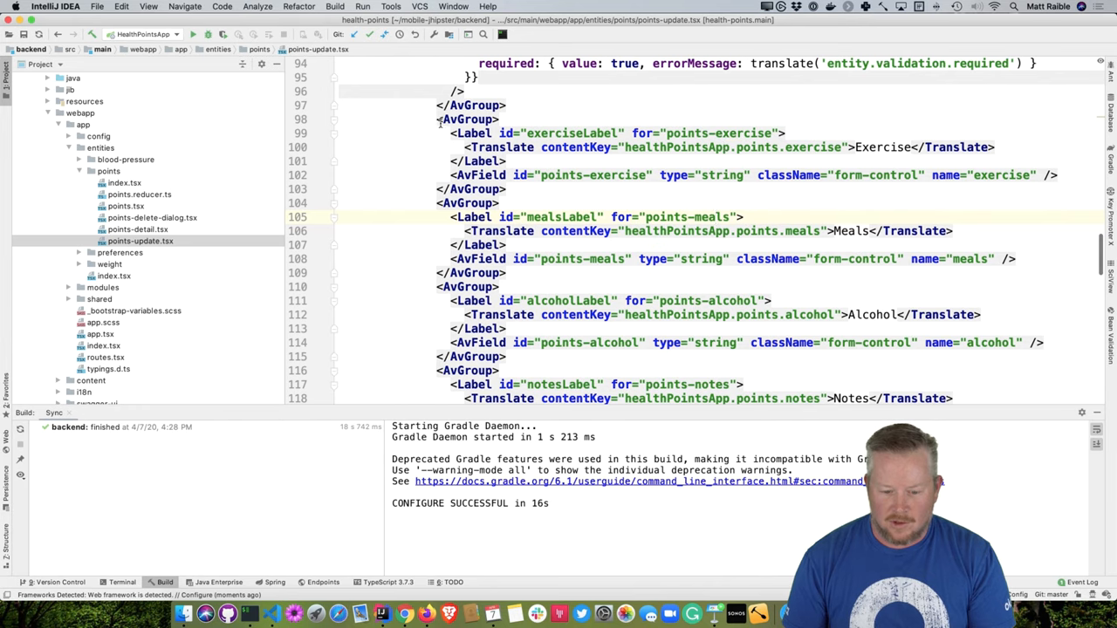
left_click_drag(440, 119, 506, 356)
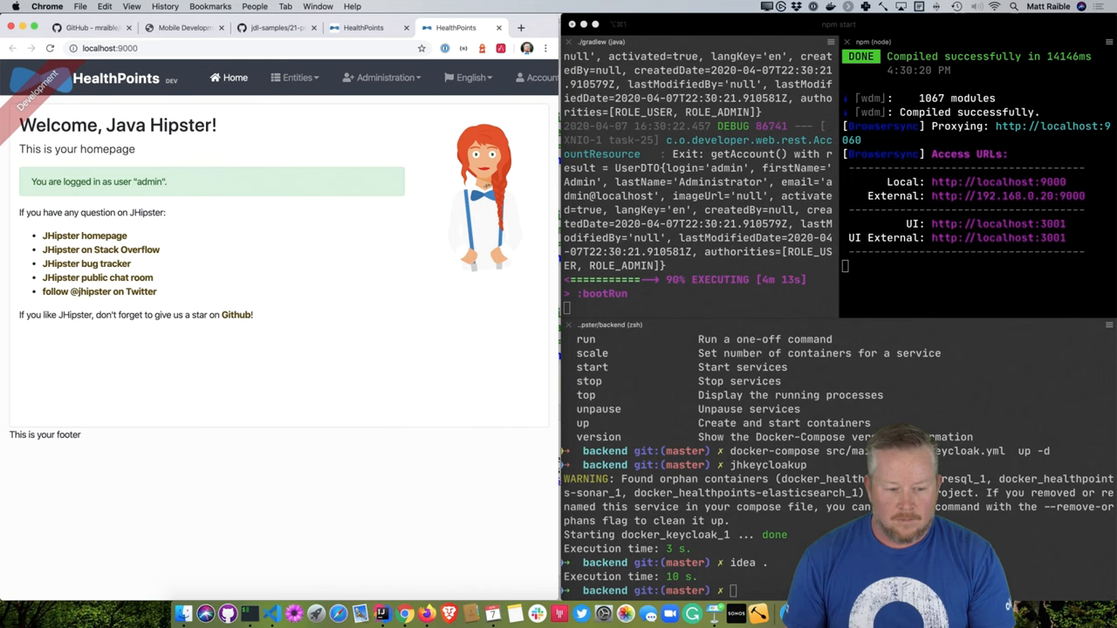
mouse_move(339, 125)
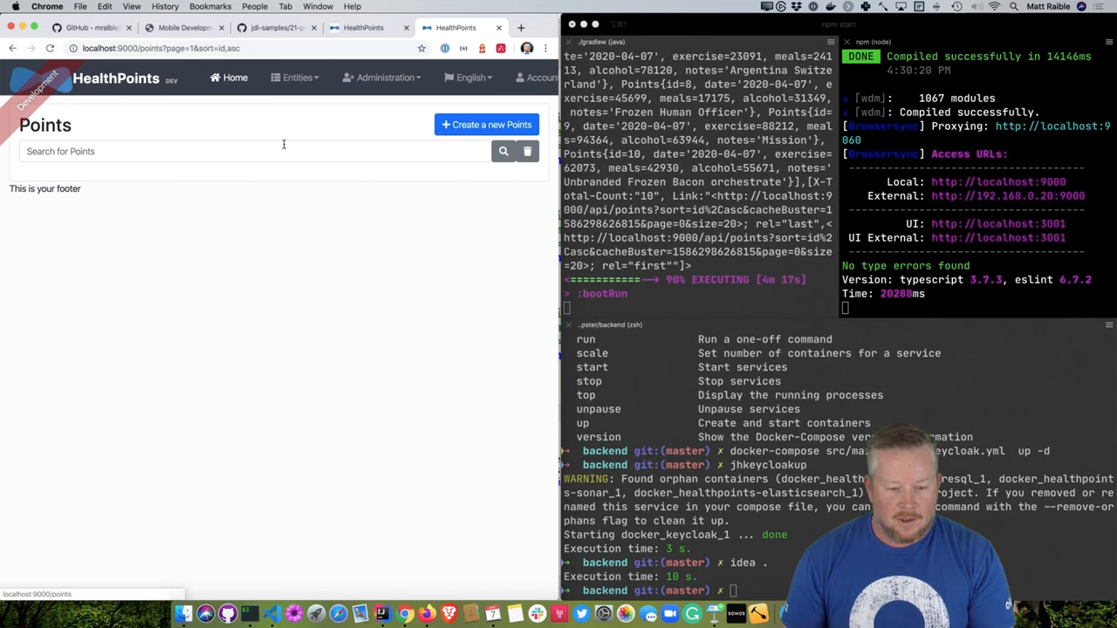
Create a Points entry with a picked date and save it, then delete entry 1051 and confirm
left_click(485, 124)
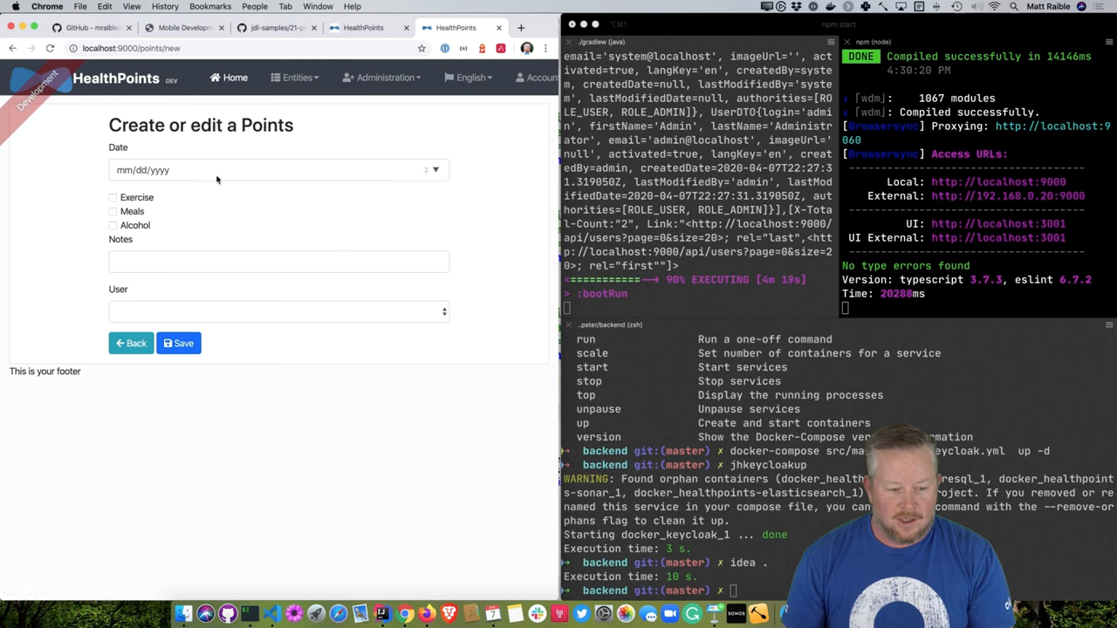
left_click(111, 211)
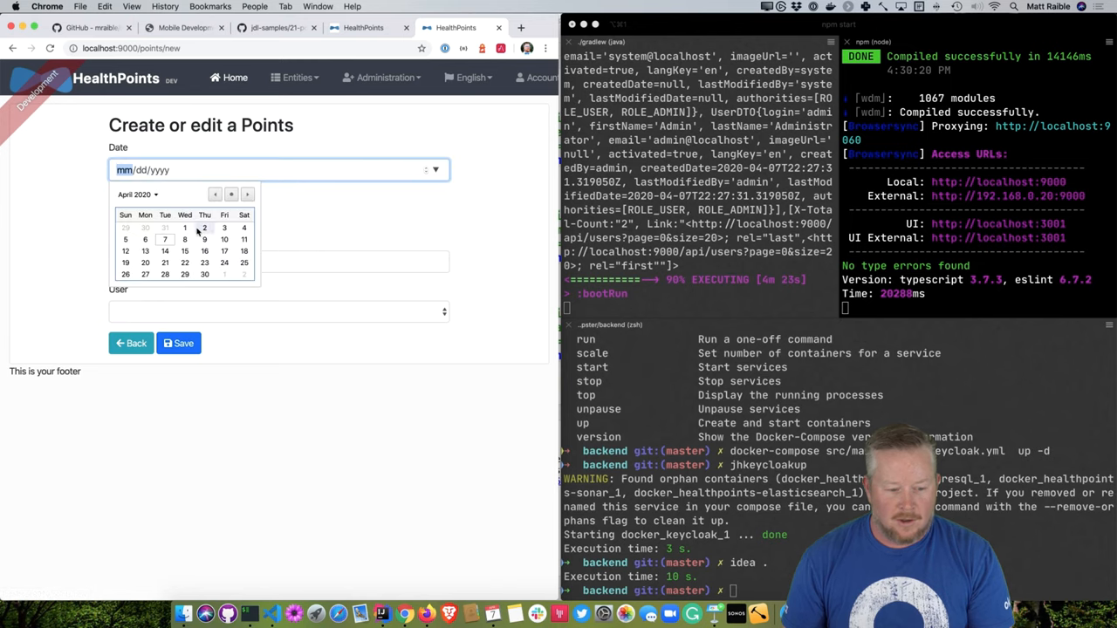
left_click(278, 311)
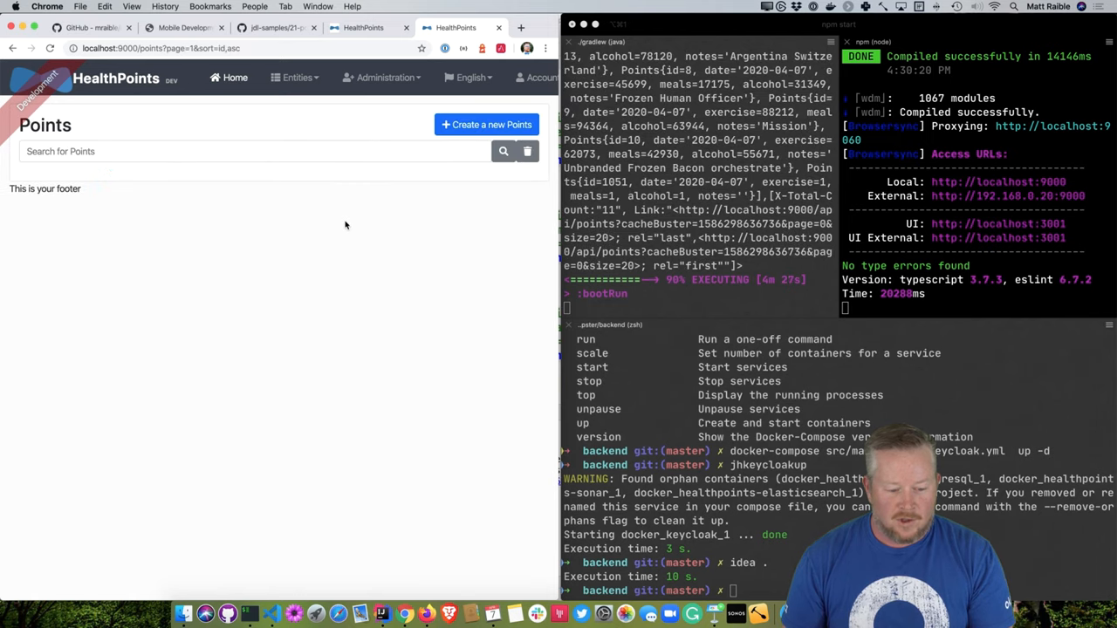
left_click(485, 124)
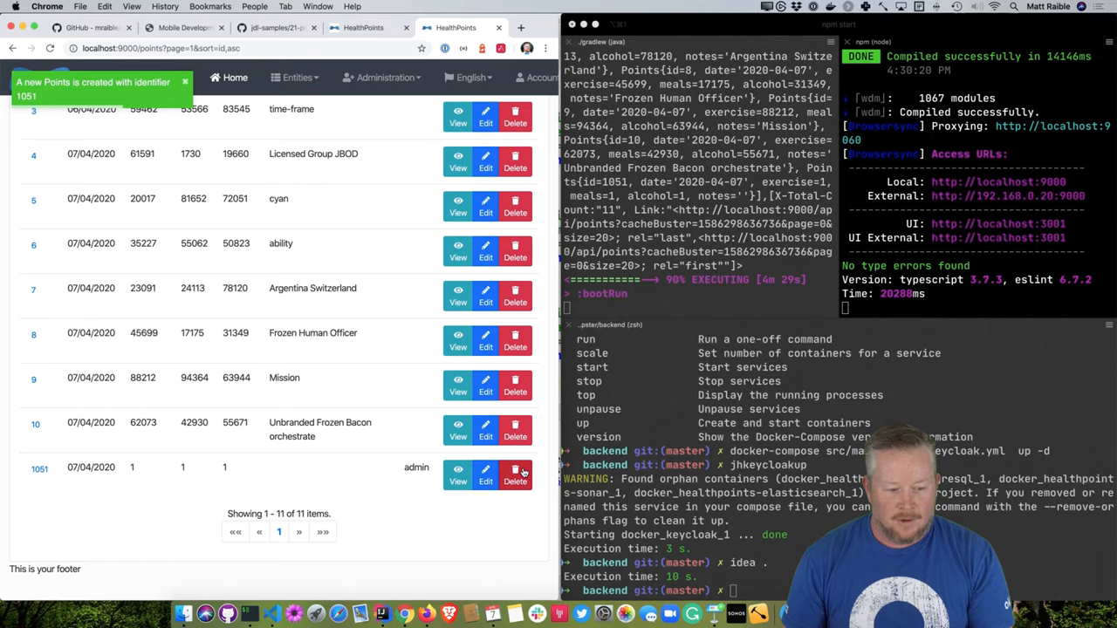
left_click(515, 475)
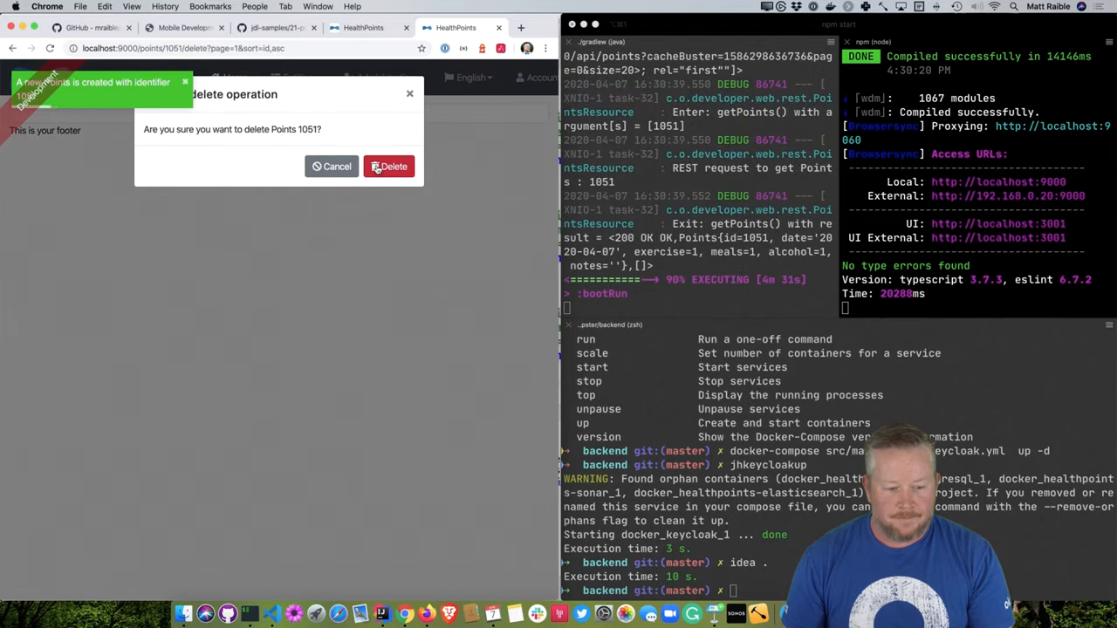
left_click(387, 166)
type("v")
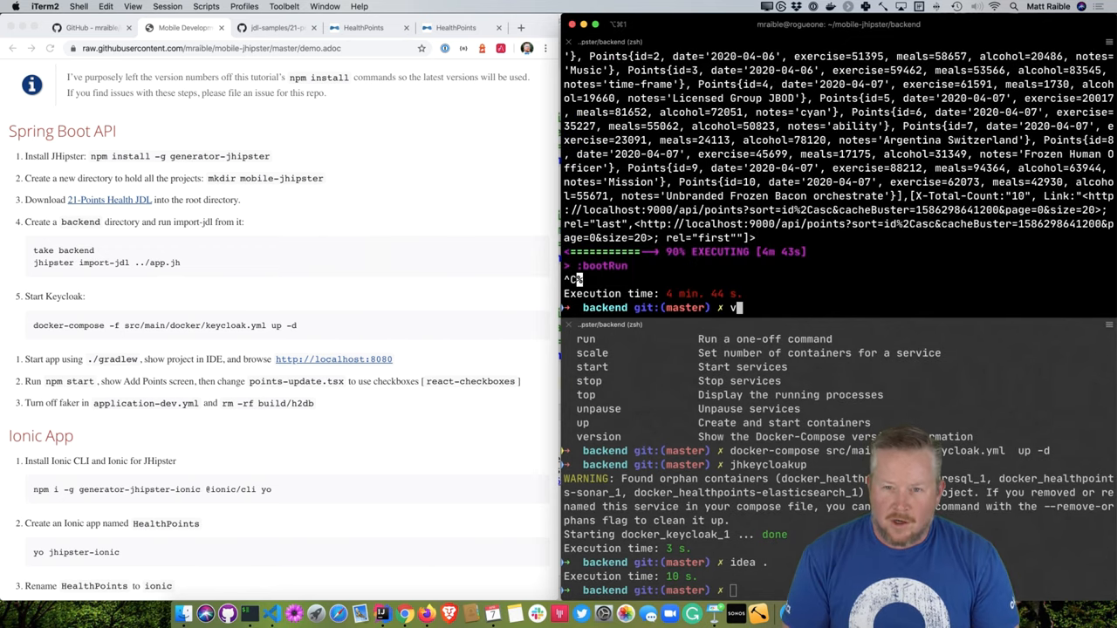
Edit src/main/resources application-dev.yml to remove faker, save with :wq, and rm -rf build/h2db
type("i")
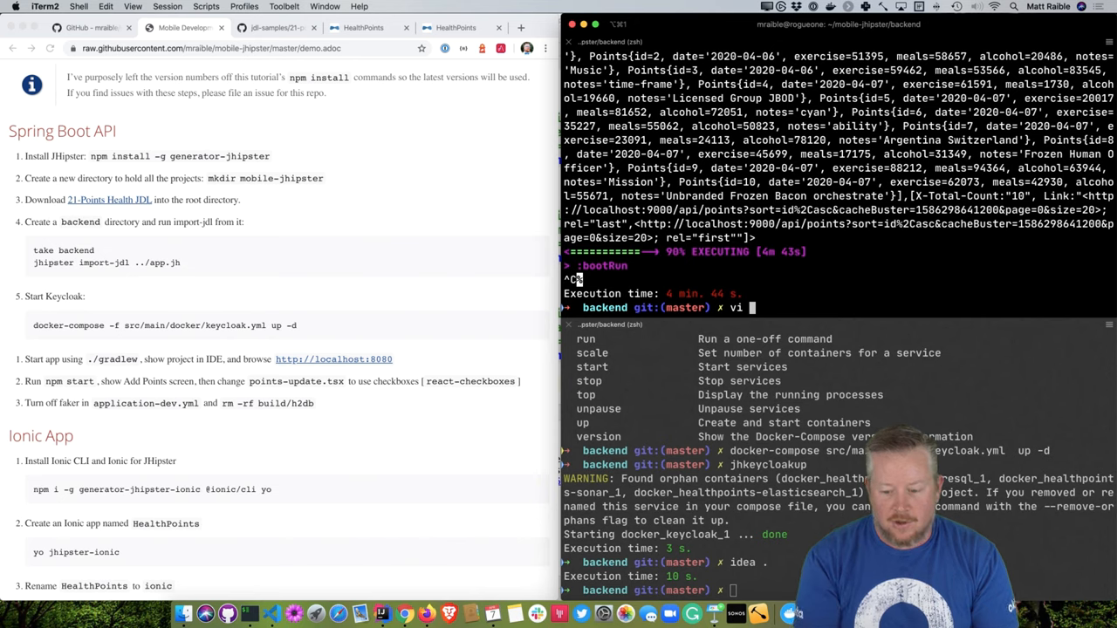
type("src/")
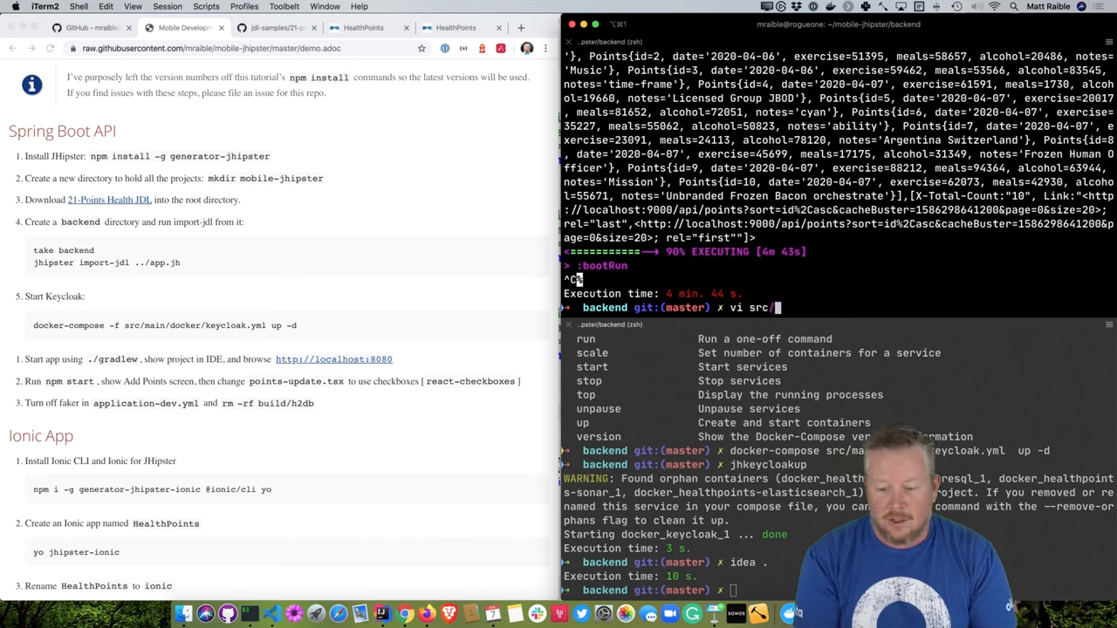
type("main/resources/")
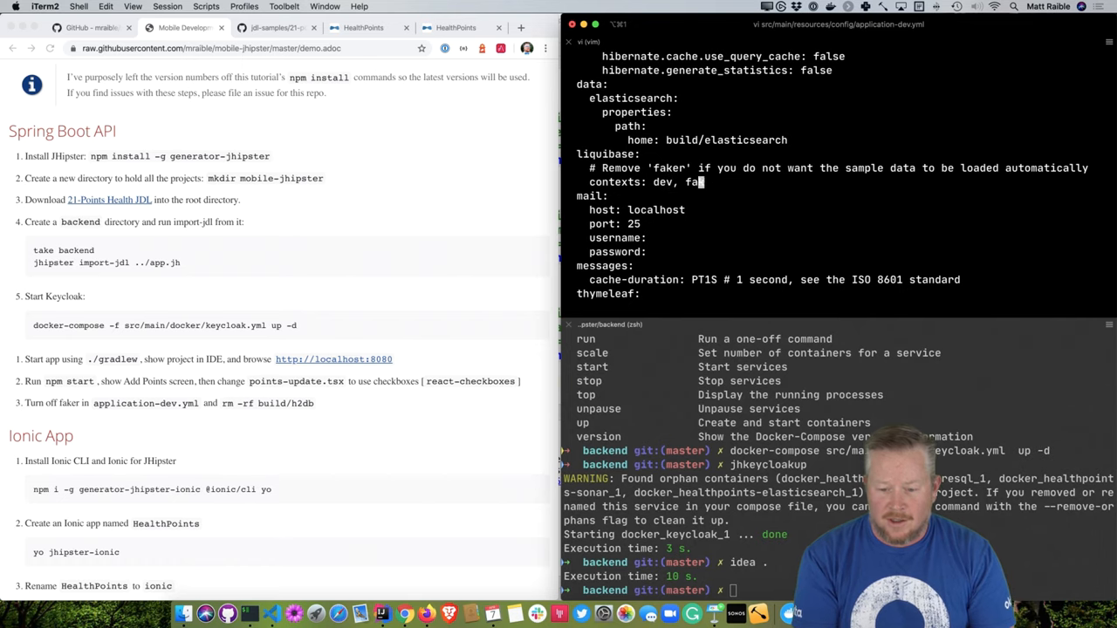
type(":wq")
type("rm")
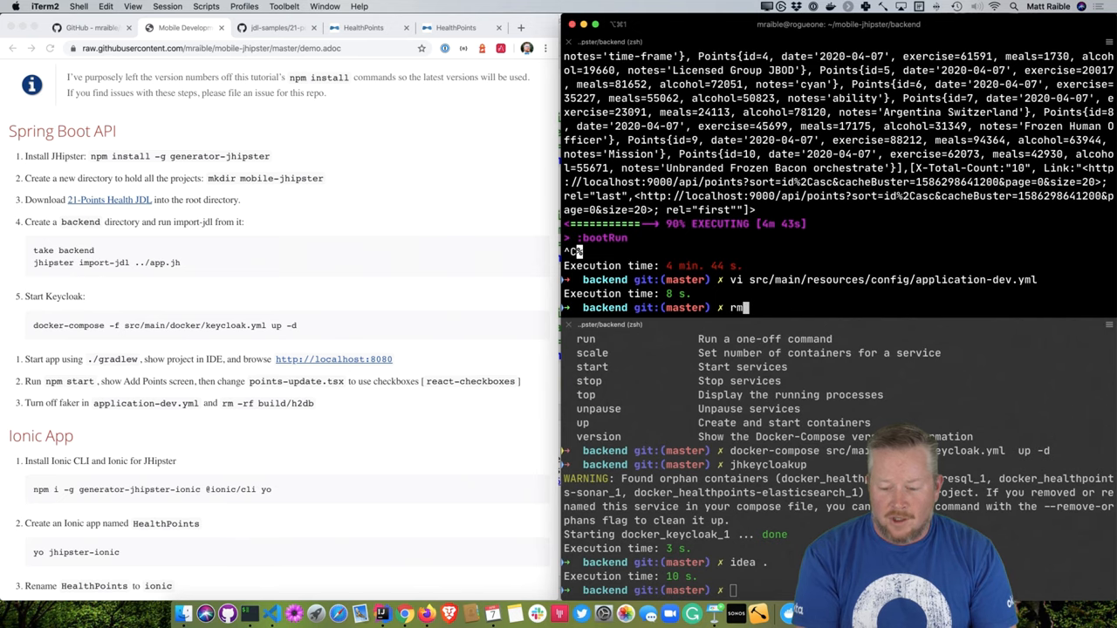
type("-rf bu")
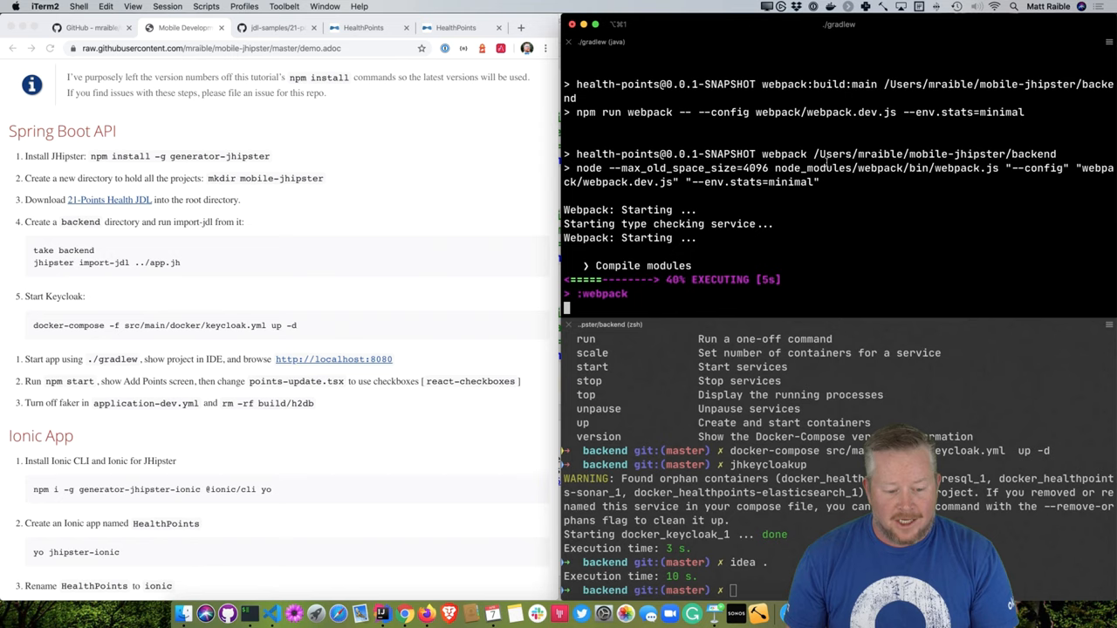
scroll("down", 3)
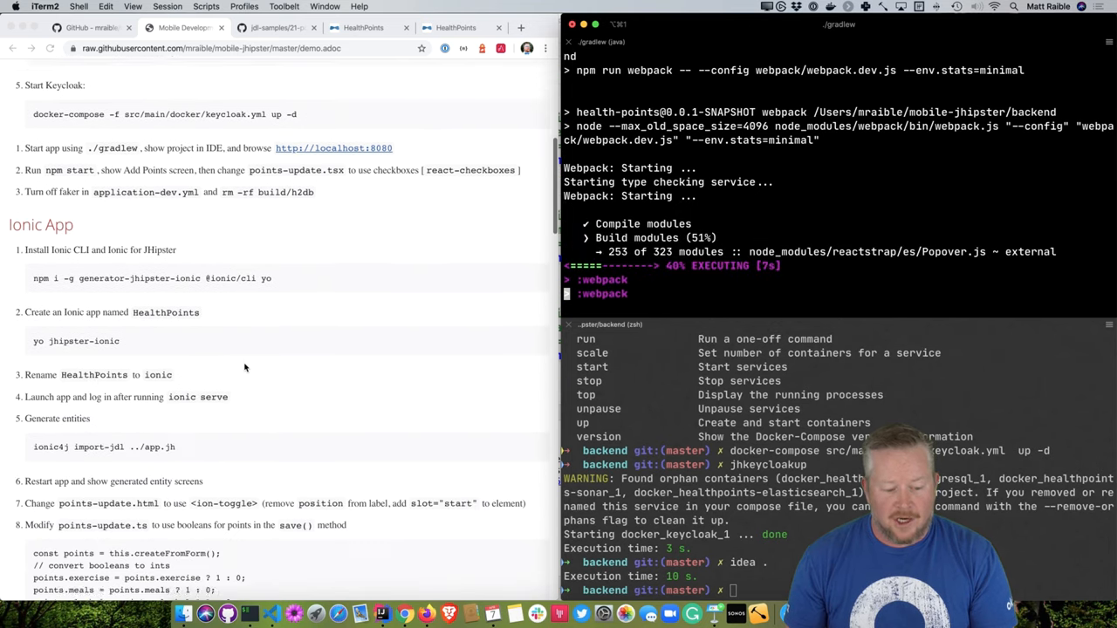
scroll("down", 3)
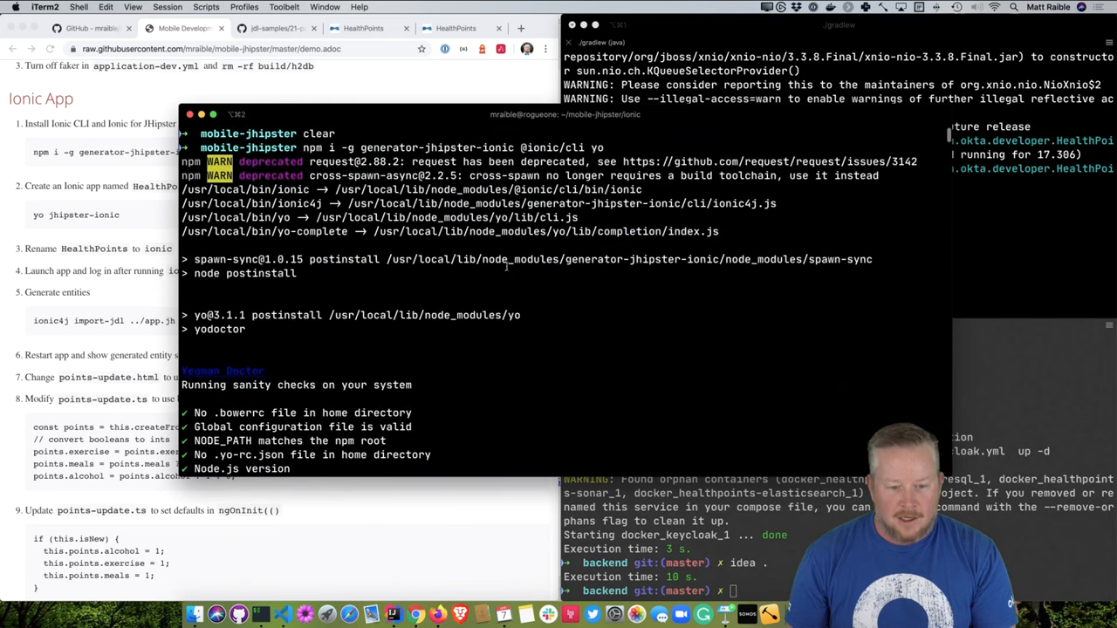
Follow the yo jhipster-ionic generator output as the HealthPoints Ionic app is created
scroll("down", 3)
type("yo jhipster-ionic")
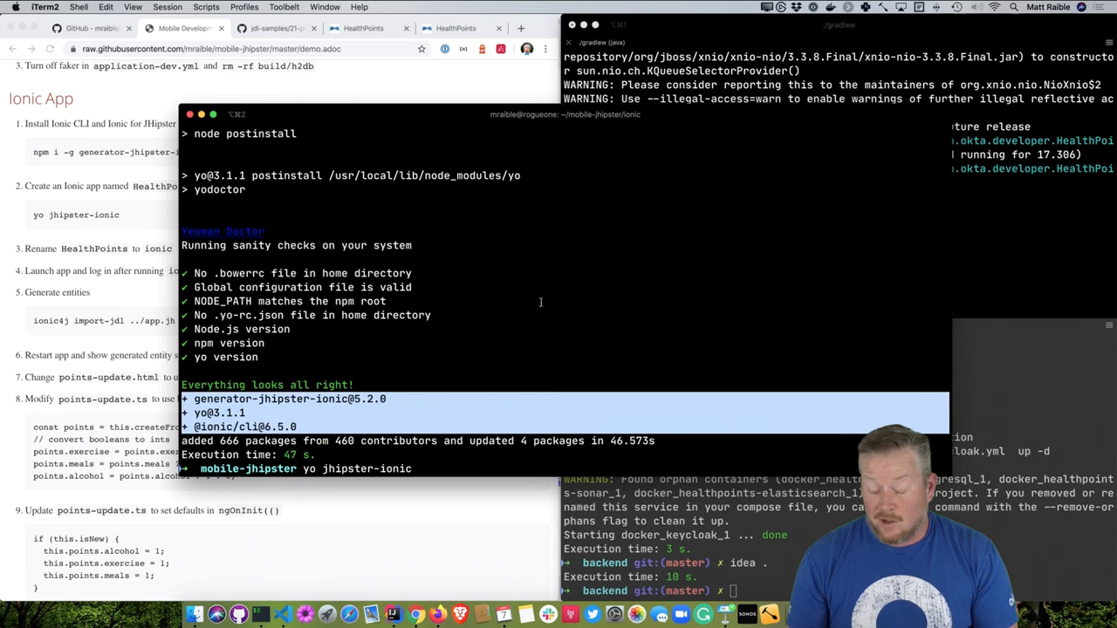
mouse_move(558, 283)
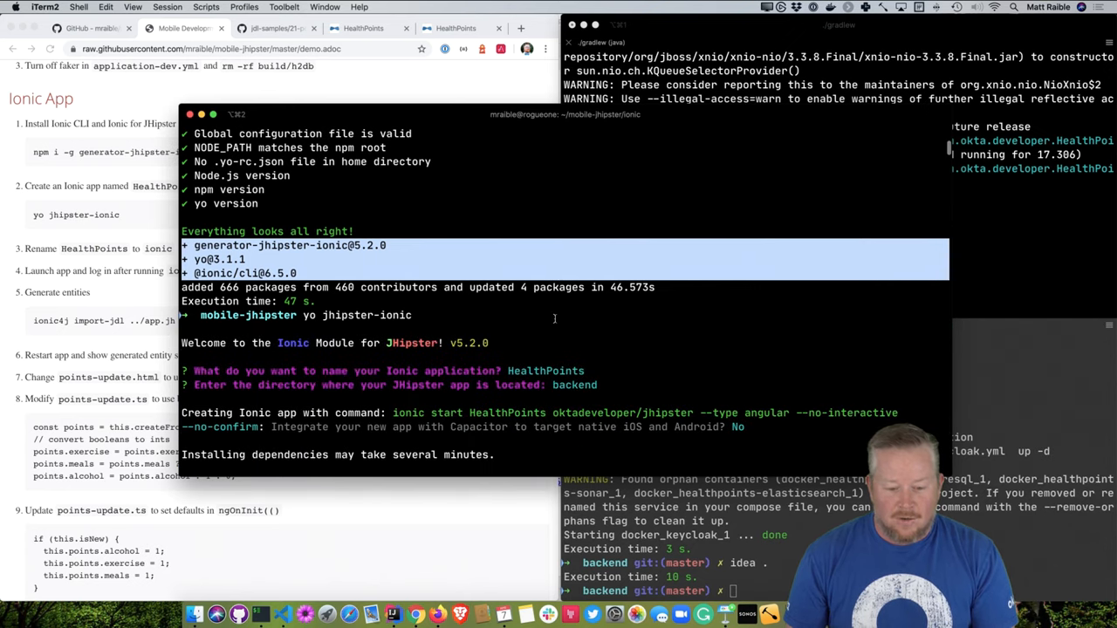
scroll("down", 3)
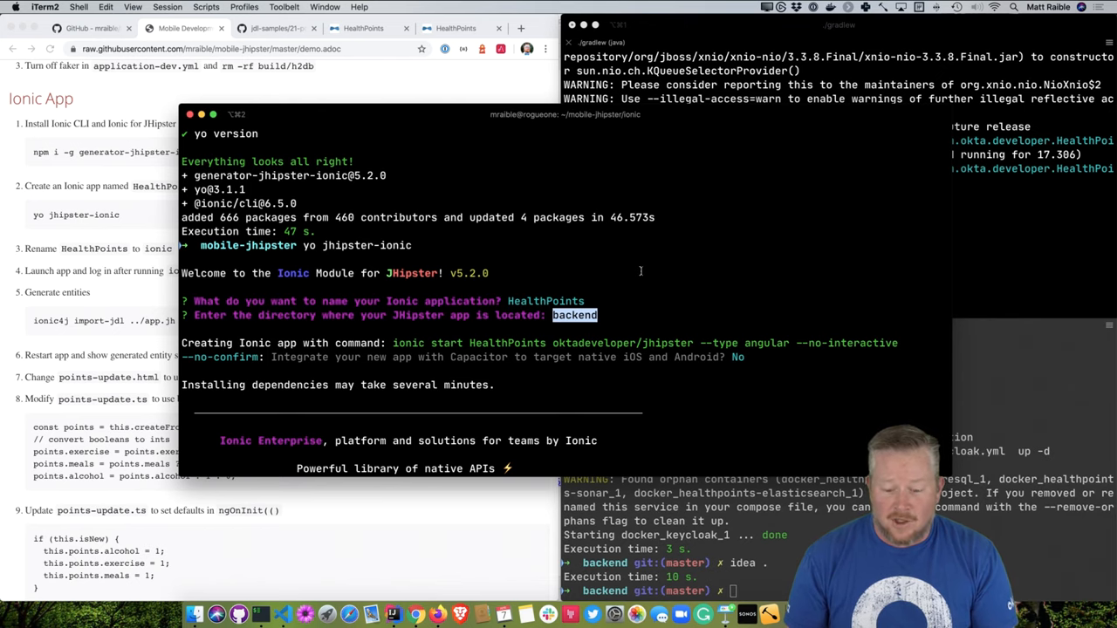
scroll("down", 3)
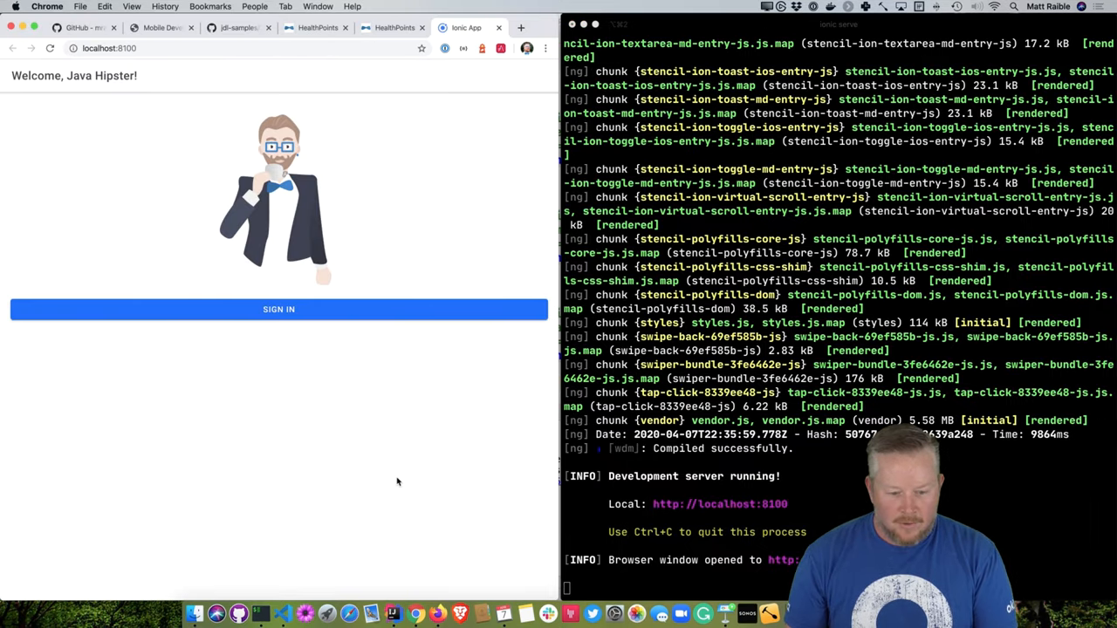
Sign in to the Ionic app, then start a new incognito window with DevTools shown
left_click(279, 308)
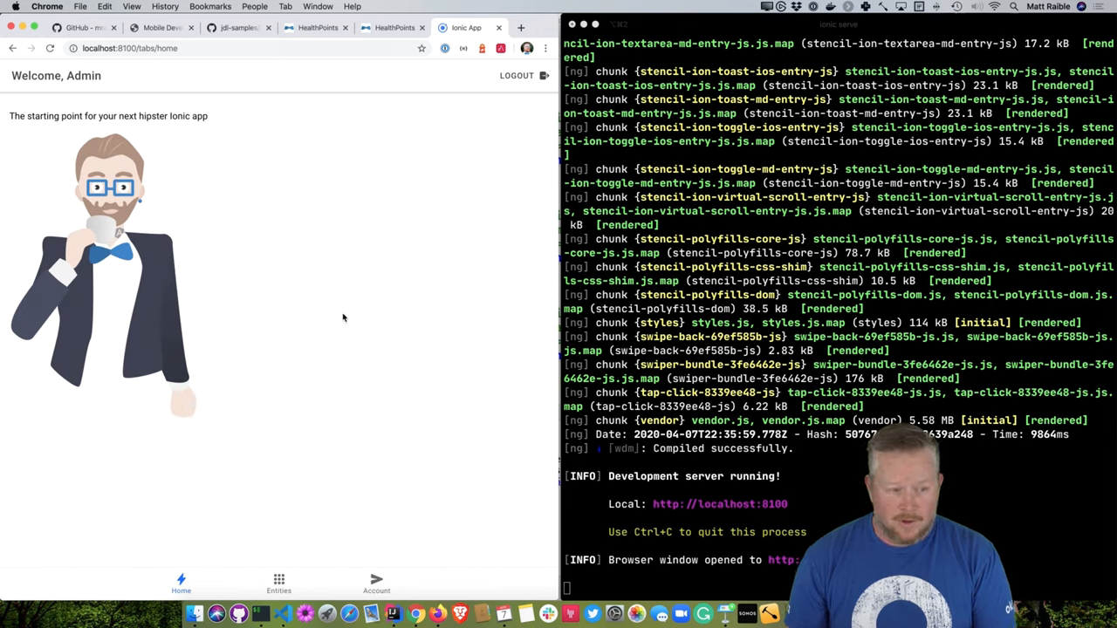
left_click(81, 7)
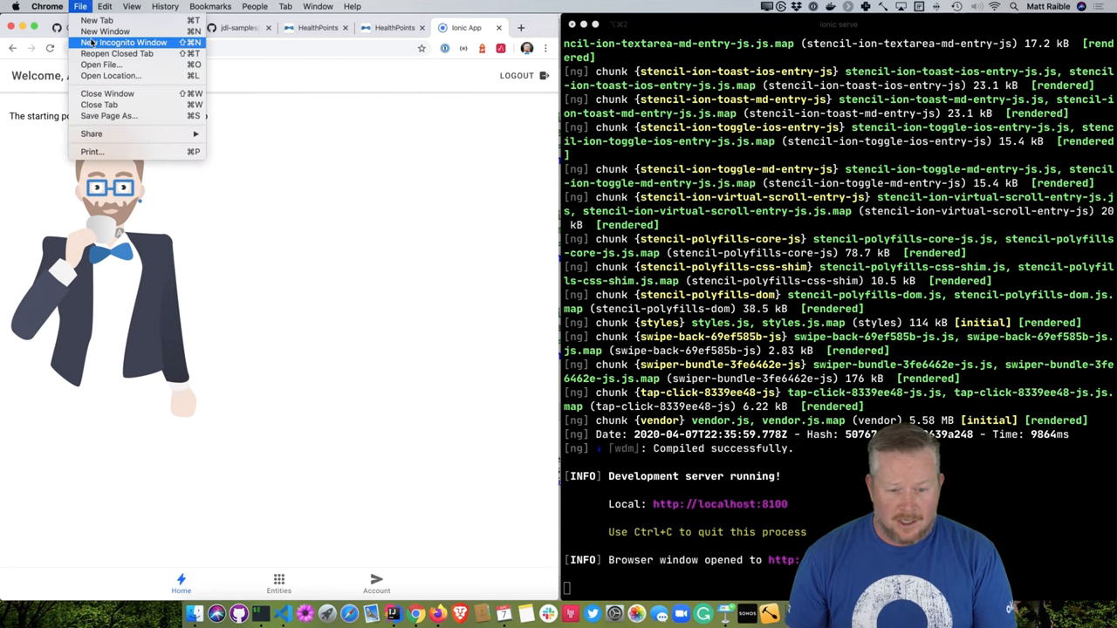
left_click(133, 42)
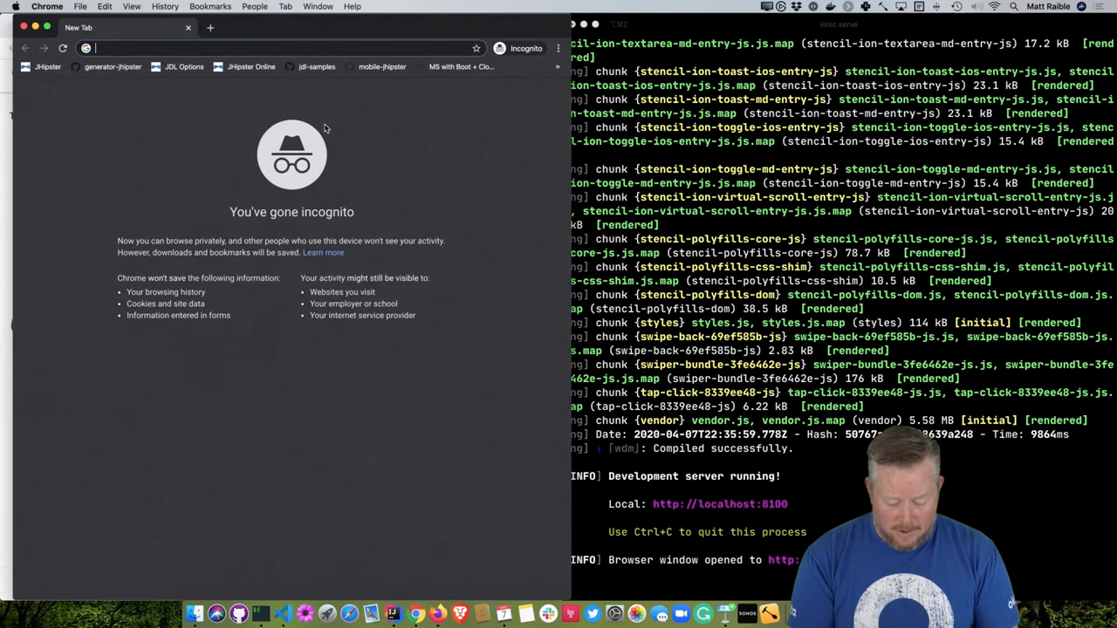
key("F12")
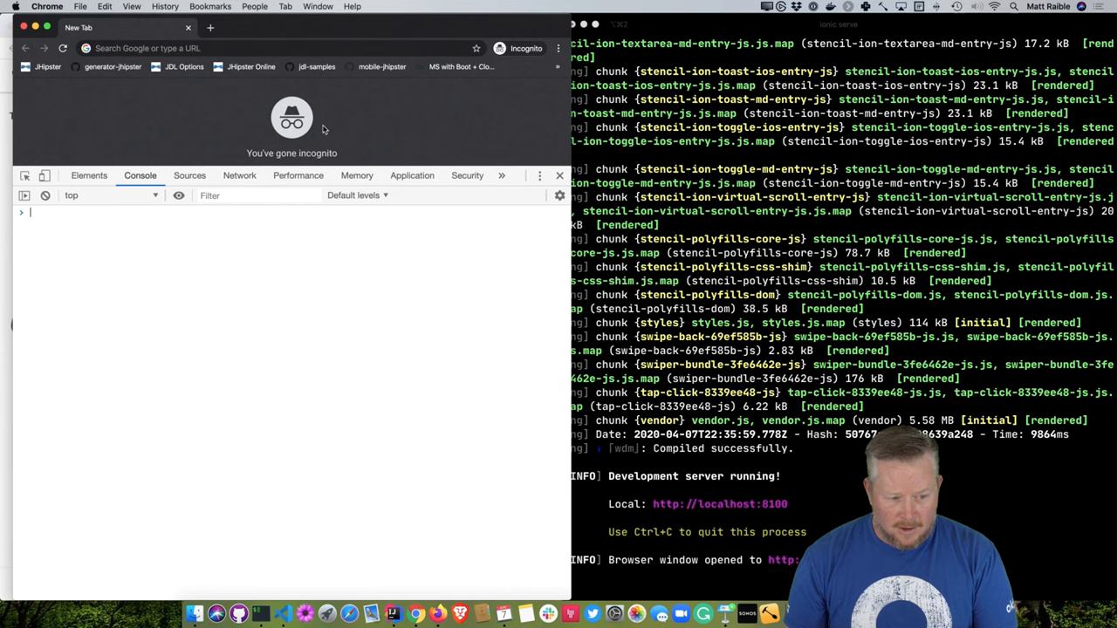
Toggle the mobile device view and log in as admin in the incognito window
left_click(45, 175)
type("adm")
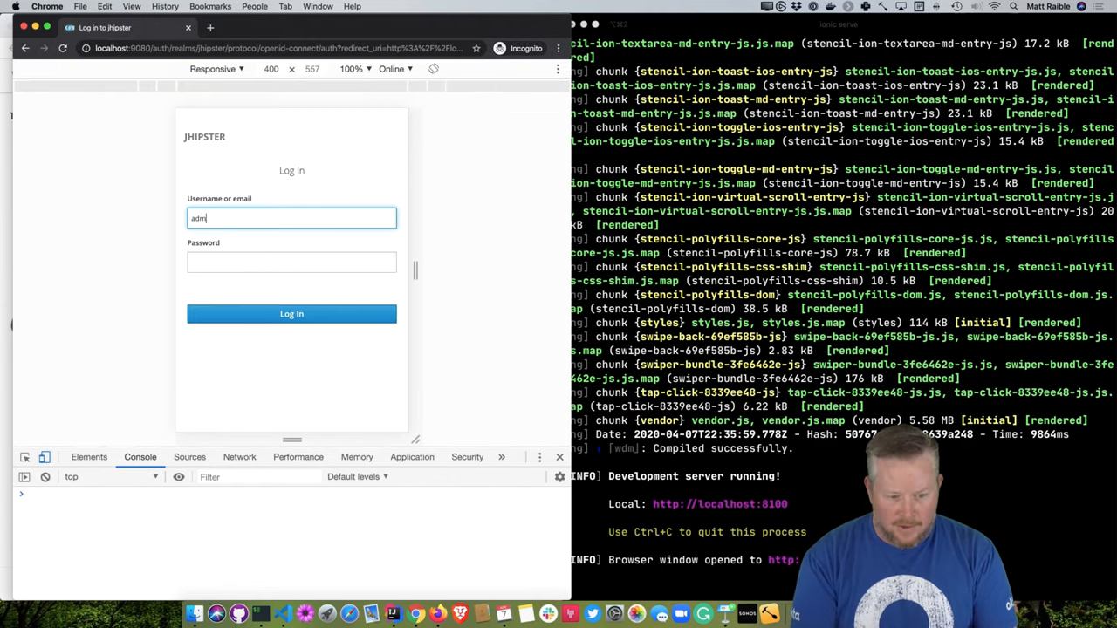
left_click(291, 314)
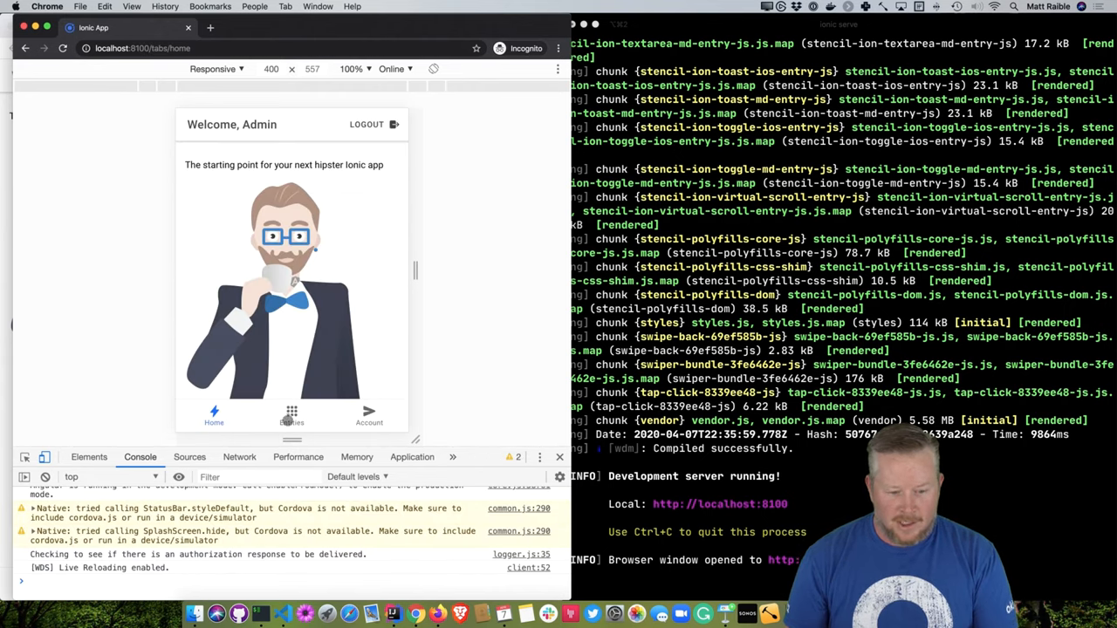
left_click(292, 416)
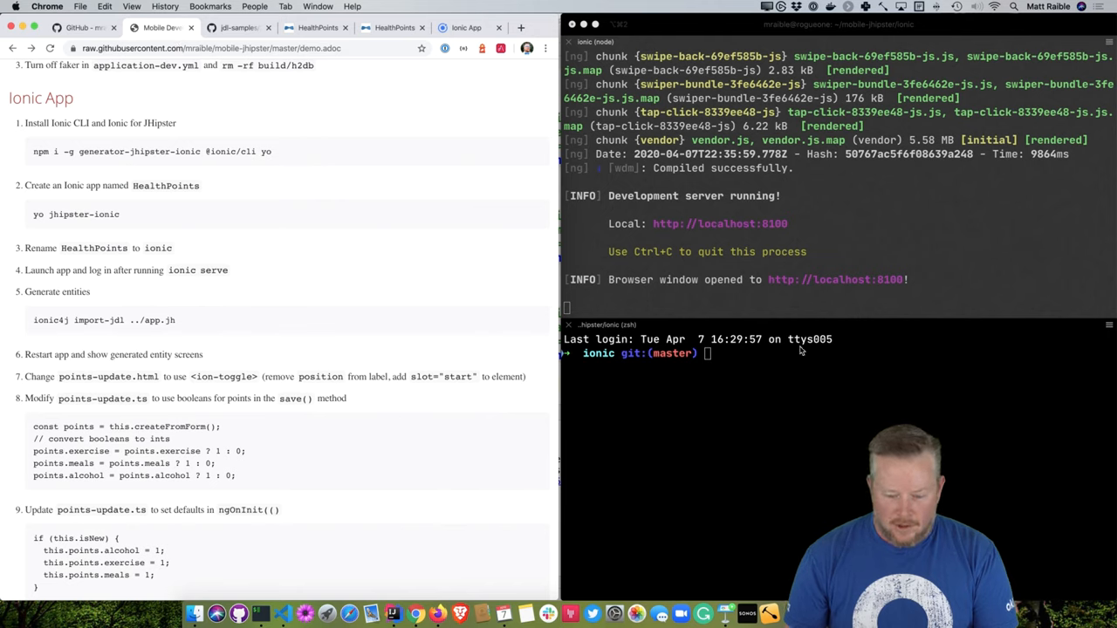
Run yo jhipster-ionic:import-jdl ../21-points.jh in the ionic4j folder to generate entity screens
type("ionic")
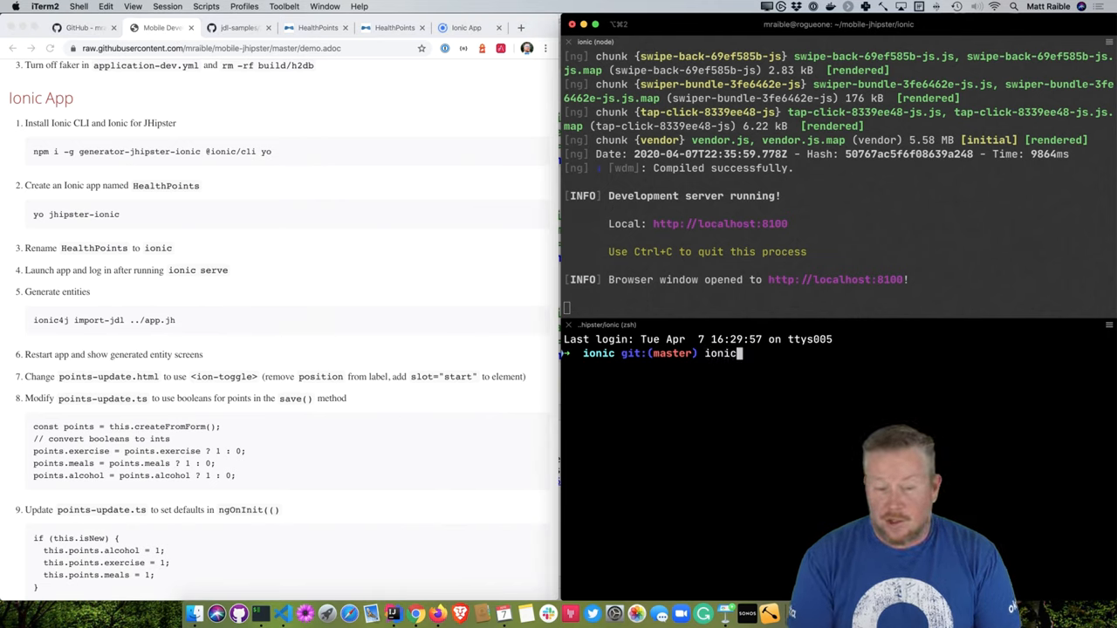
type("4j import-jdl ../21")
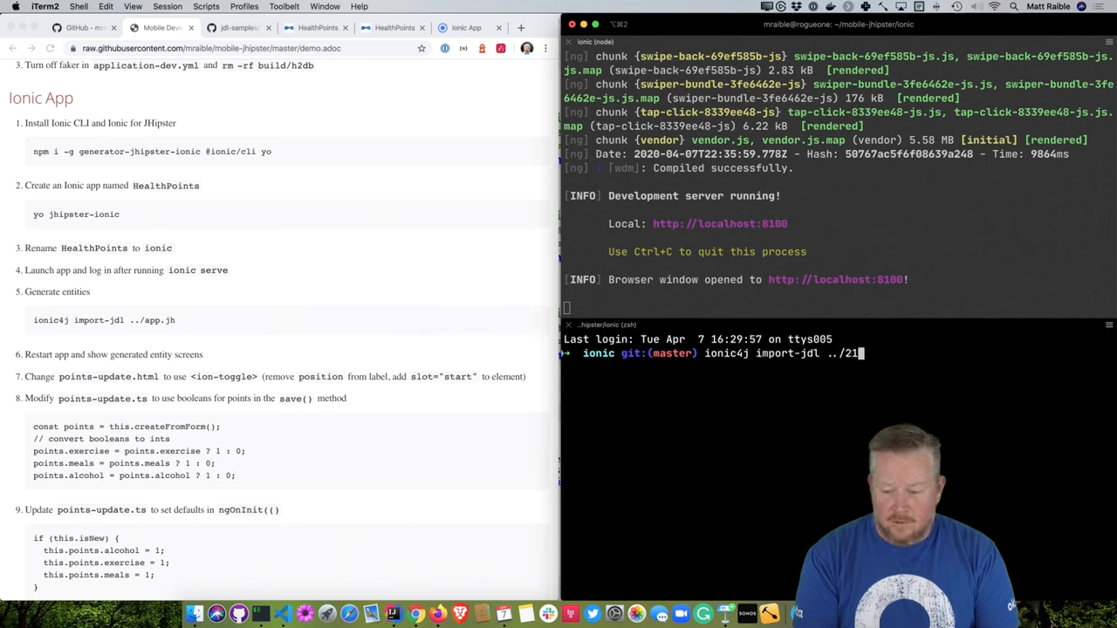
key("Return")
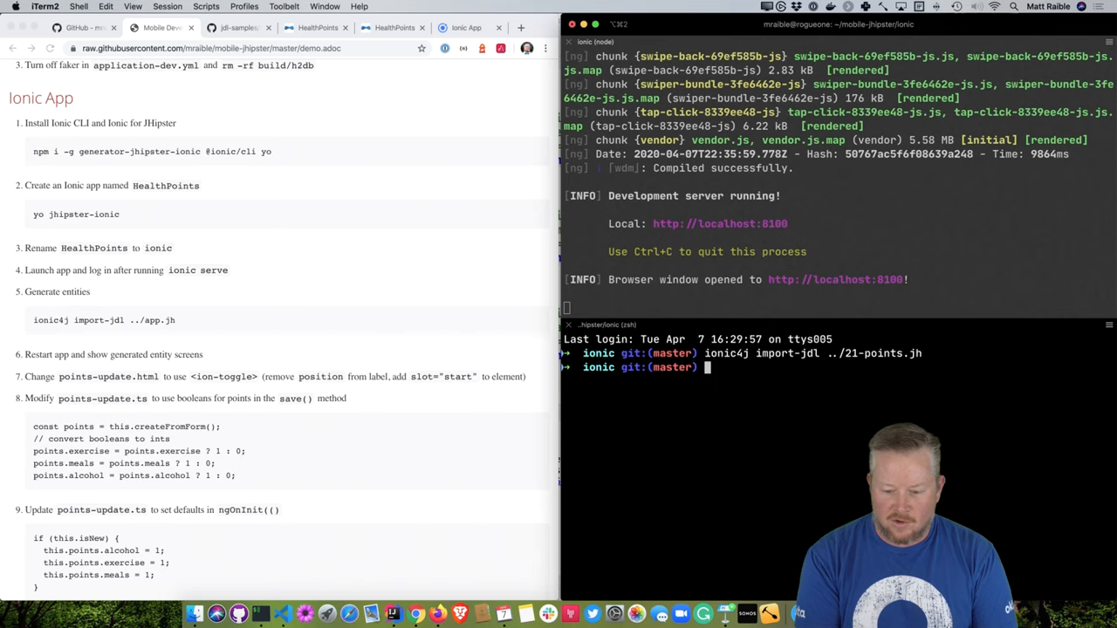
type("yo jhipster")
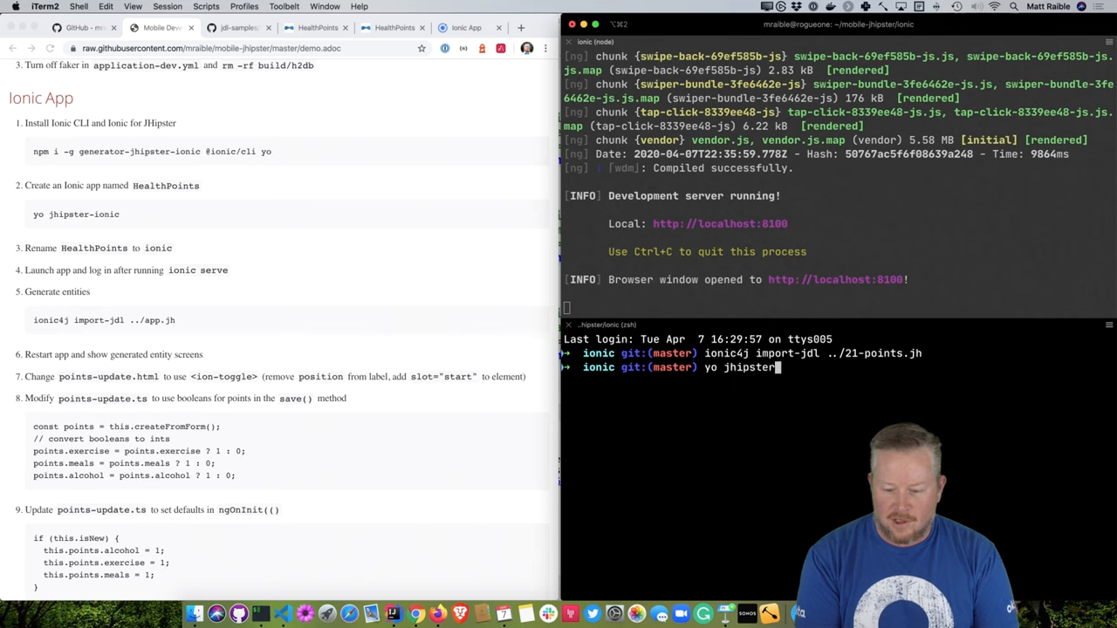
type("-ionic:import")
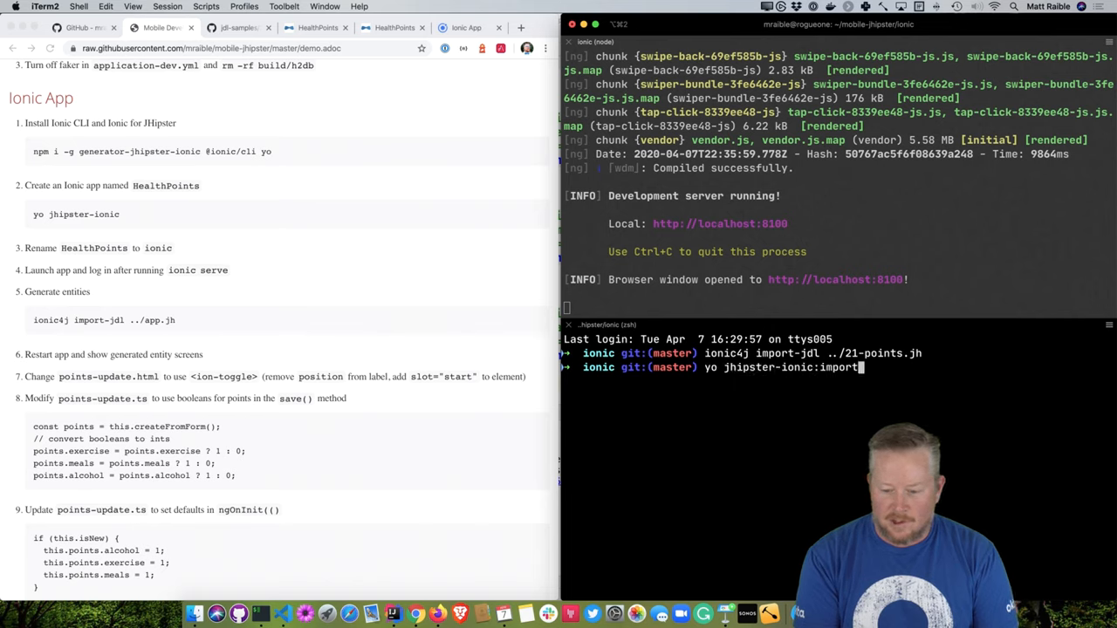
type("-jdl ../21")
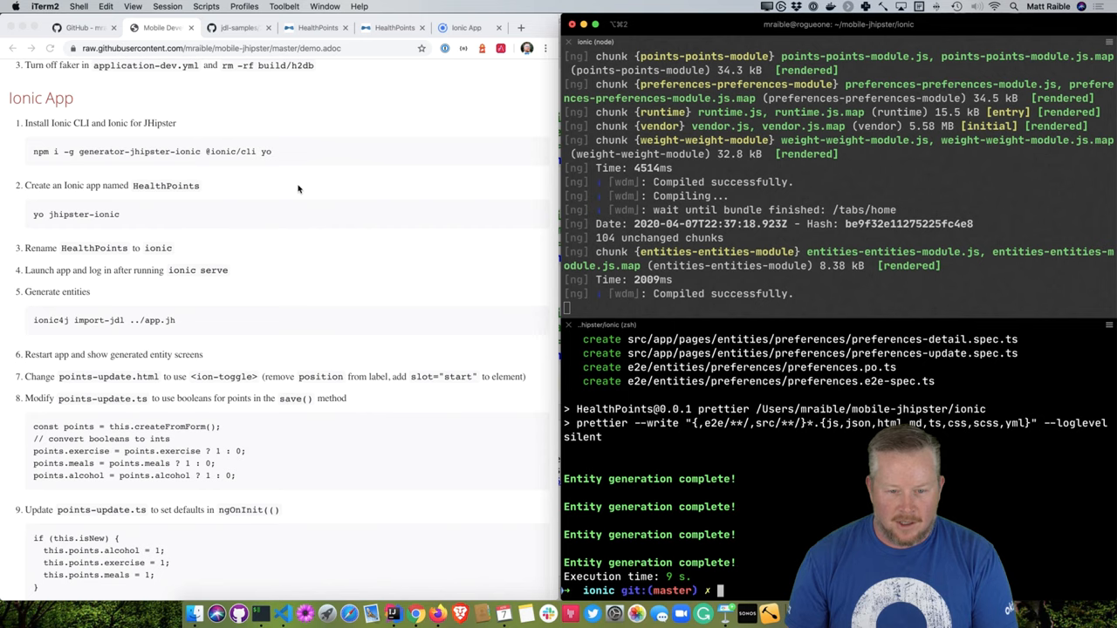
Sign in to the Ionic app and view the BloodPressure entity list
left_click(464, 27)
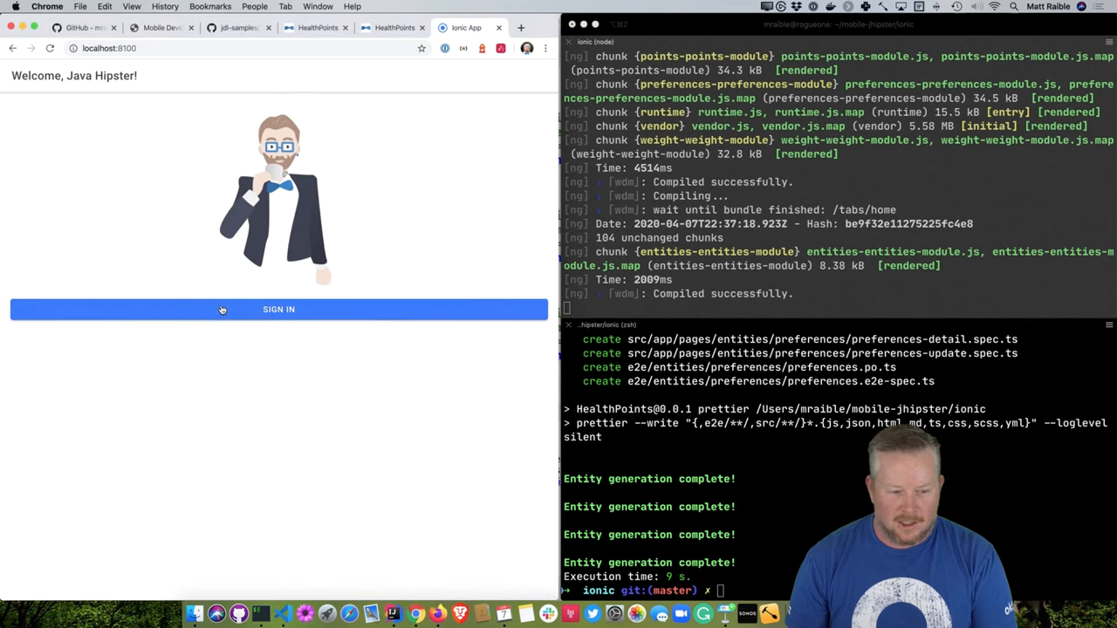
left_click(279, 308)
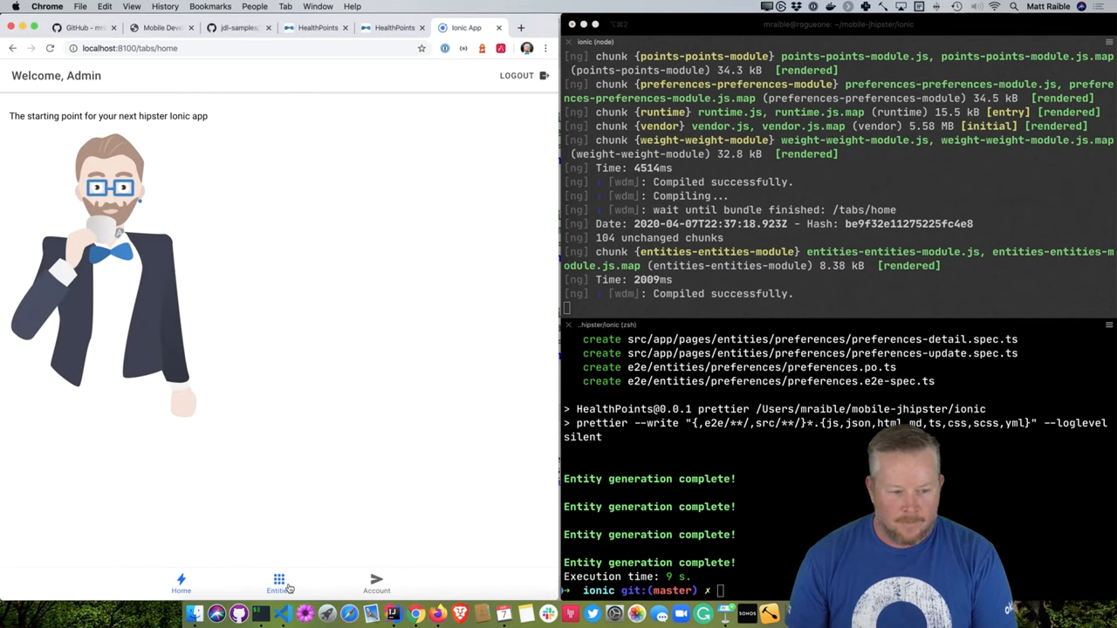
left_click(279, 582)
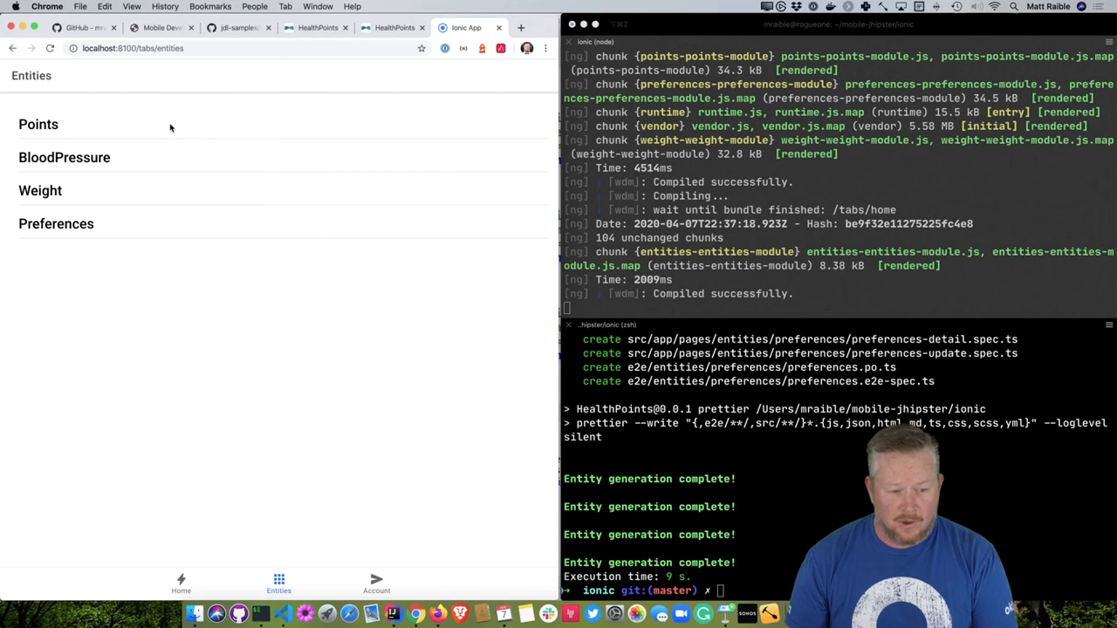
left_click(62, 157)
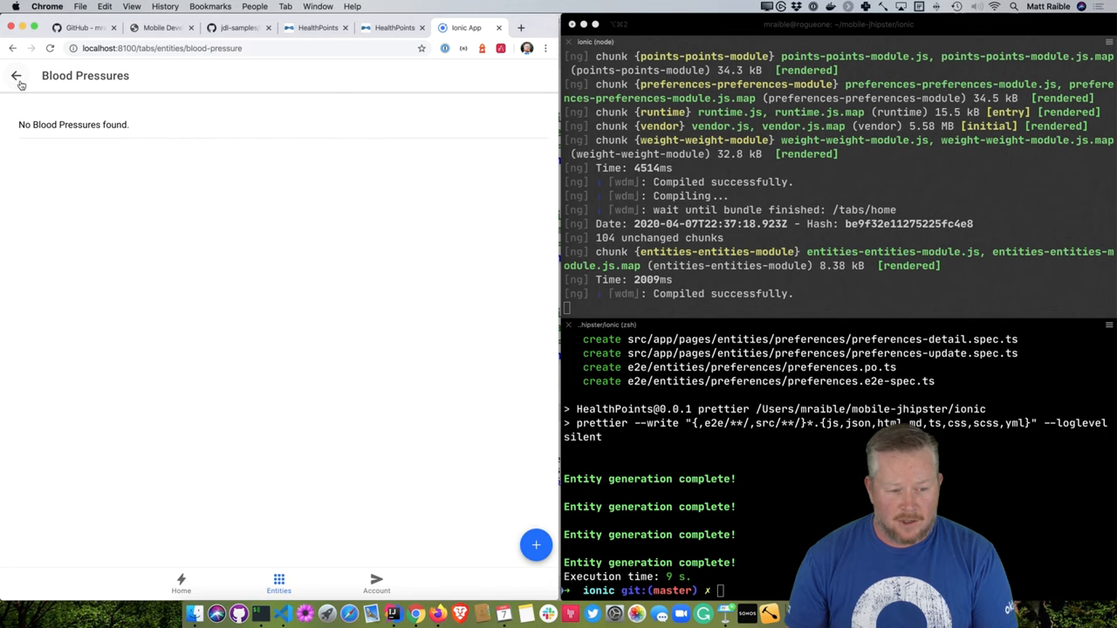
Create a 120/70 Blood Pressure entry in the HealthPoints web app and save it
left_click(14, 75)
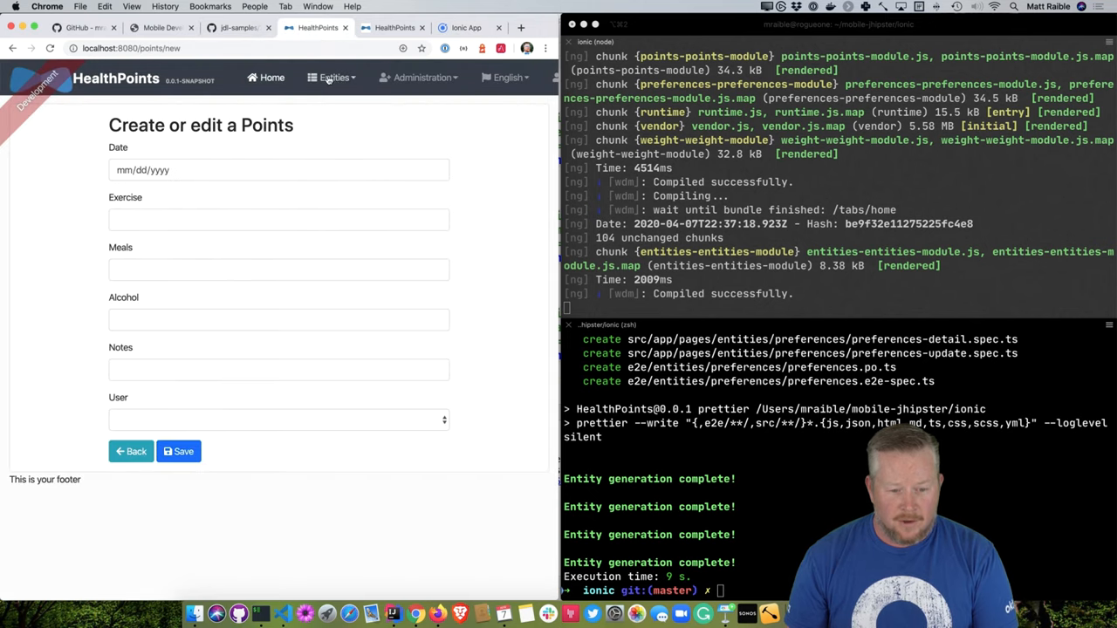
left_click(333, 77)
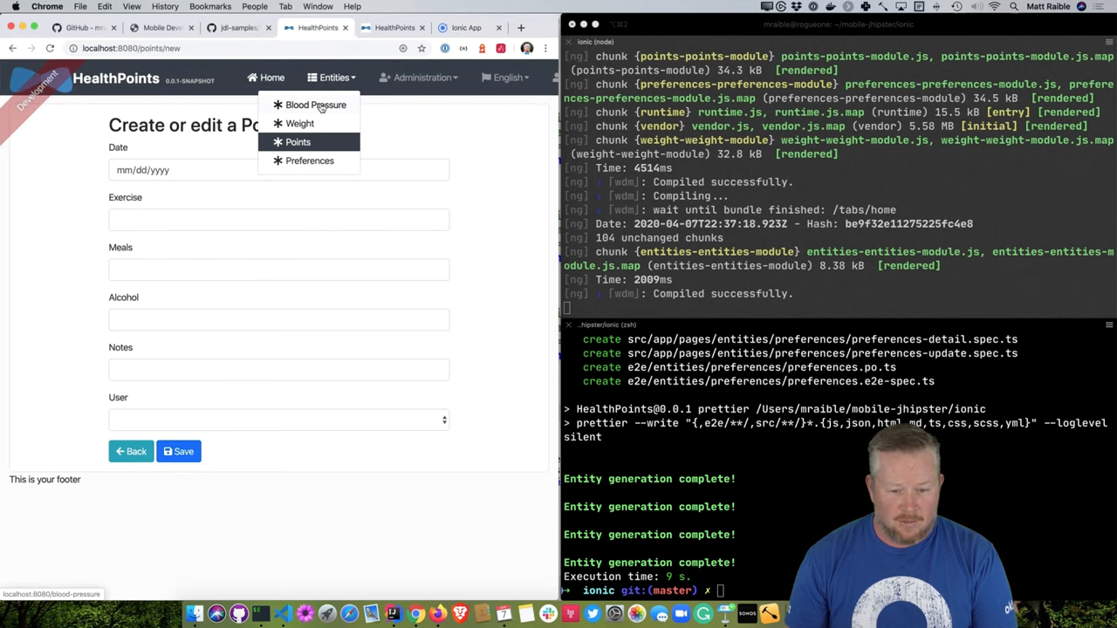
left_click(314, 104)
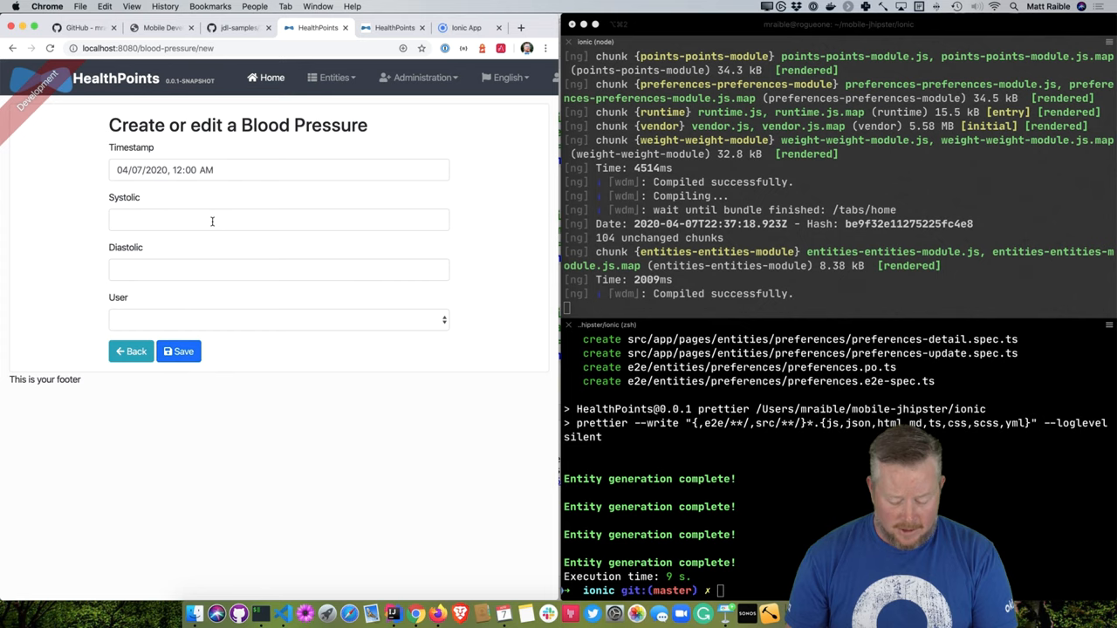
type("1")
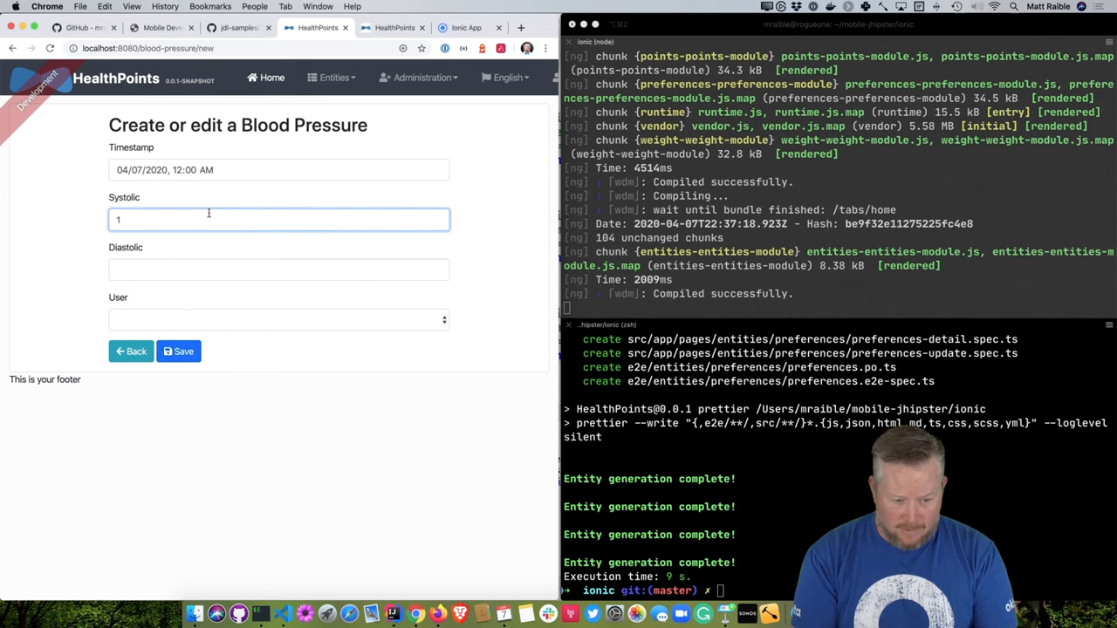
type("7")
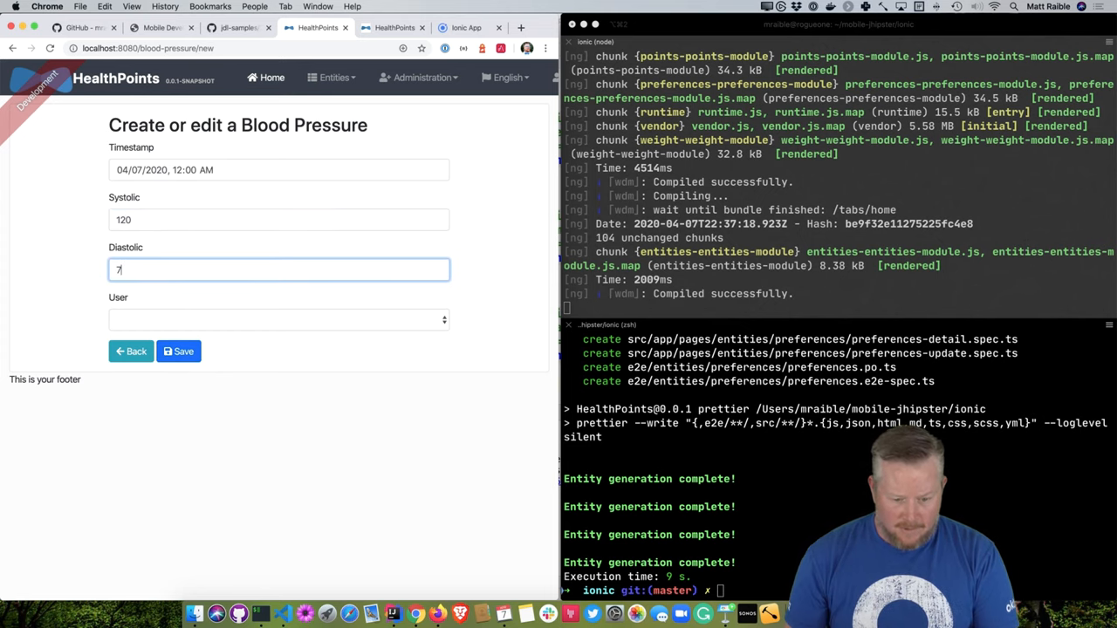
left_click(278, 318)
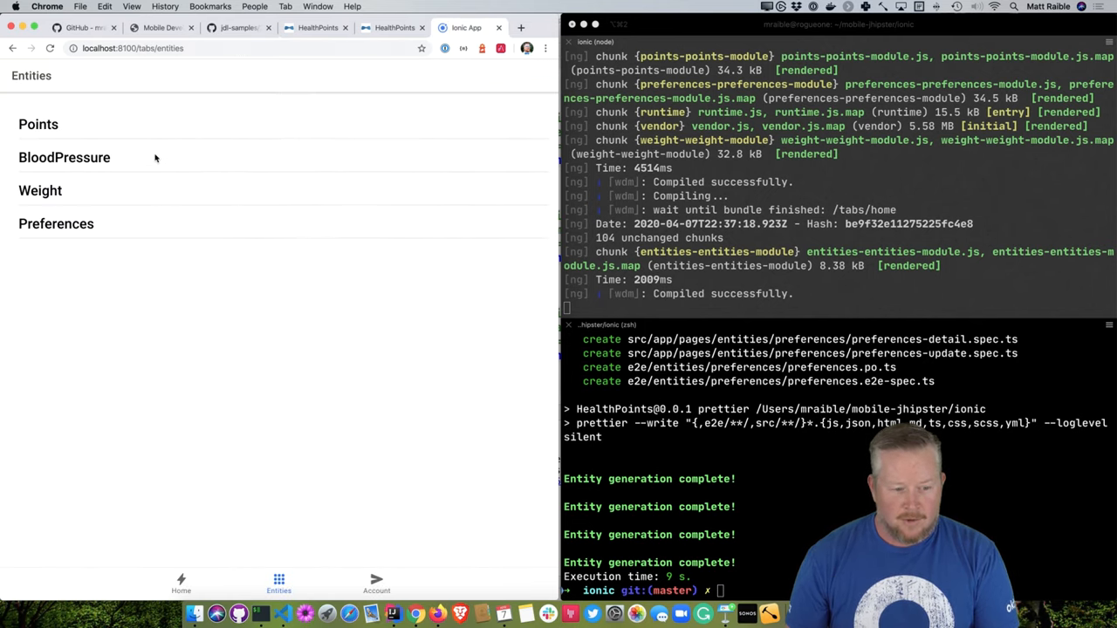
Confirm the new reading in the Ionic BloodPressure list and start a new Points entry
left_click(63, 157)
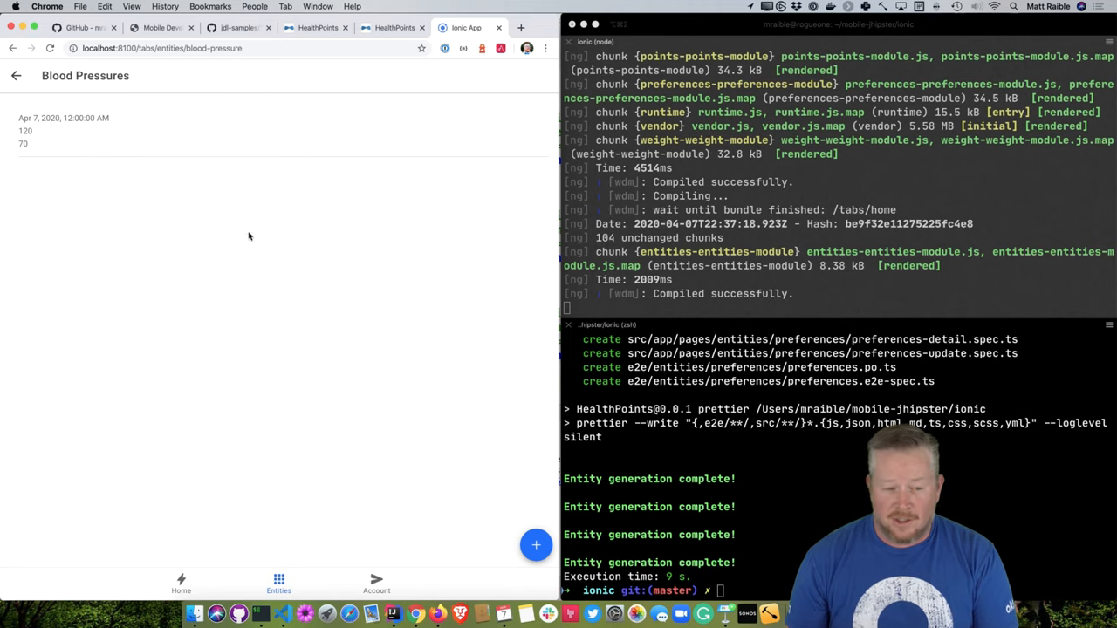
mouse_move(405, 380)
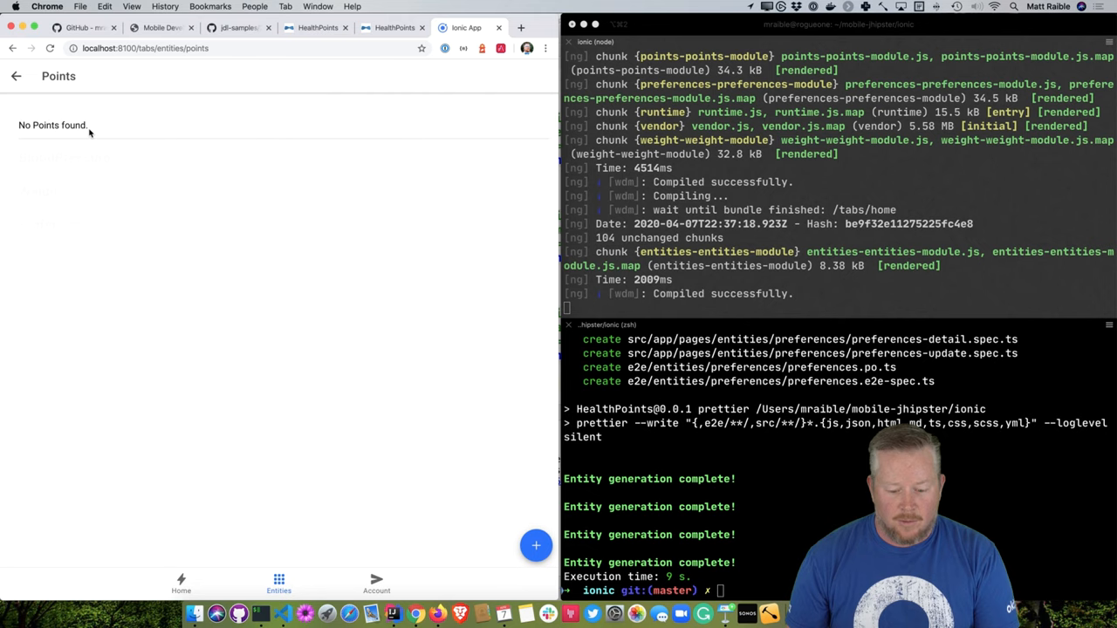
left_click(536, 545)
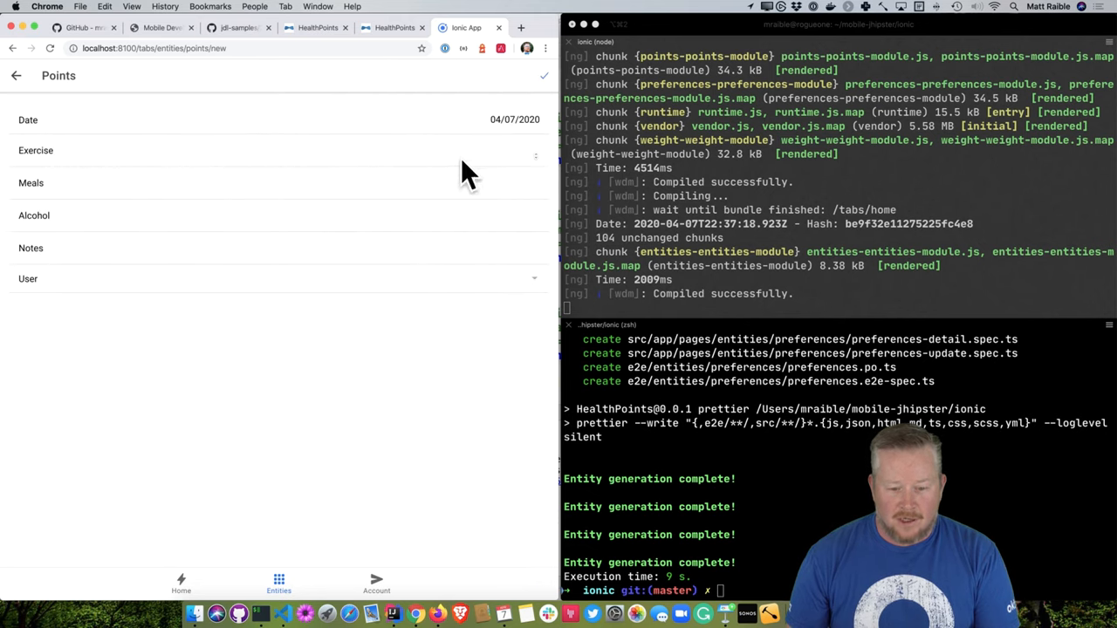
mouse_move(218, 39)
type("points-update.ts")
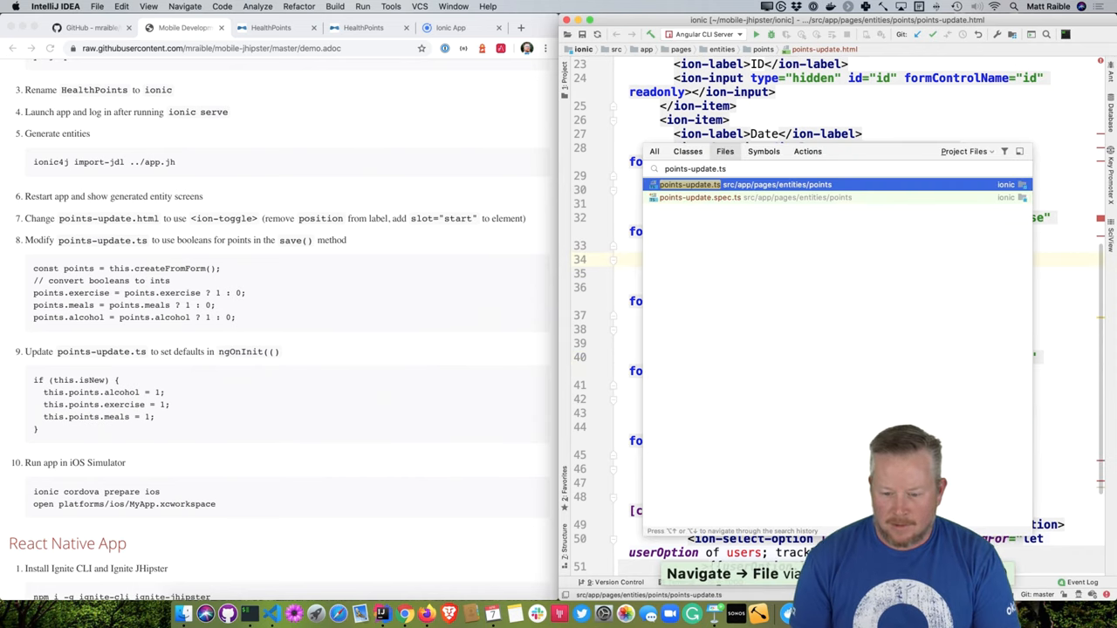
Edit points-update.ts so save() maps toggles to 1/0 and new entries default to 1
left_click(689, 185)
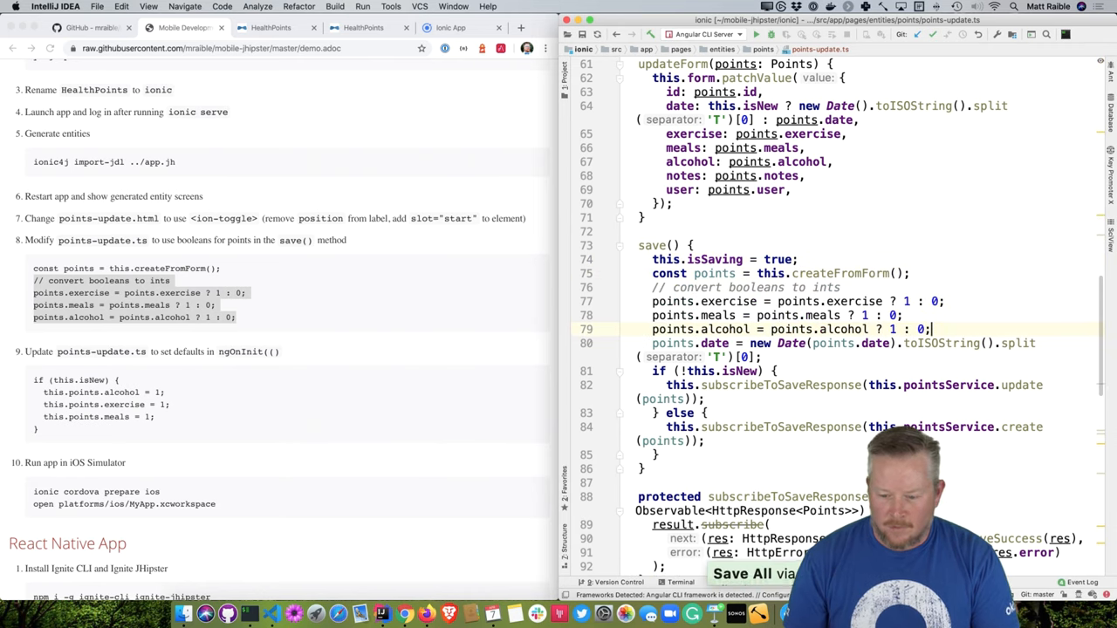
scroll("down", 3)
type("ionic cordova")
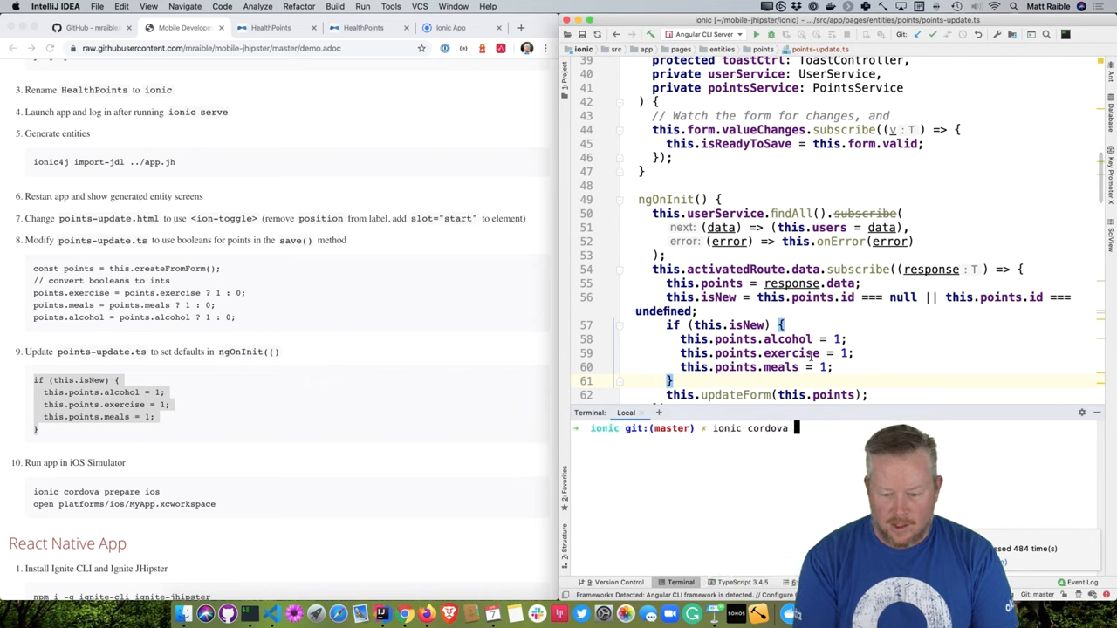
Create a Points entry for admin with Exercise, Meals and Alcohol on, while preparing iOS Cordova
type("prepare ios")
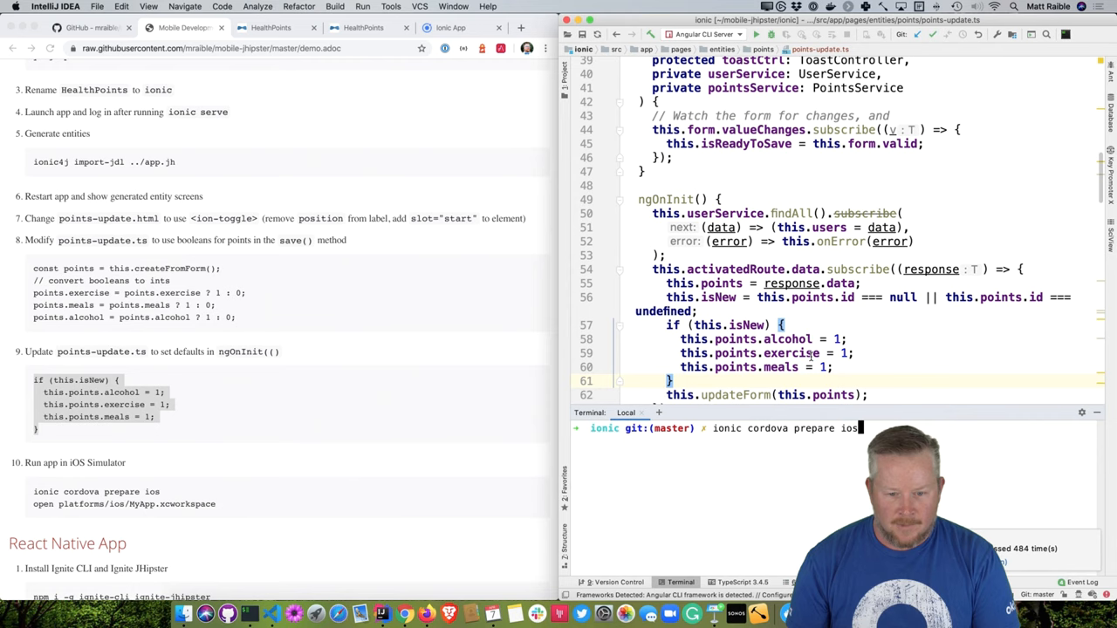
left_click(450, 28)
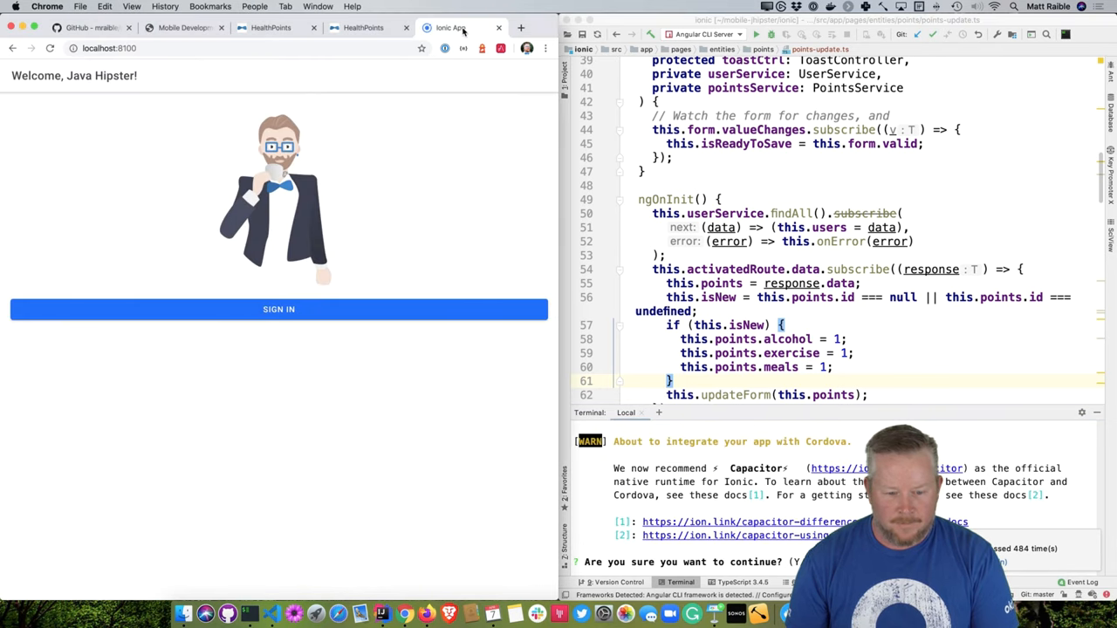
left_click(279, 309)
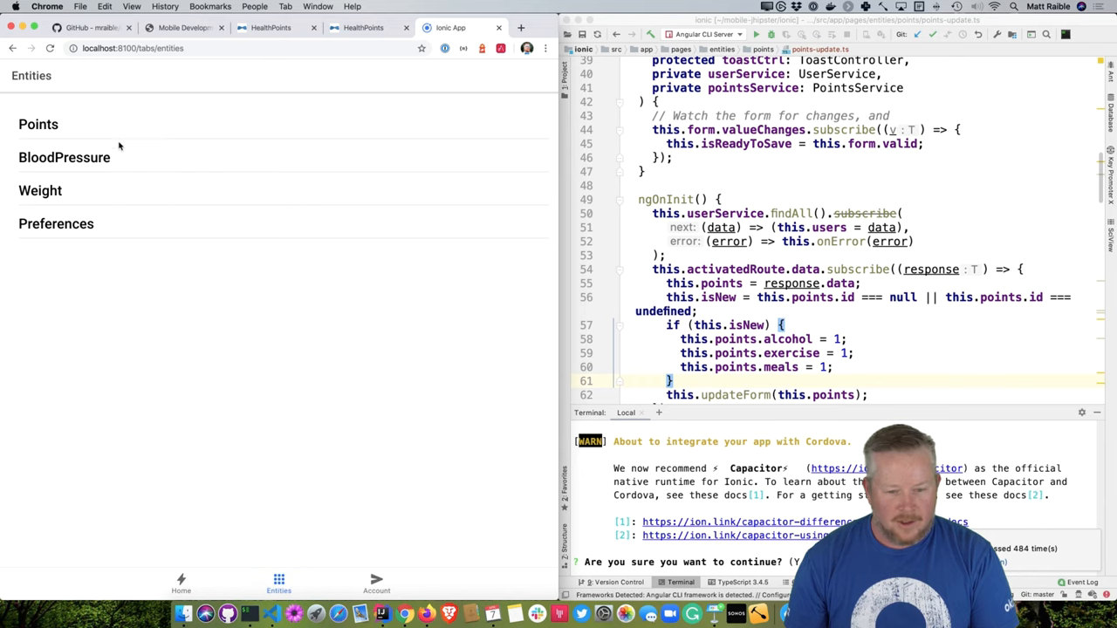
left_click(38, 124)
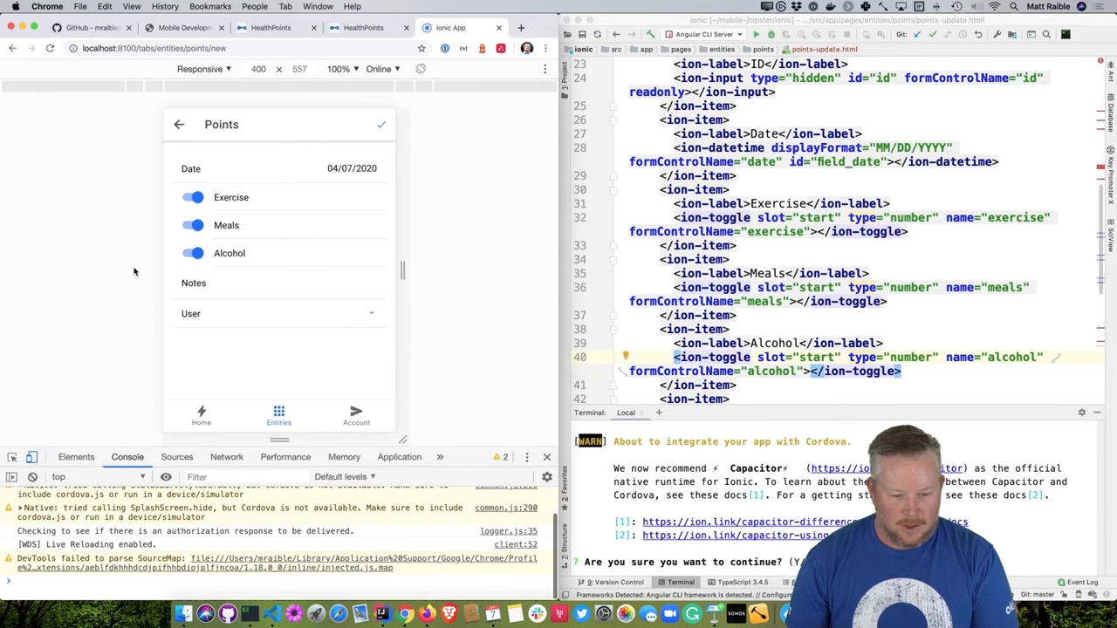
left_click(279, 314)
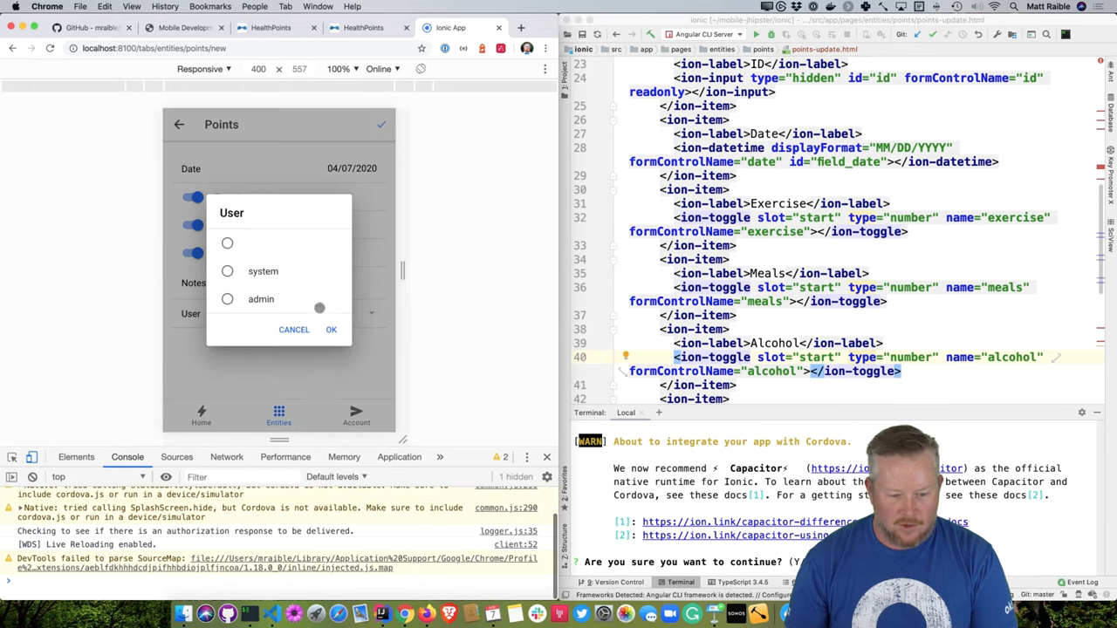
left_click(332, 328)
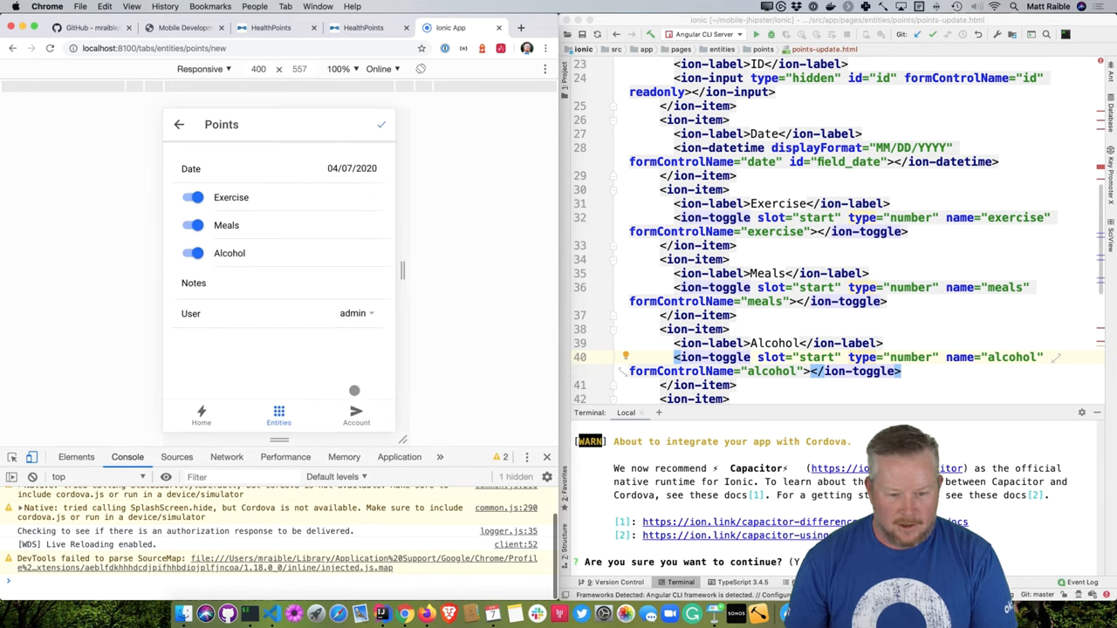
left_click(380, 124)
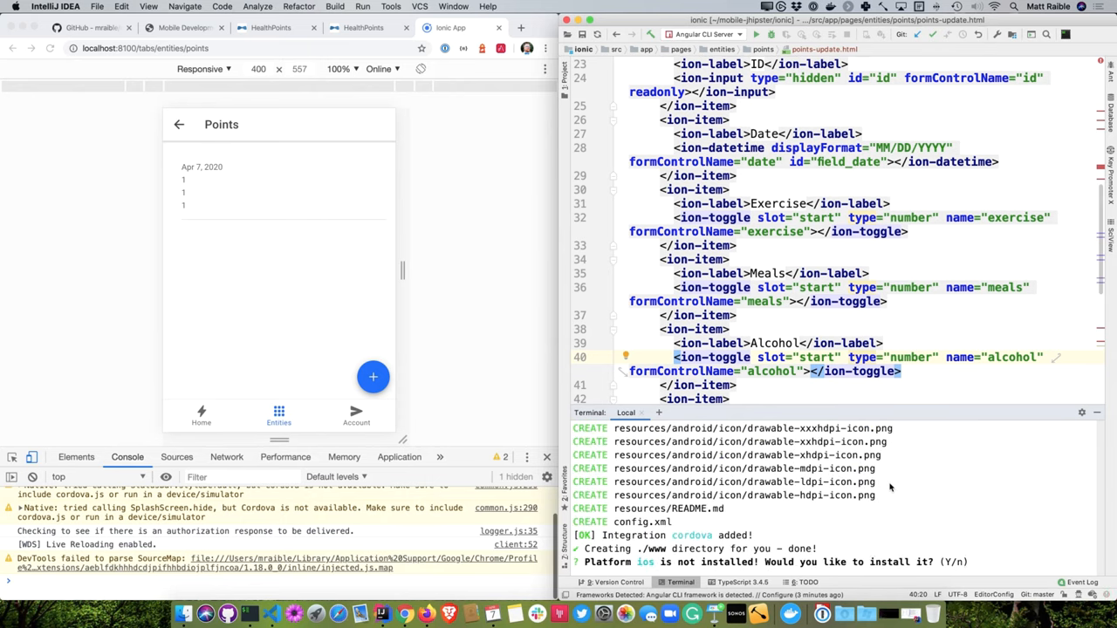
type("Yes")
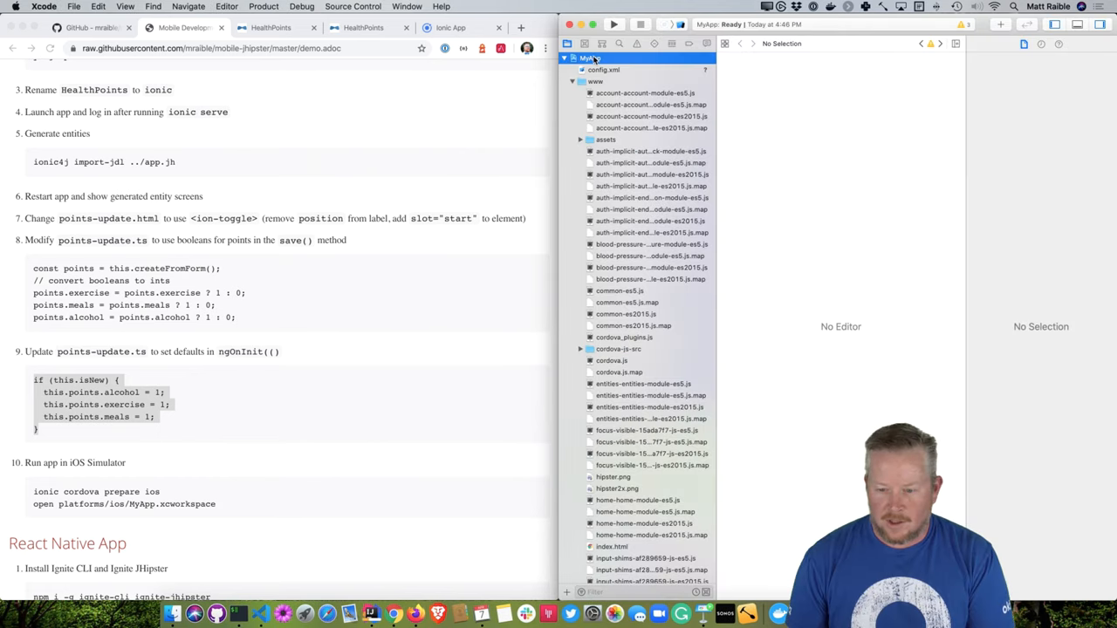
Run the Ionic app on the iPhone simulator and sign in as admin
left_click(590, 58)
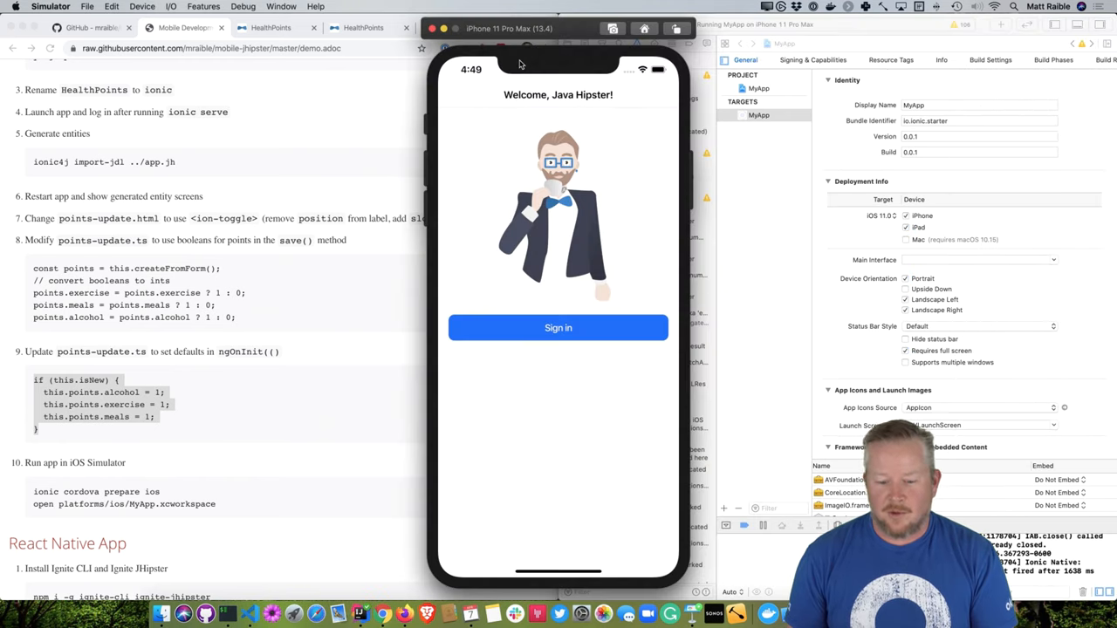
left_click(559, 328)
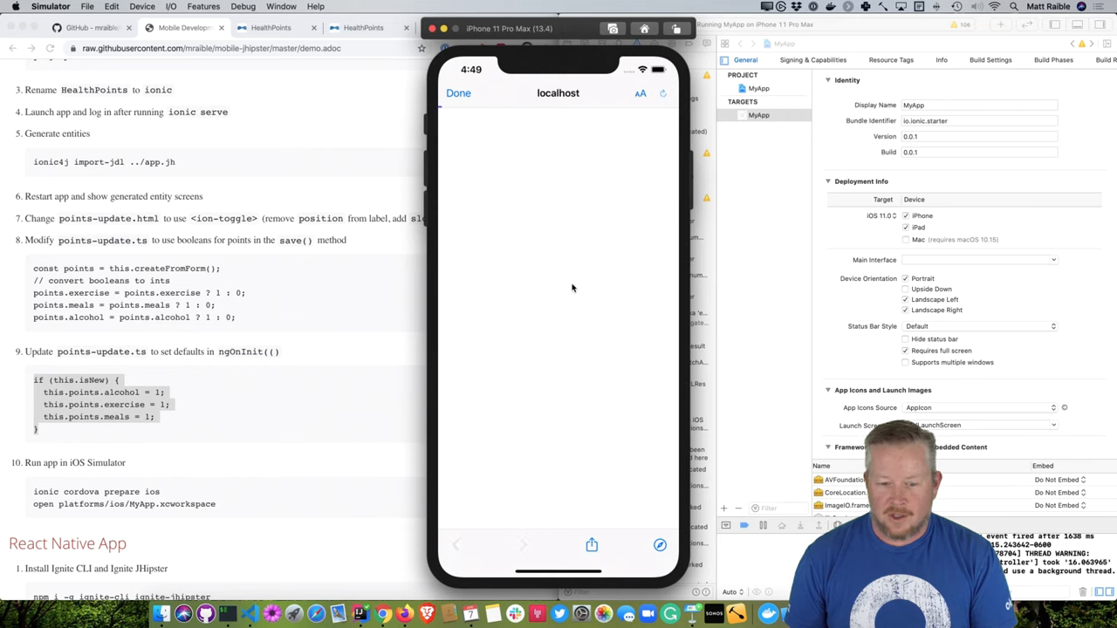
type("adm")
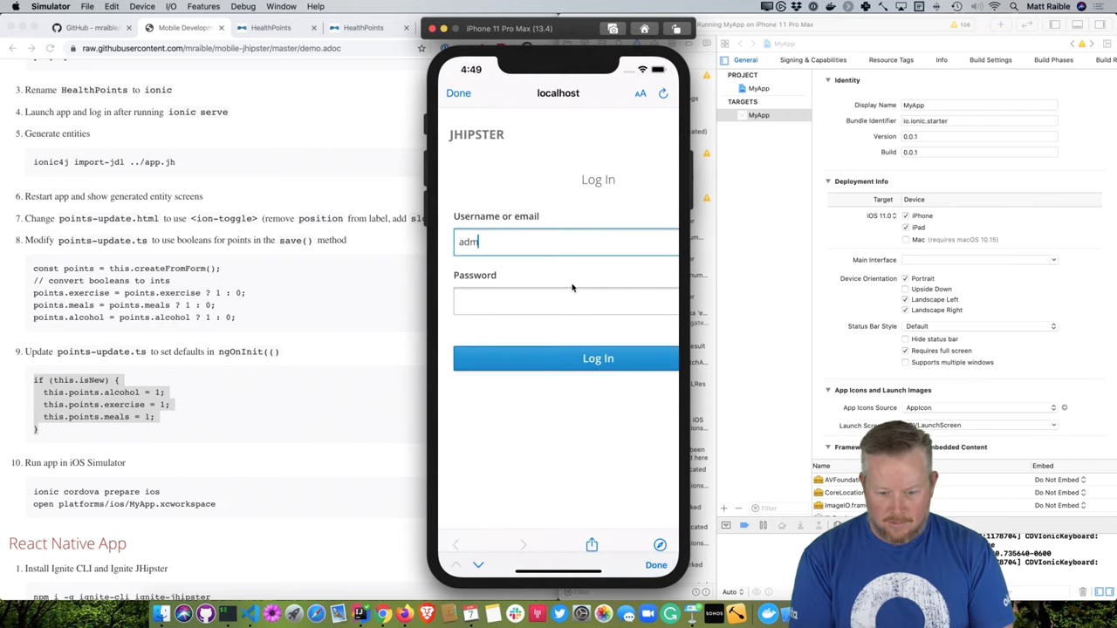
left_click(597, 358)
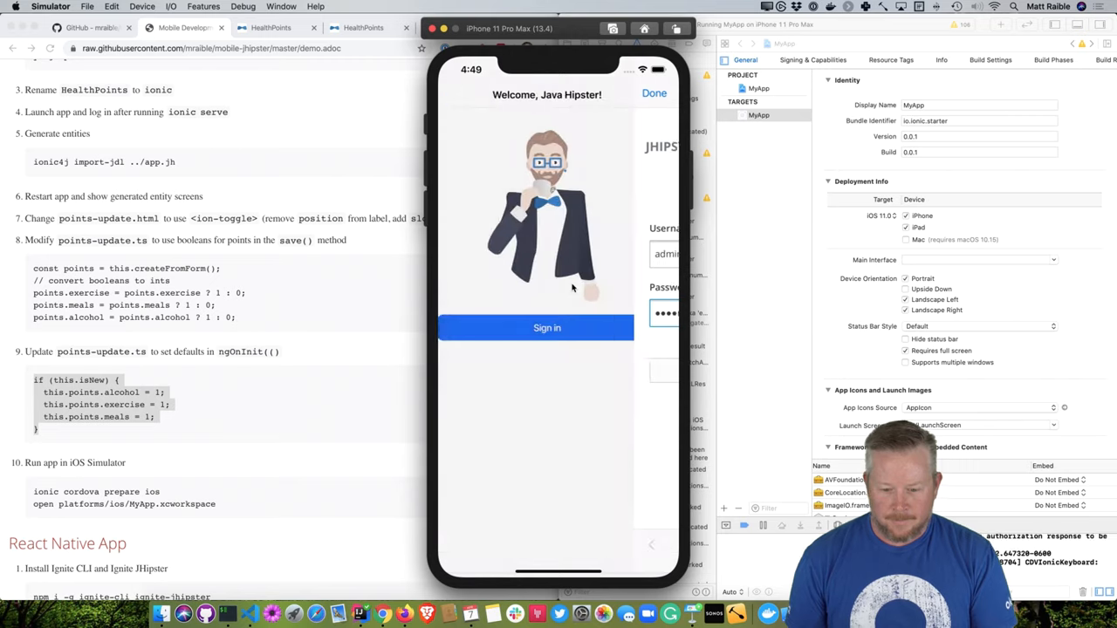
Open the saved Points entry from Entities and edit it to show its three toggles
left_click(547, 328)
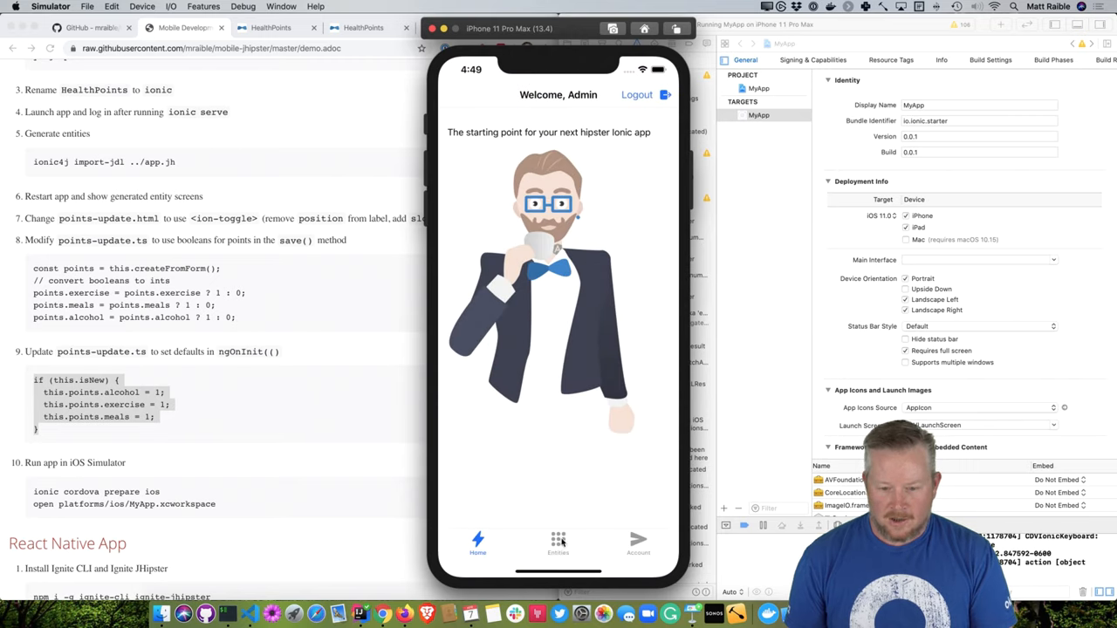
left_click(558, 542)
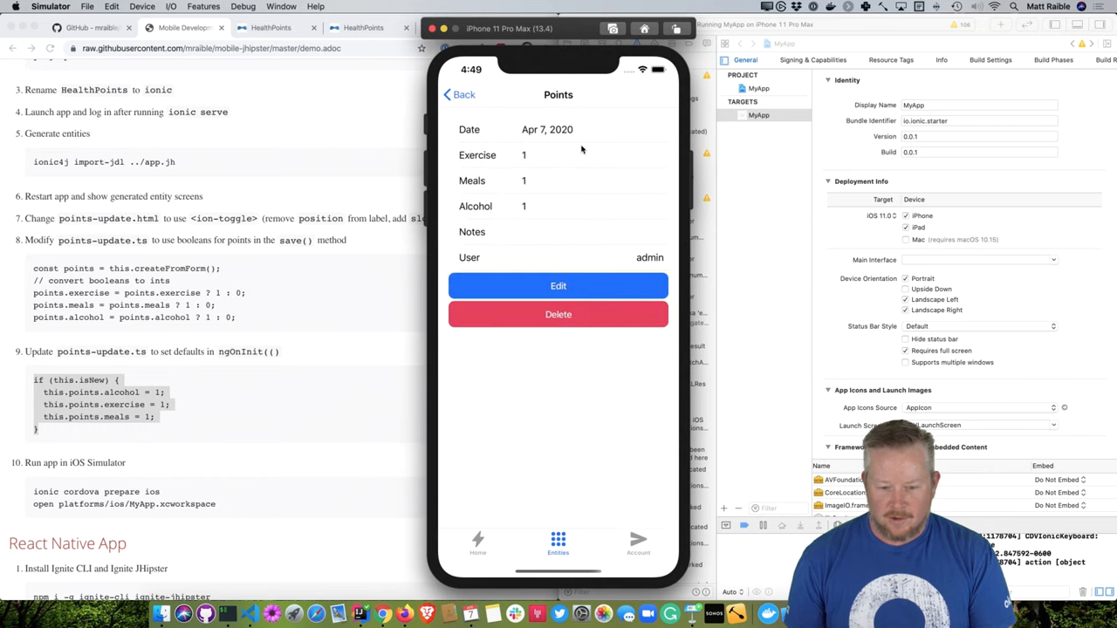
left_click(559, 286)
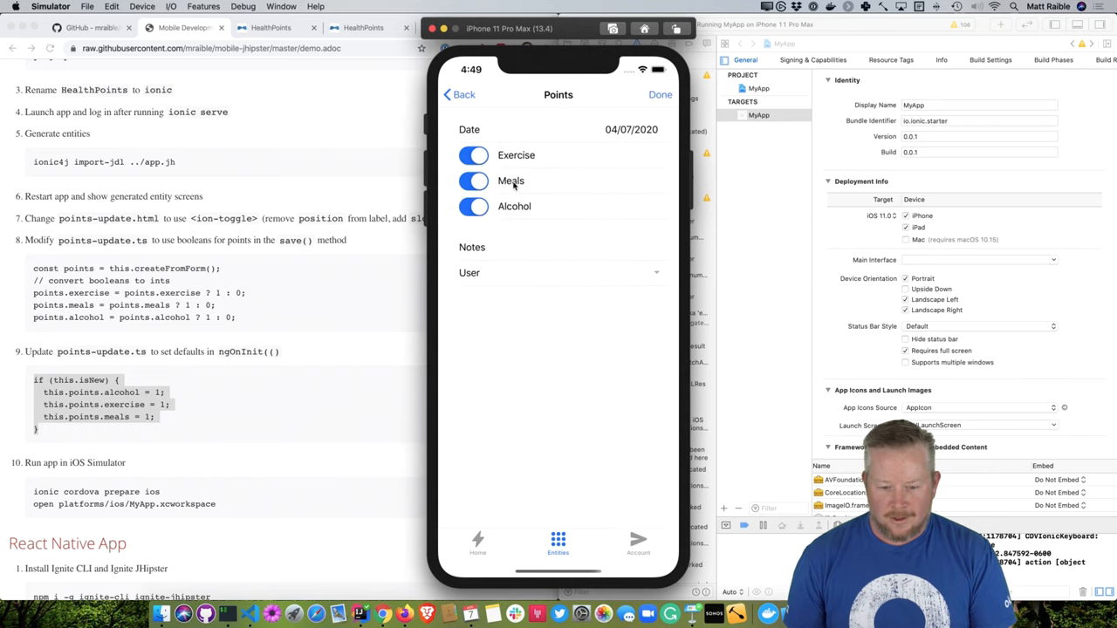
left_click(475, 179)
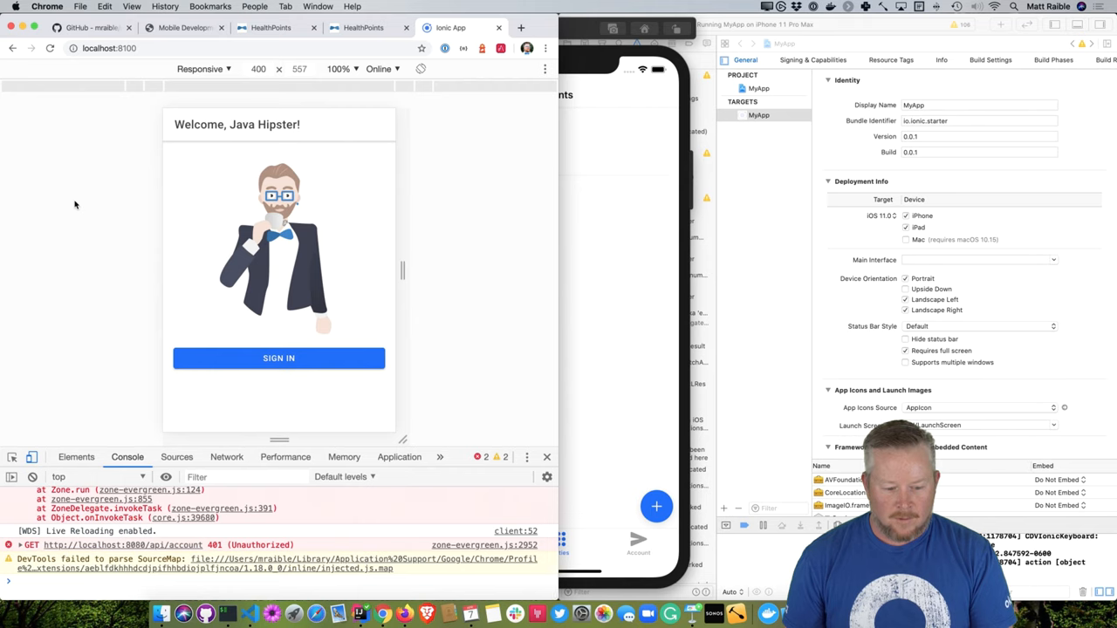
Sign in to the browser Ionic app as admin and view the Entities list
left_click(279, 357)
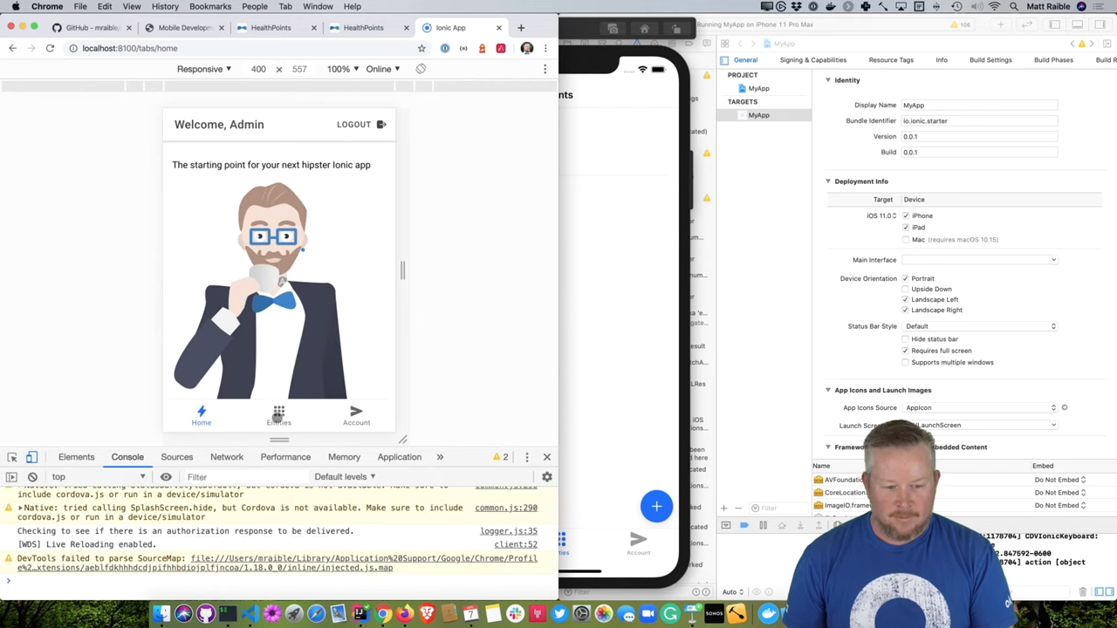
left_click(279, 415)
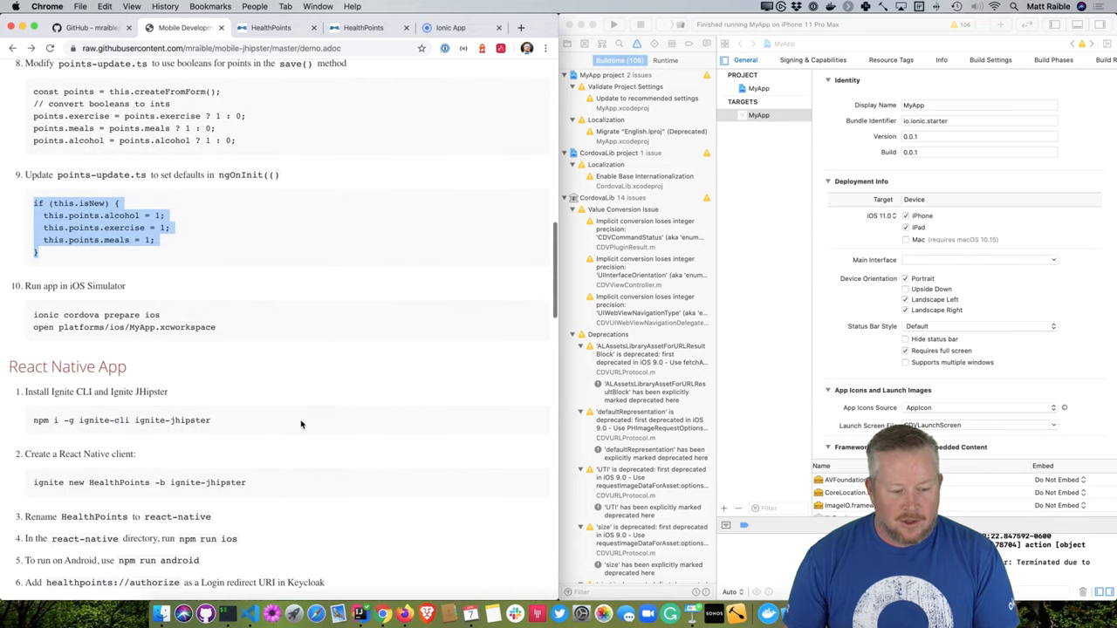
Scroll the demo guide down to the React Native App section
scroll("down", 3)
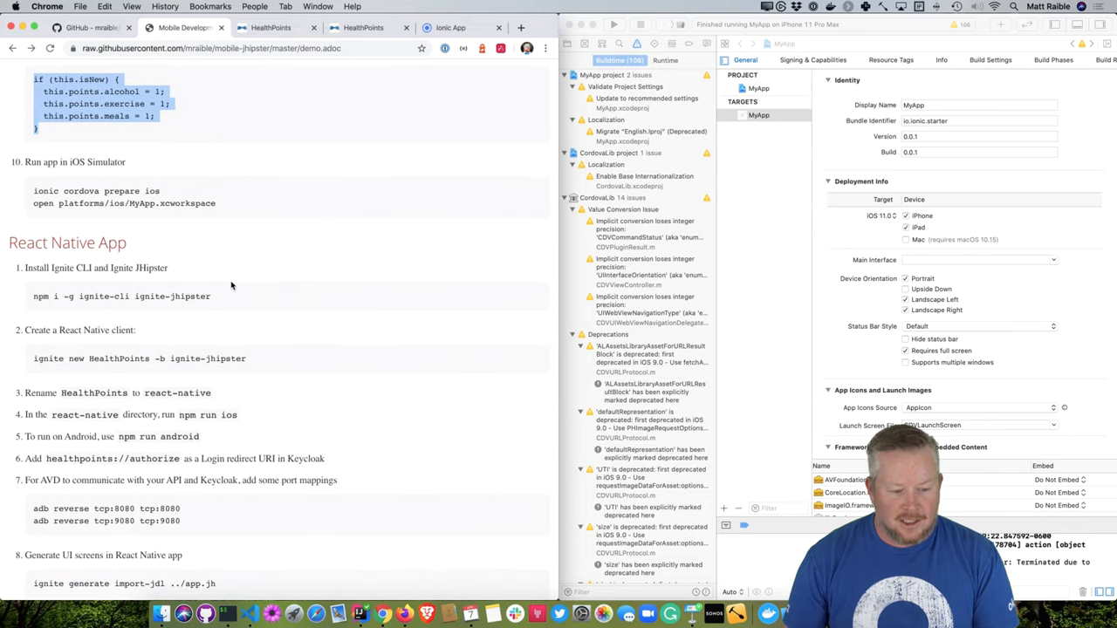
Place the terminal beside the demo guide for running ignite new HealthPoints -b ignite-jhipster
scroll("down", 3)
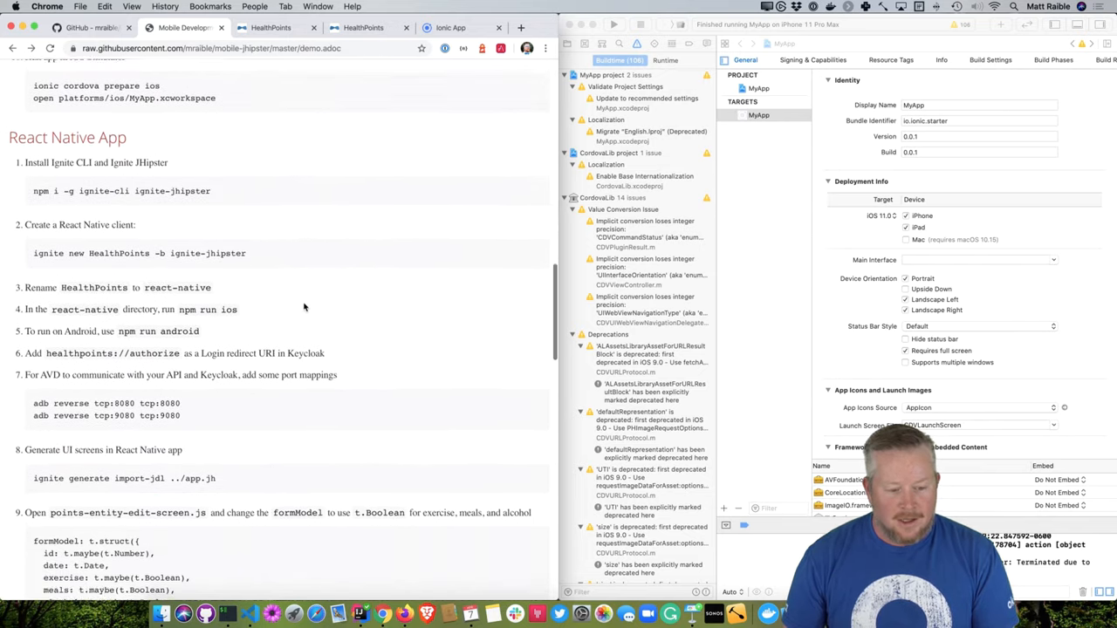
scroll("down", 3)
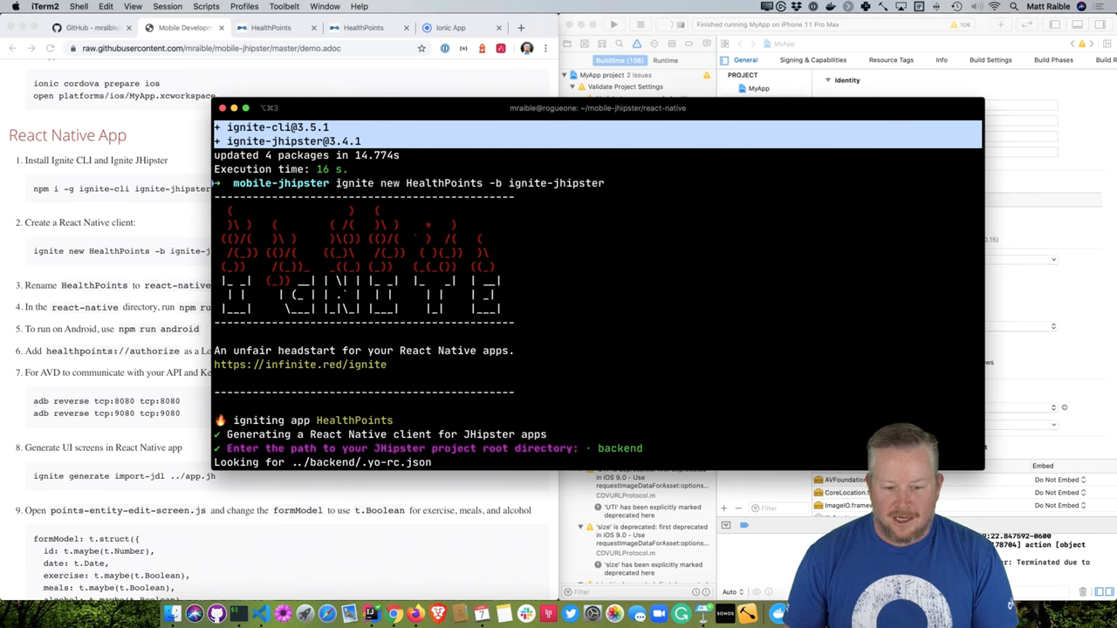
left_click_drag(331, 184, 604, 183)
type("cd react-native")
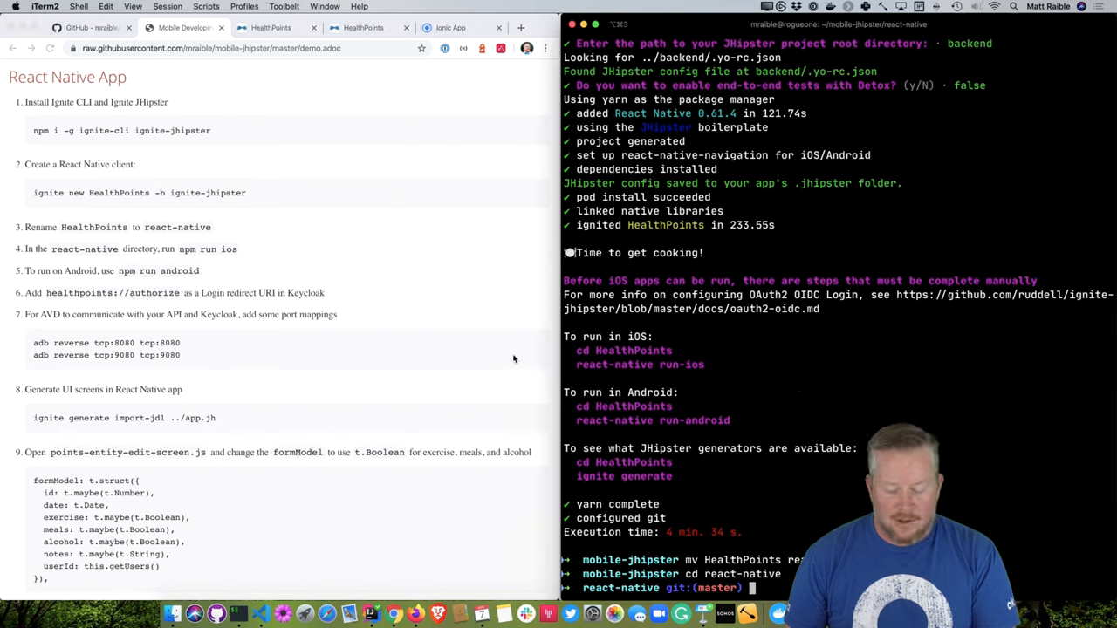
mouse_move(807, 401)
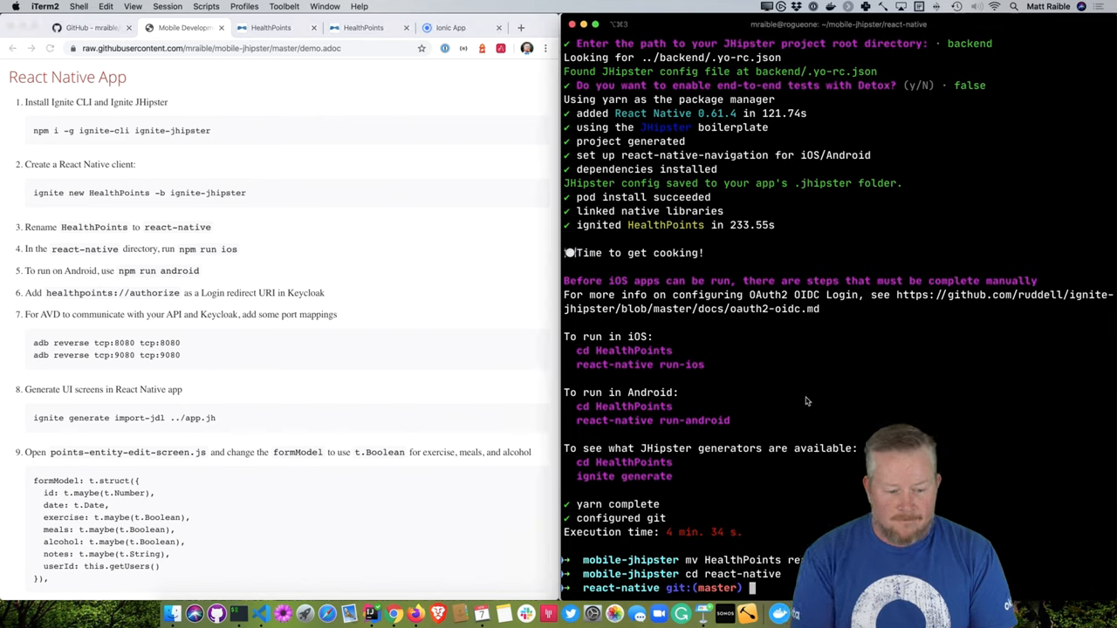
mouse_move(321, 316)
type("ignite generate import-jdl ../2")
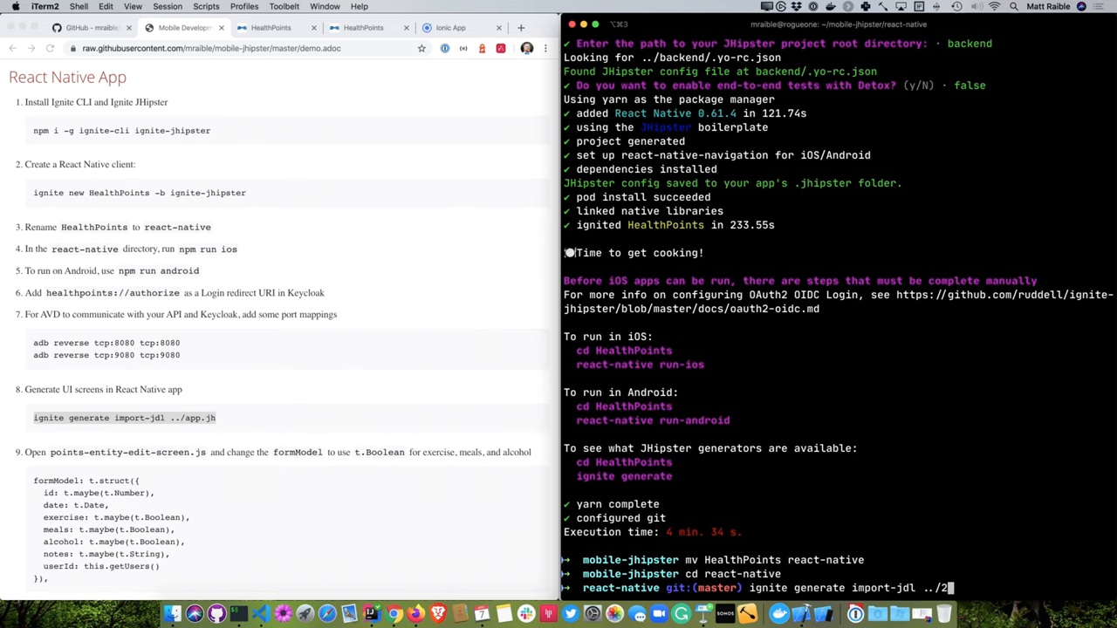
Run ignite generate import-jdl with 21-points.jh, then npm run android
type("1-points.jh")
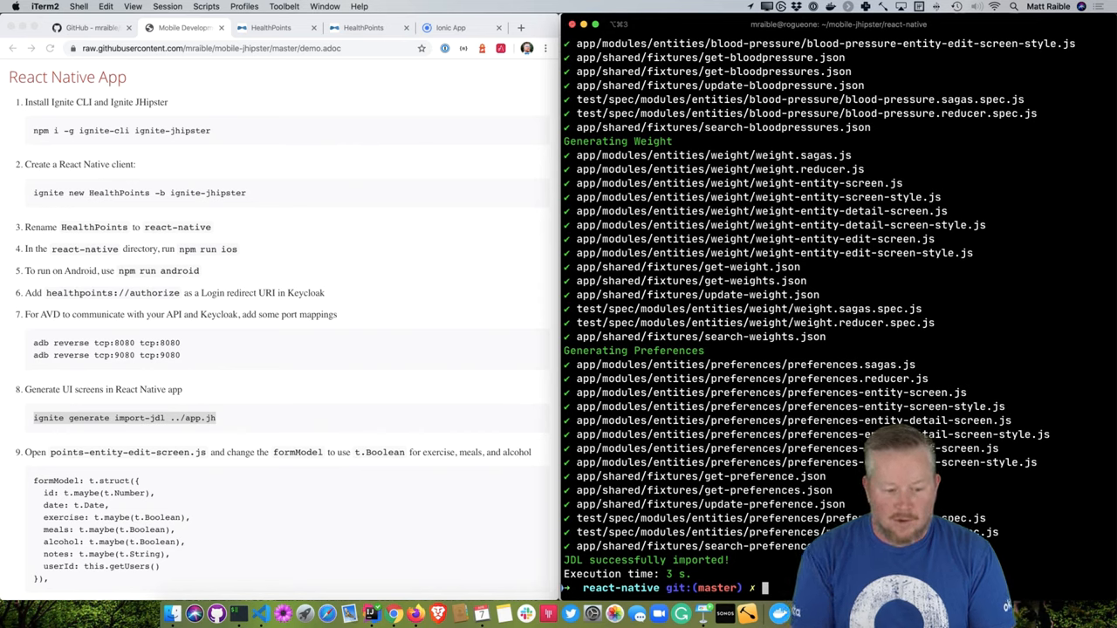
type("npm run")
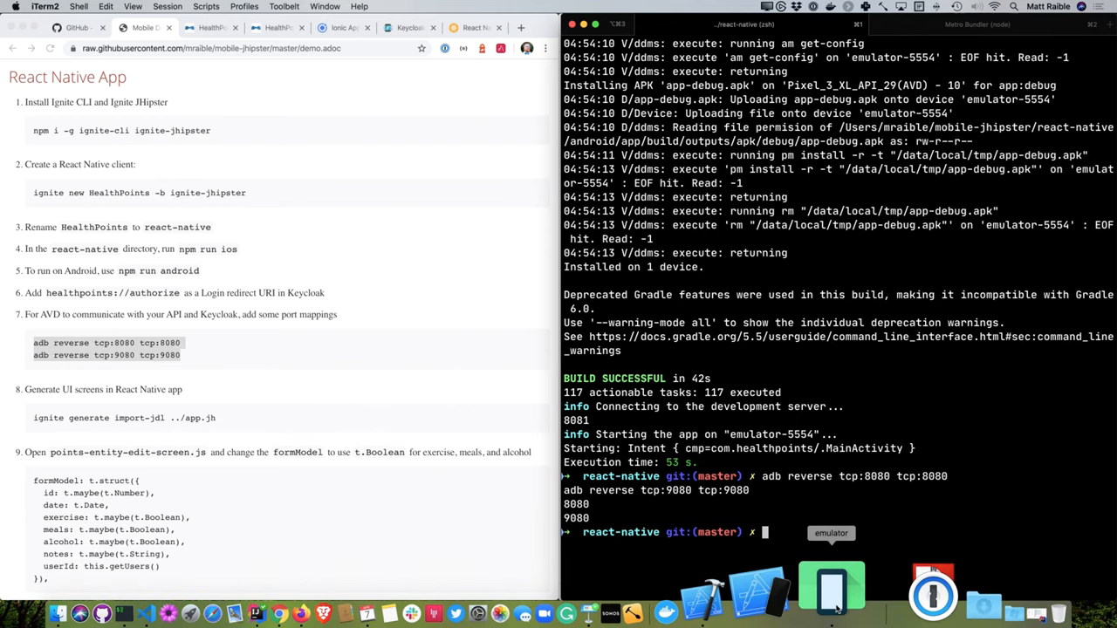
Log in to the React Native app on the Android emulator as admin
left_click(831, 585)
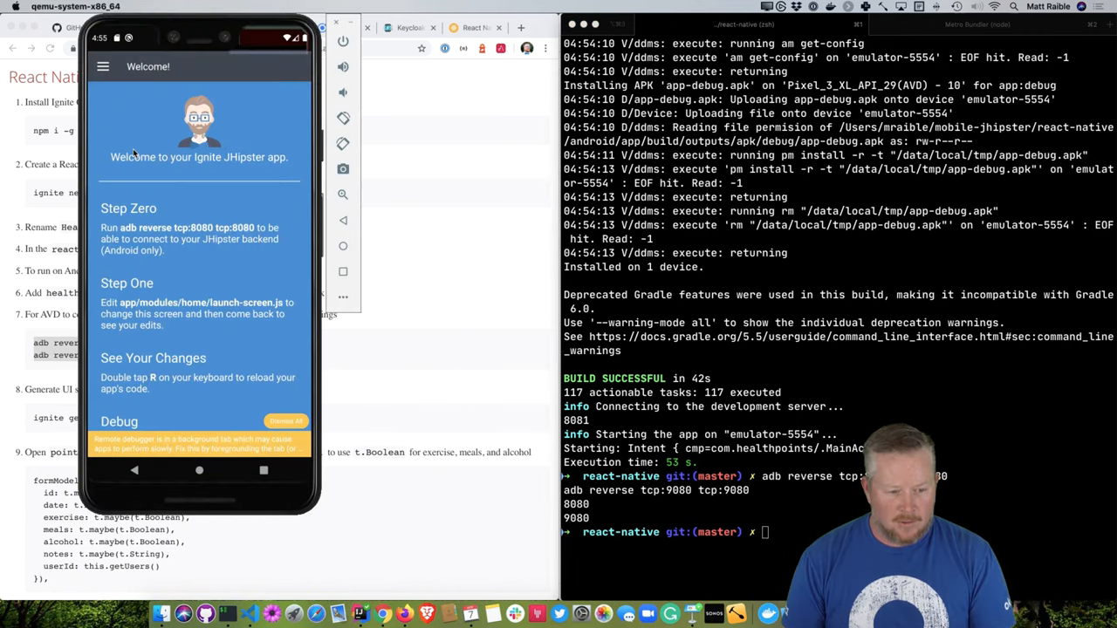
left_click(101, 66)
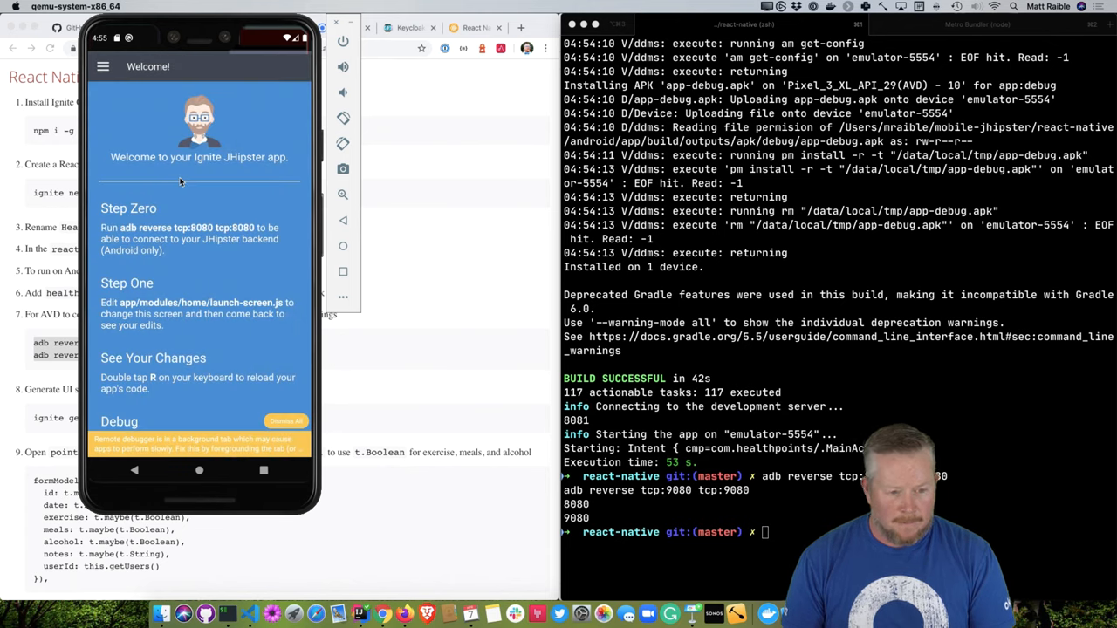
left_click(103, 66)
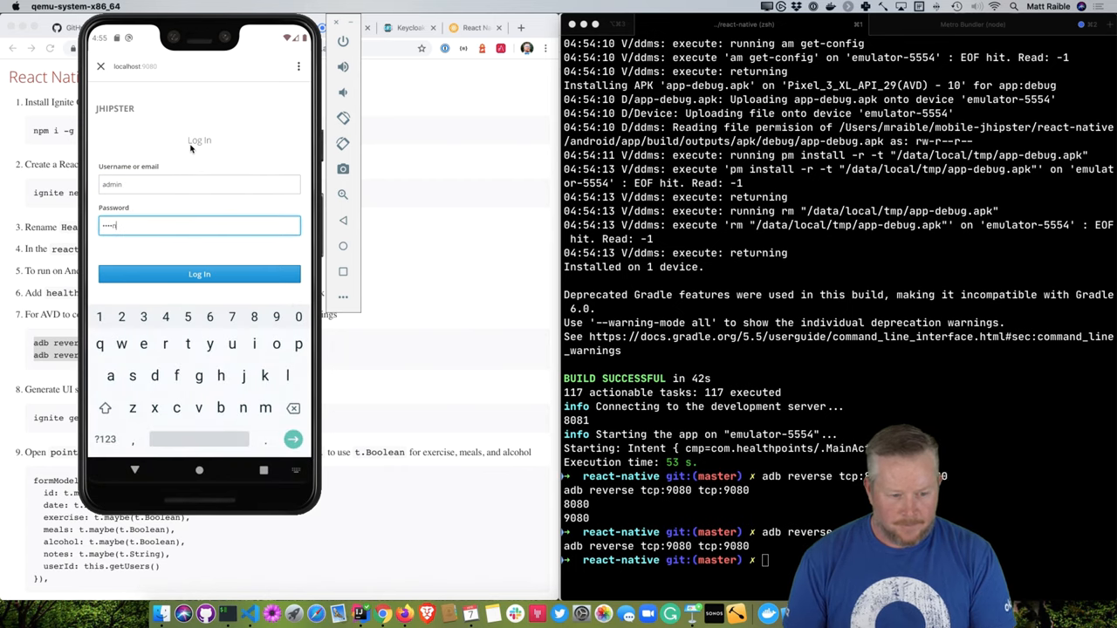
left_click(199, 274)
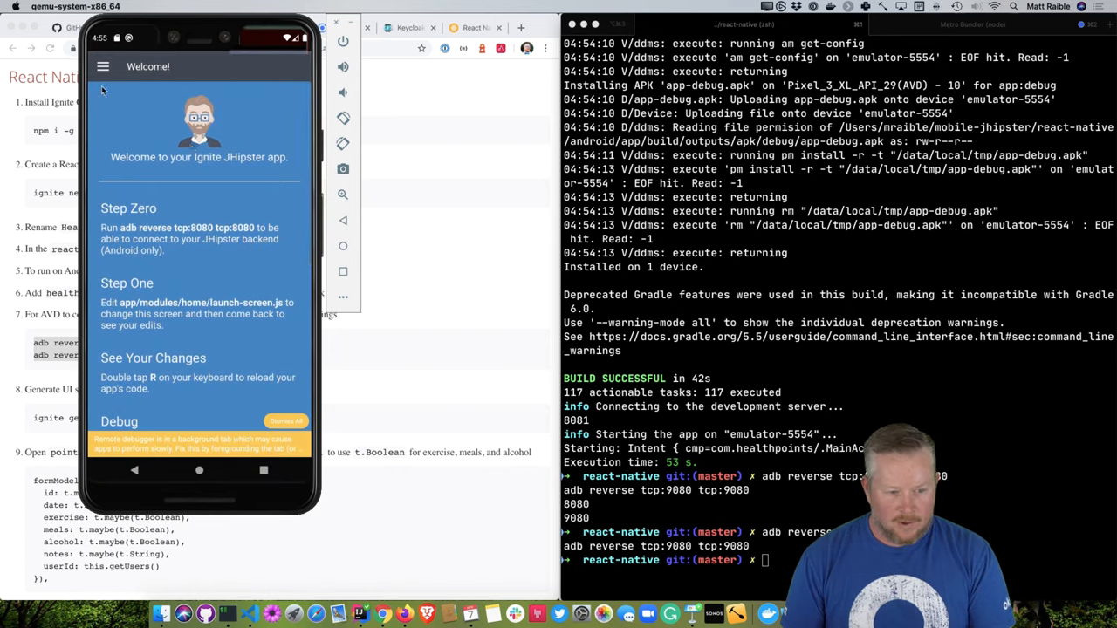
View the details of point 1101 from the Entities > Points list
left_click(102, 67)
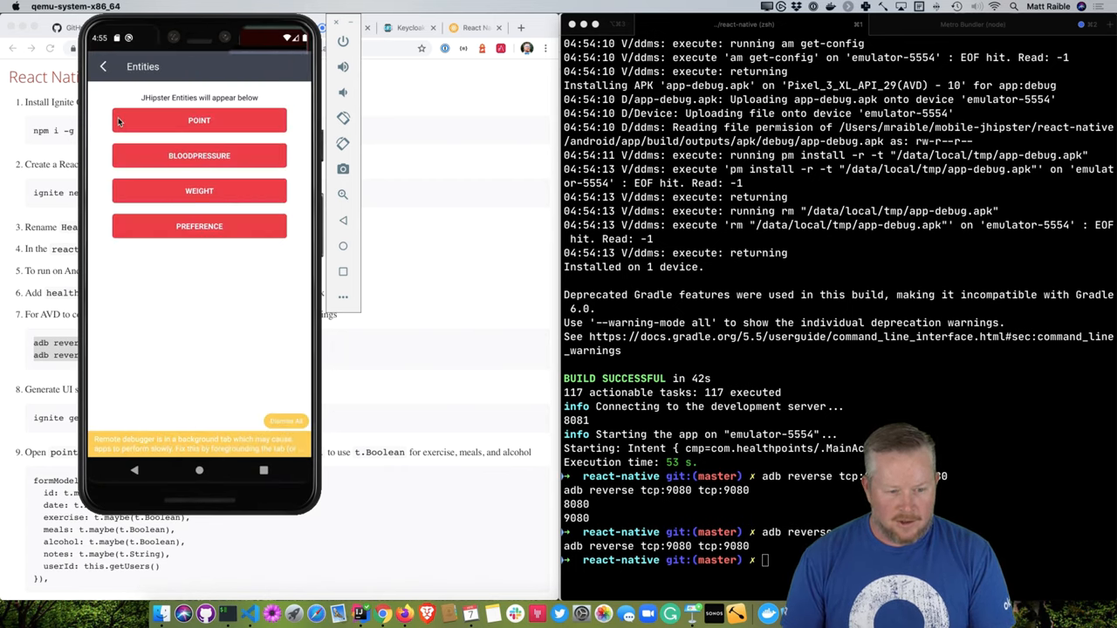
left_click(199, 120)
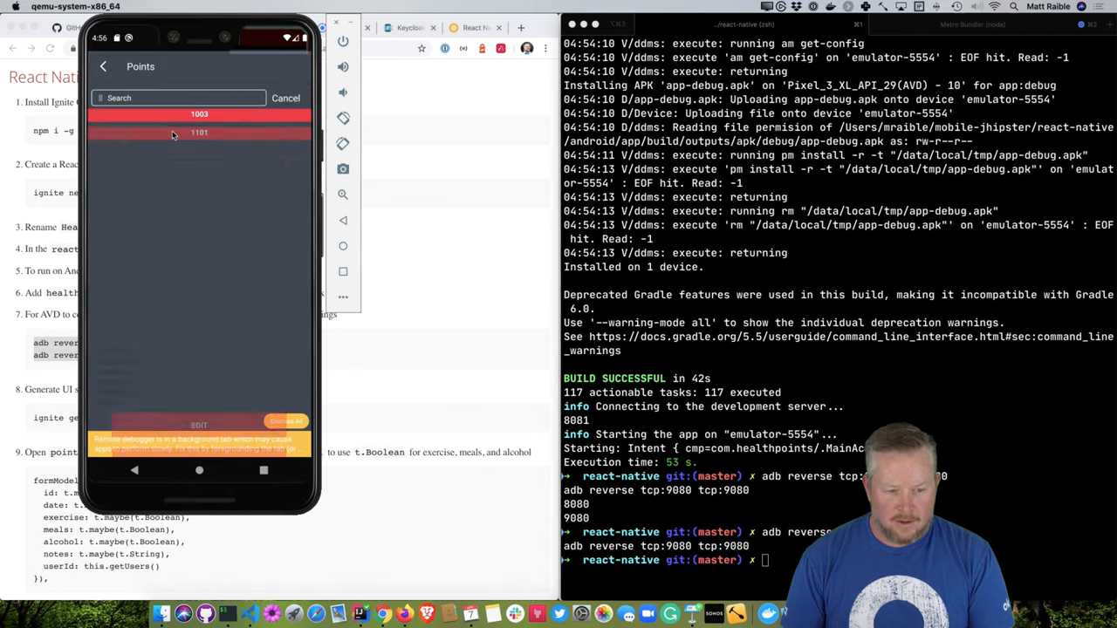
left_click(199, 132)
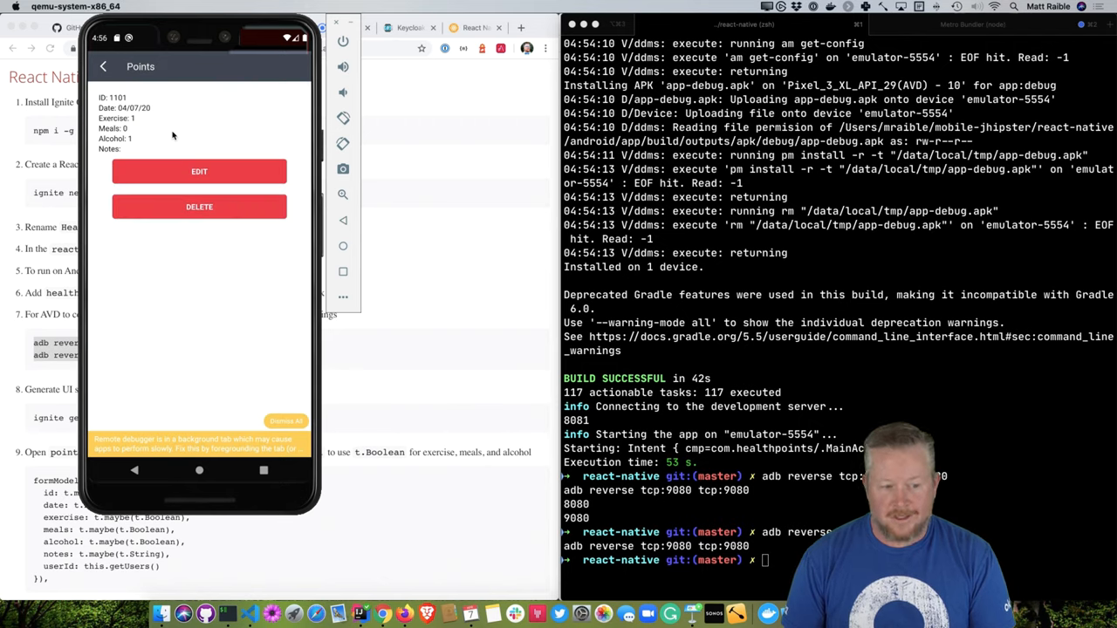
left_click(199, 171)
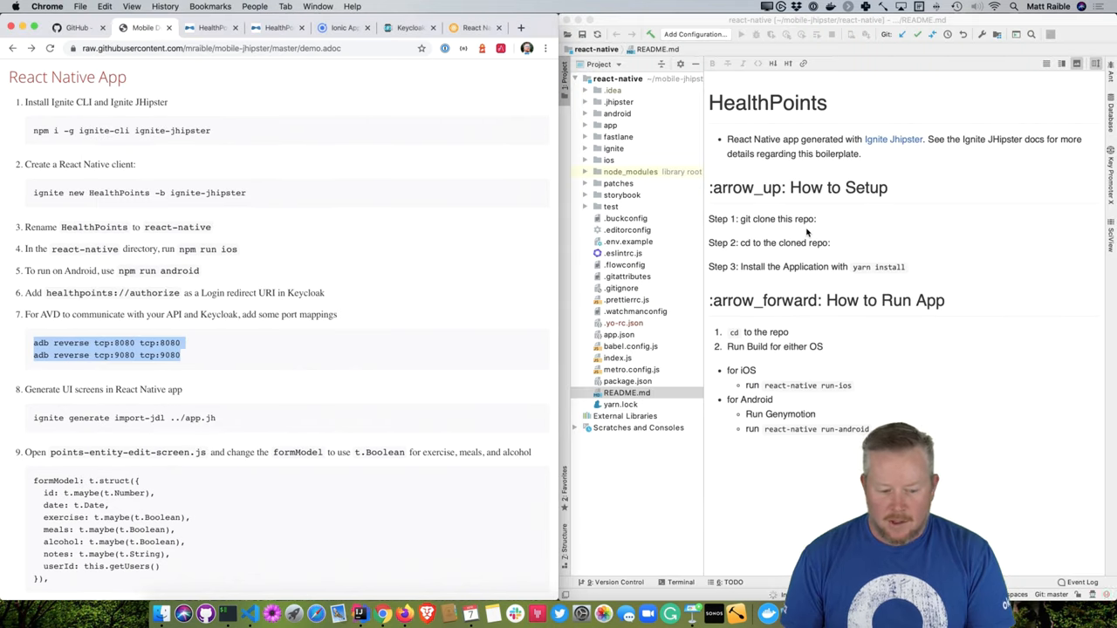
mouse_move(951, 332)
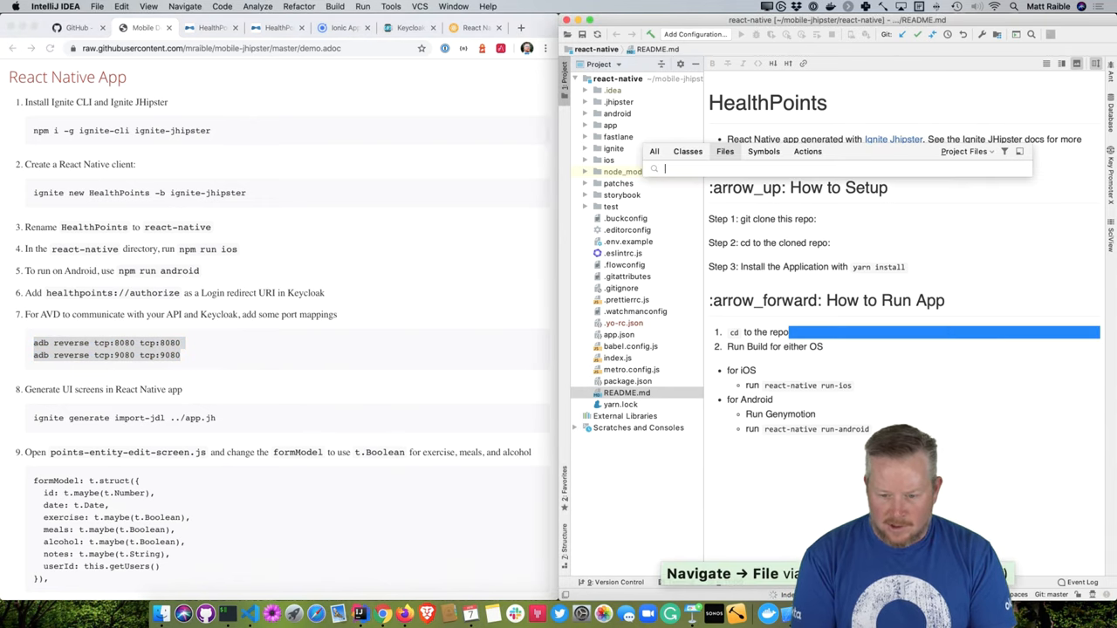
In points-entity-edit-screen.js, change exercise, meals and alcohol from t.Number to t.Boolean and map entityToFormValue to === 1
type("points-e")
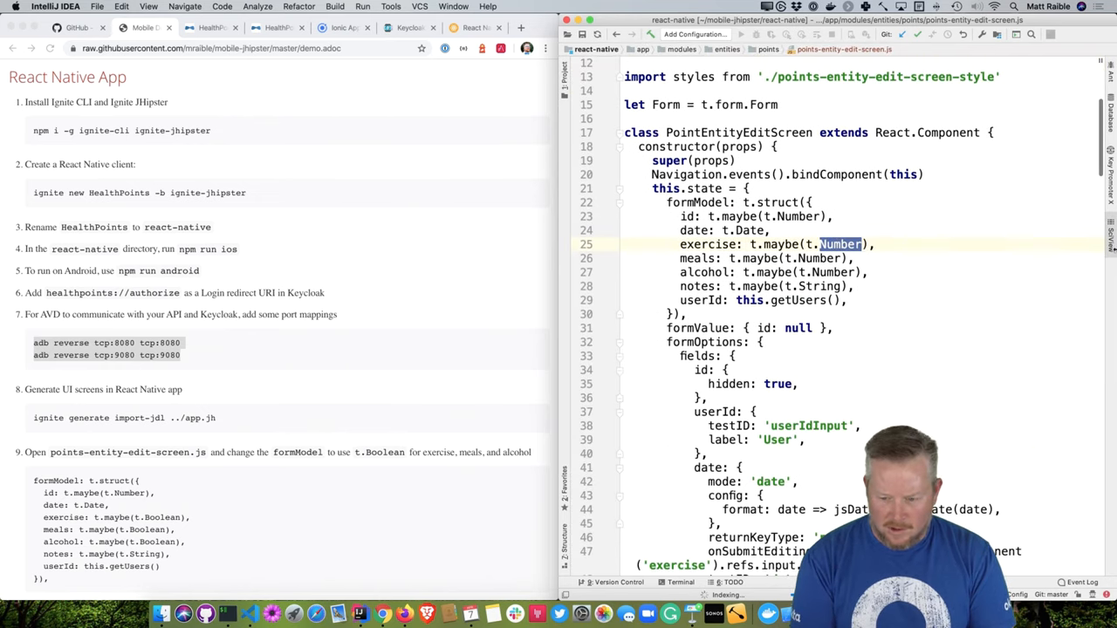
type("Boolean")
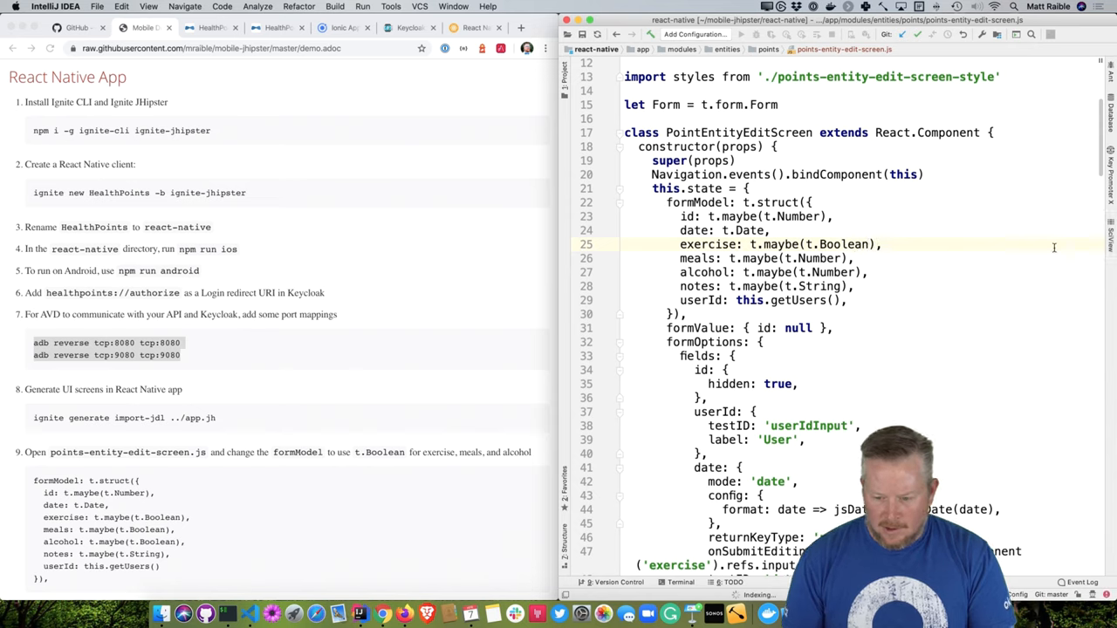
double_click(843, 244)
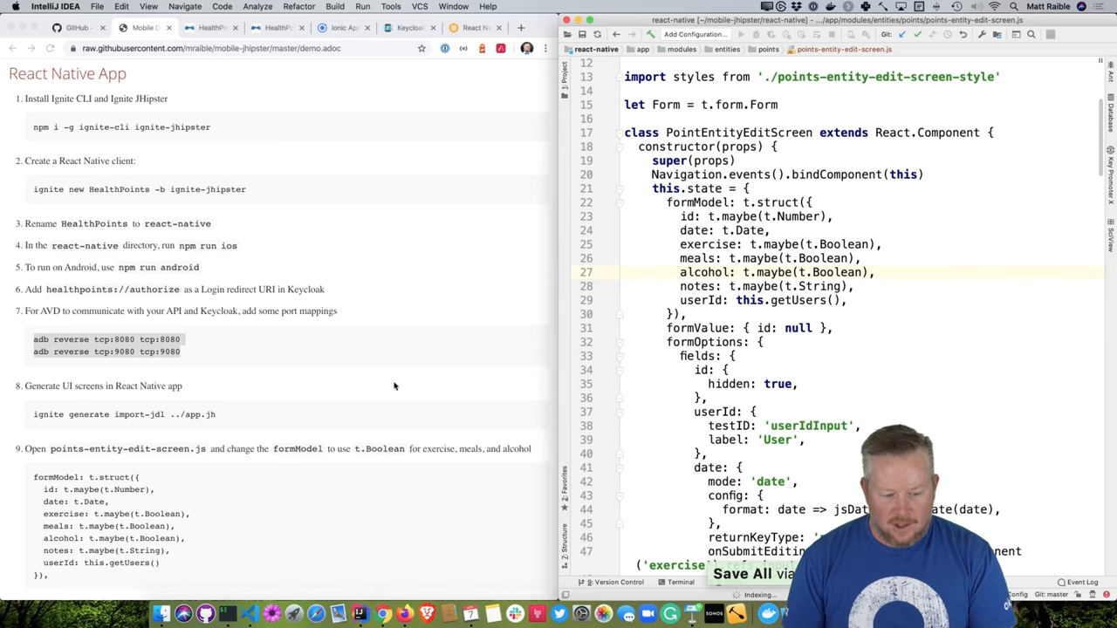
scroll("down", 3)
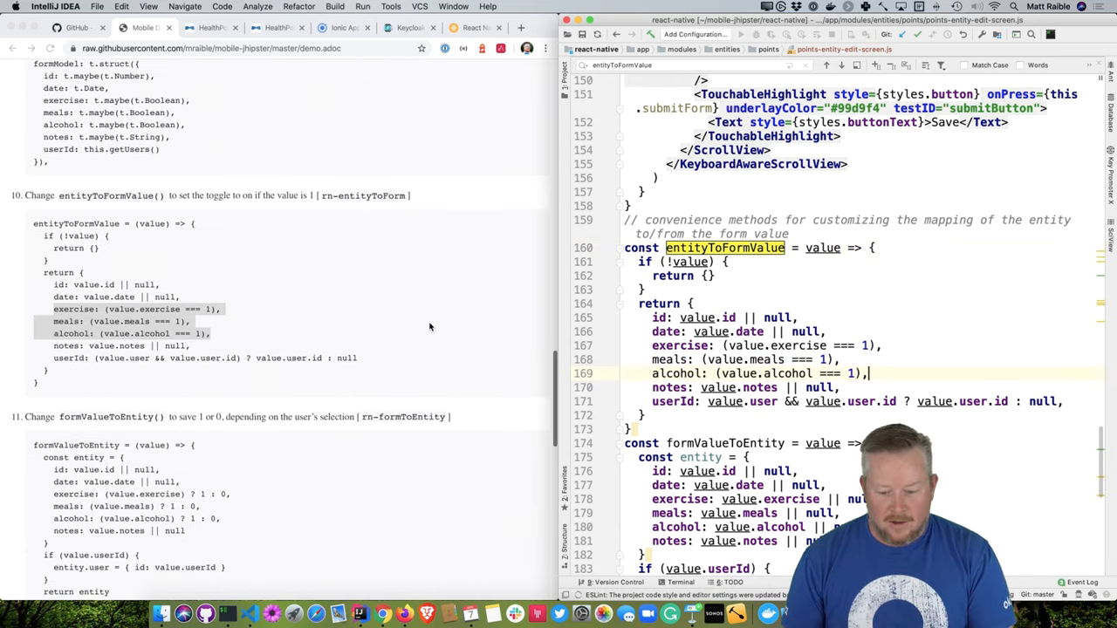
scroll("down", 3)
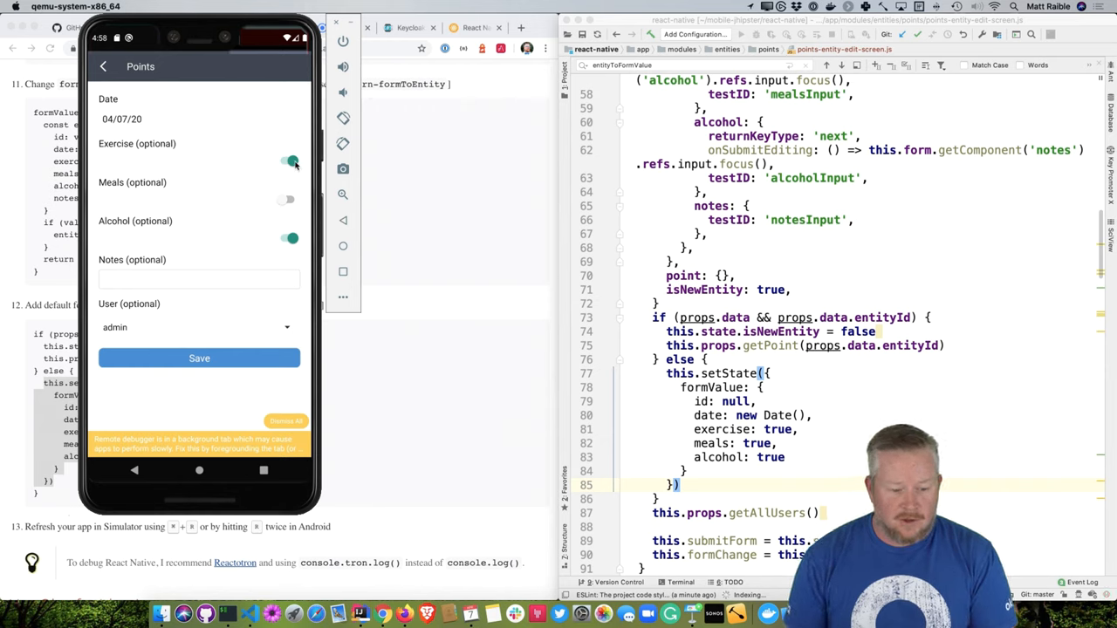
Save the Points entry with Exercise and Alcohol on and Meals off
left_click(199, 358)
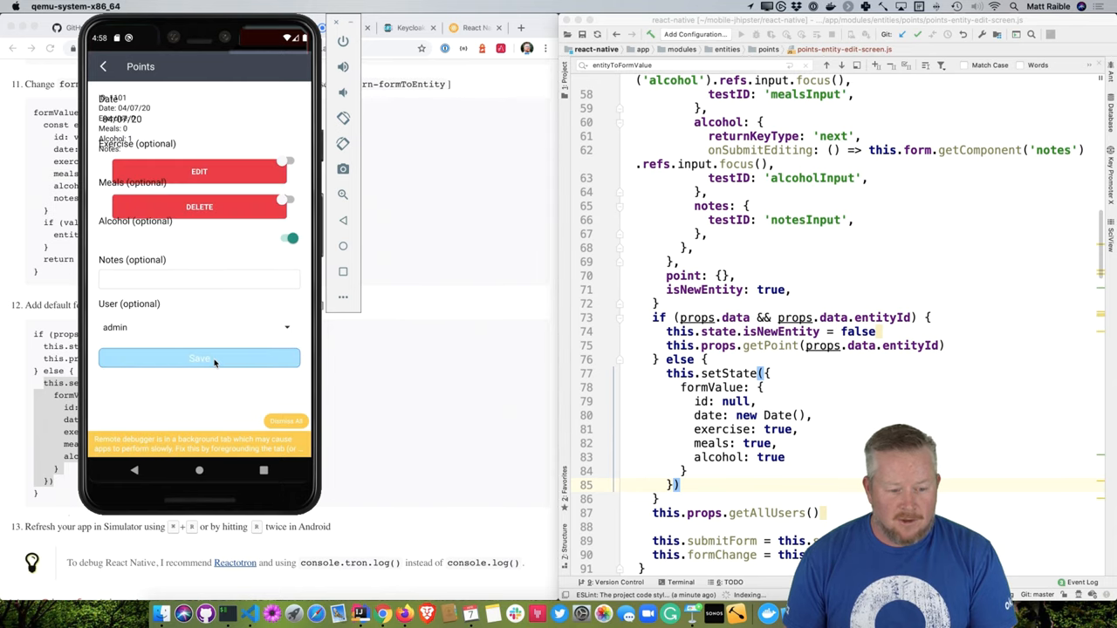
left_click(199, 358)
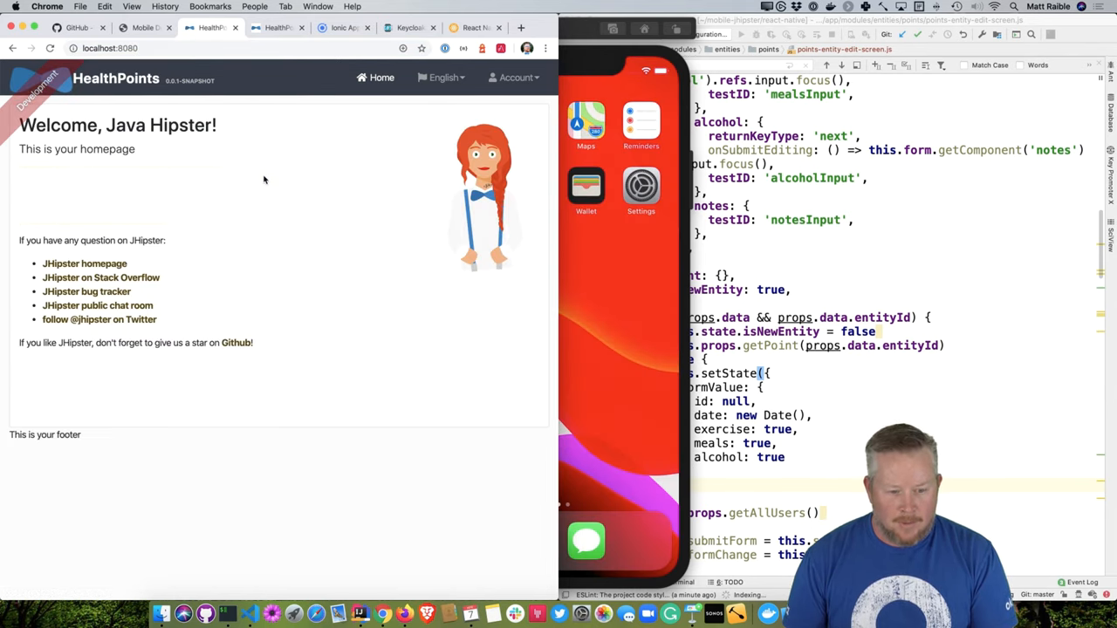
Show the Entities menu, then return to the tutorial tab at the default form values step
left_click(335, 77)
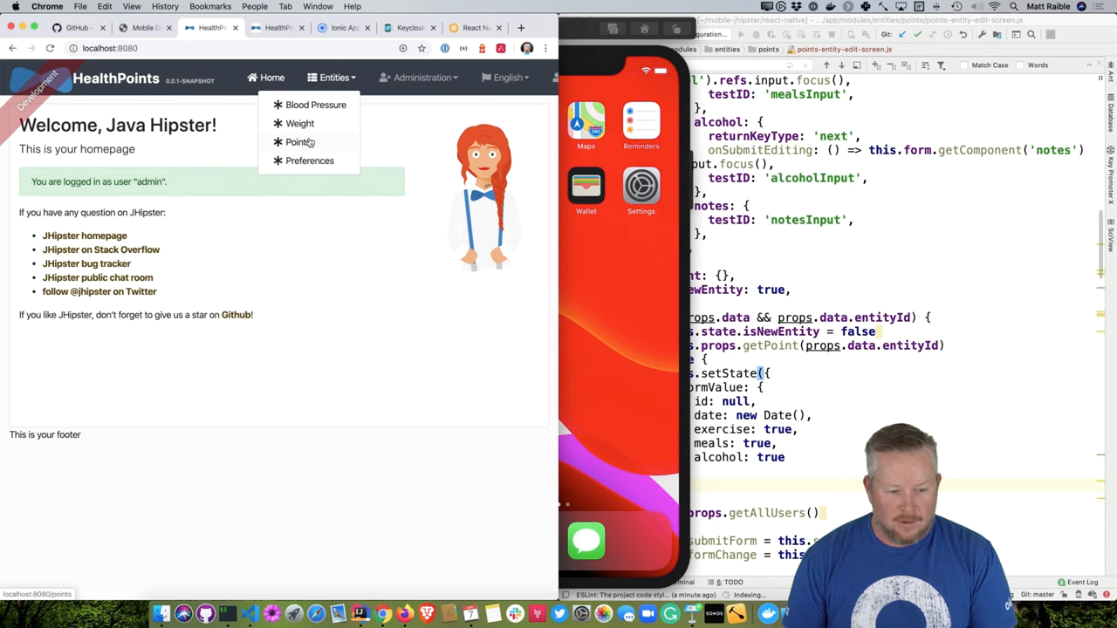
left_click(298, 141)
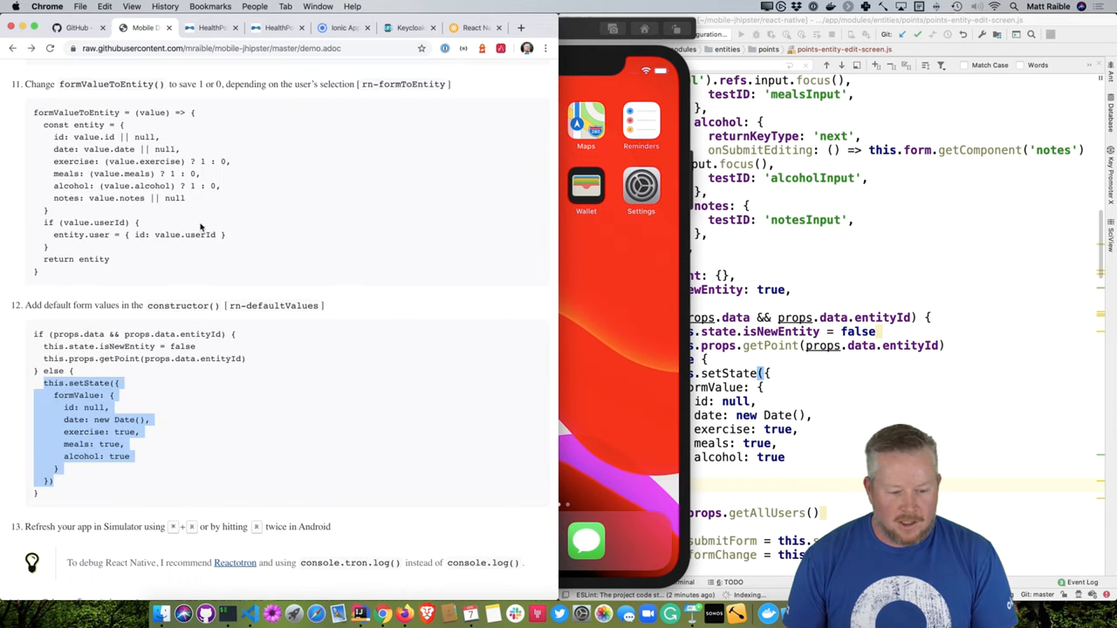
Look up developer.okta.com postman, then scroll the tutorial to Use Okta for Identity with the login redirect URL
scroll("down", 3)
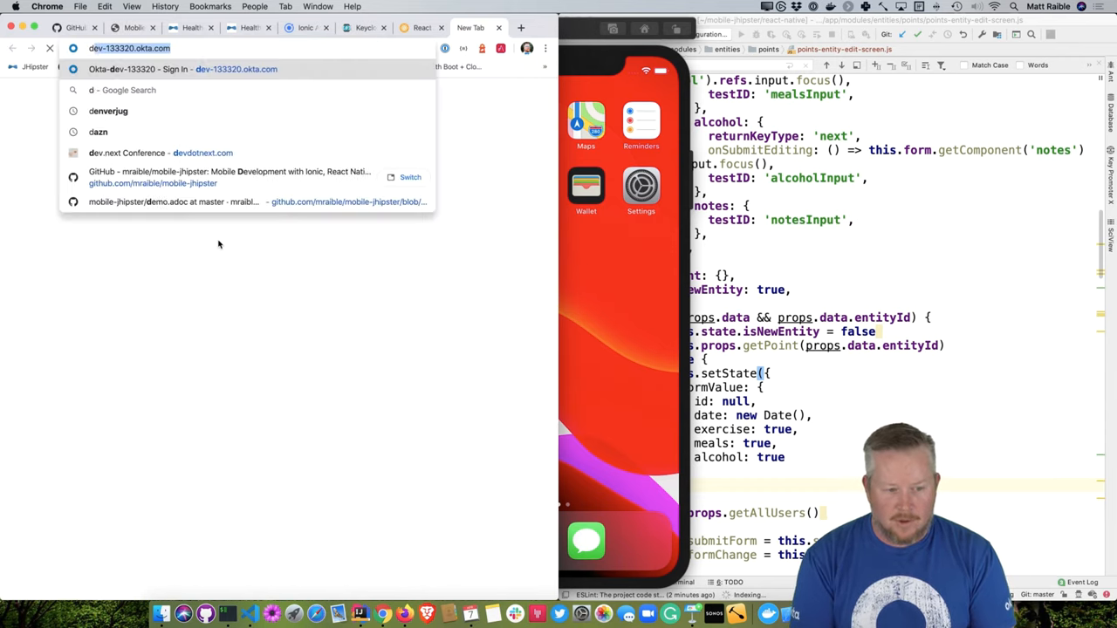
type("developer.okta.com postman")
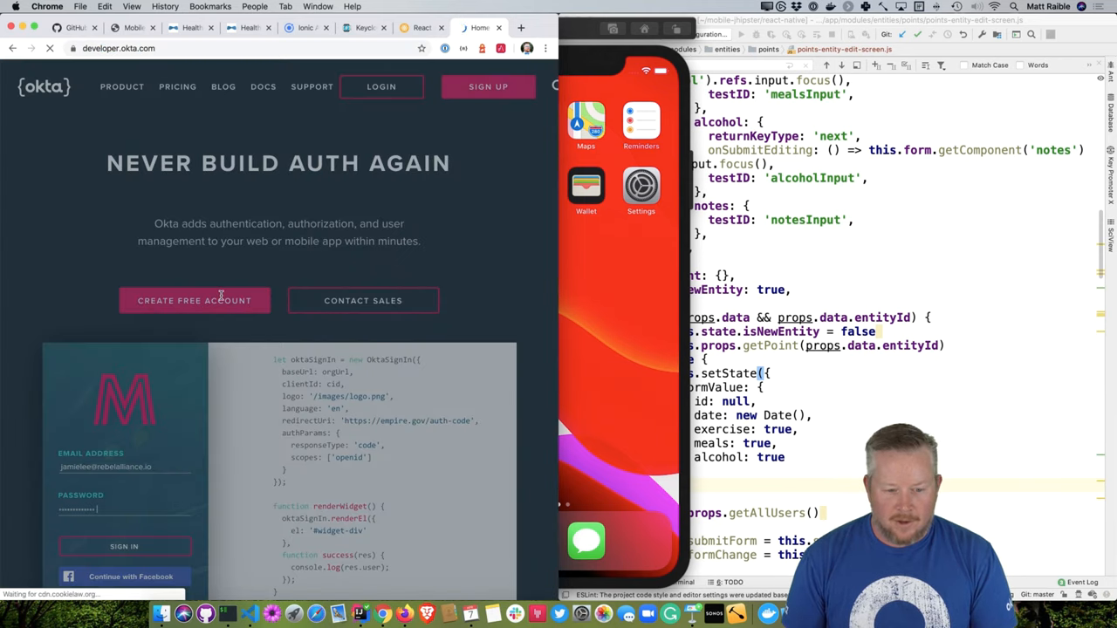
left_click(194, 301)
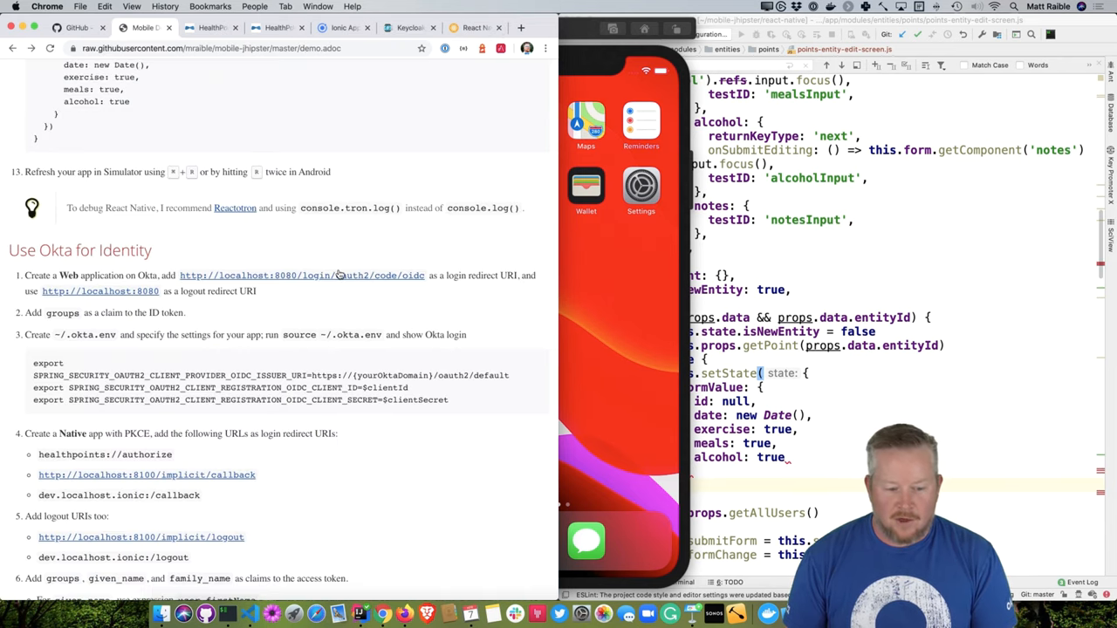
mouse_move(342, 321)
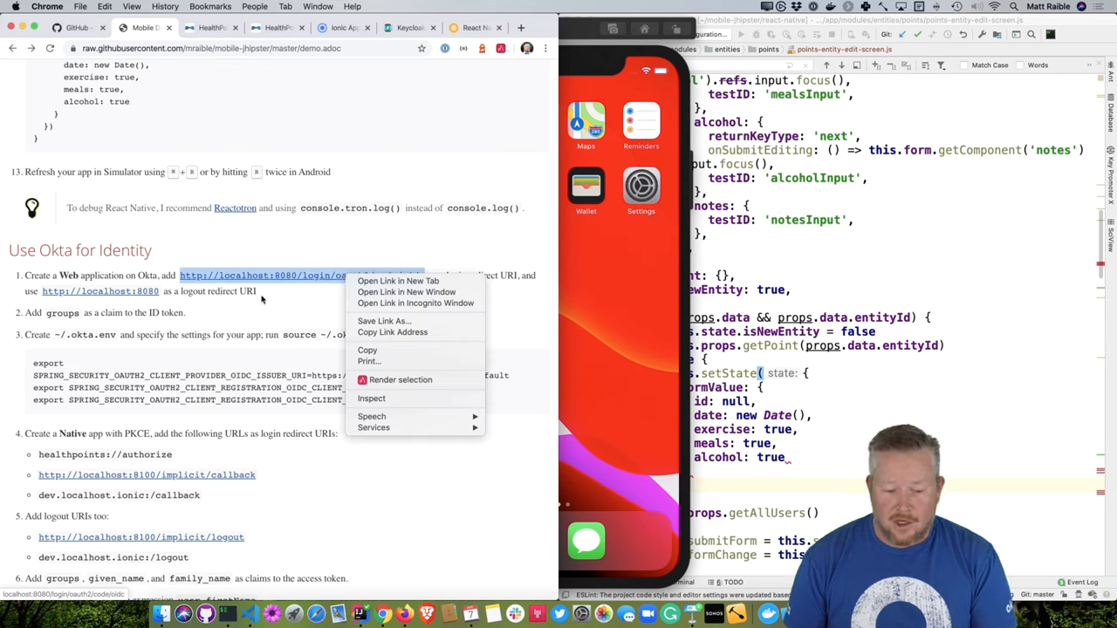
left_click(322, 307)
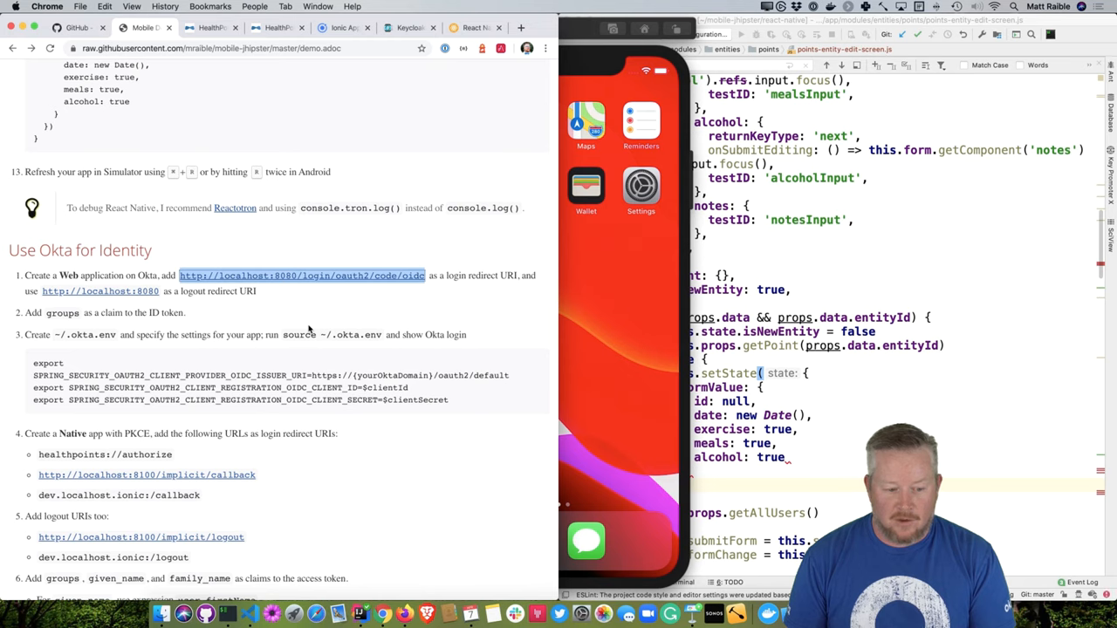
scroll("down", 3)
type("source ~/.okta.e")
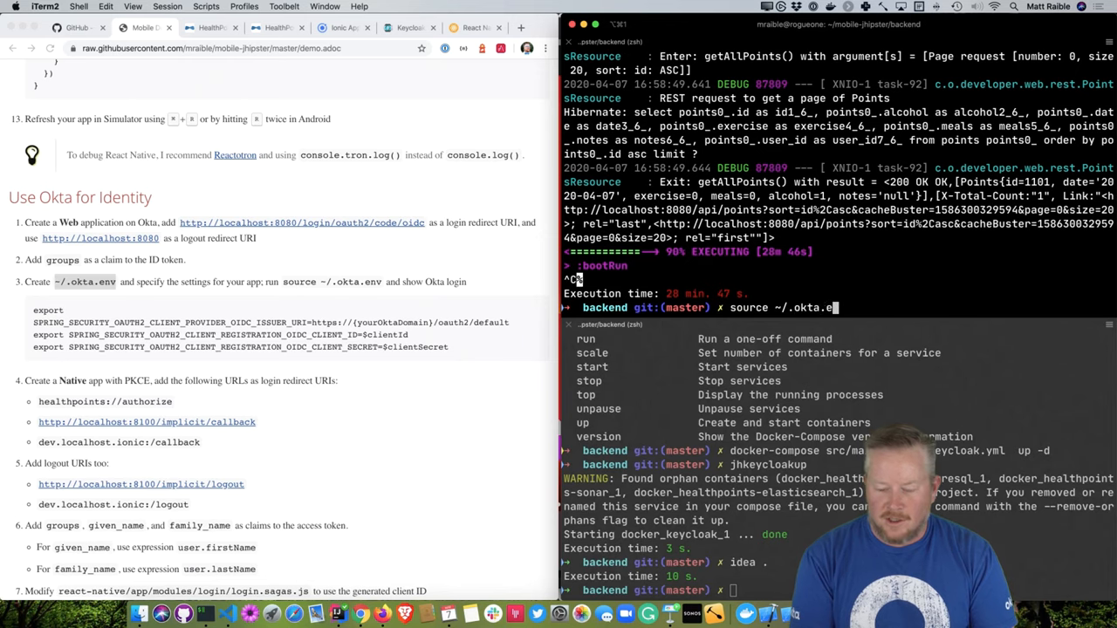
Run source ~/.okta.env in the backend shell
key("enter")
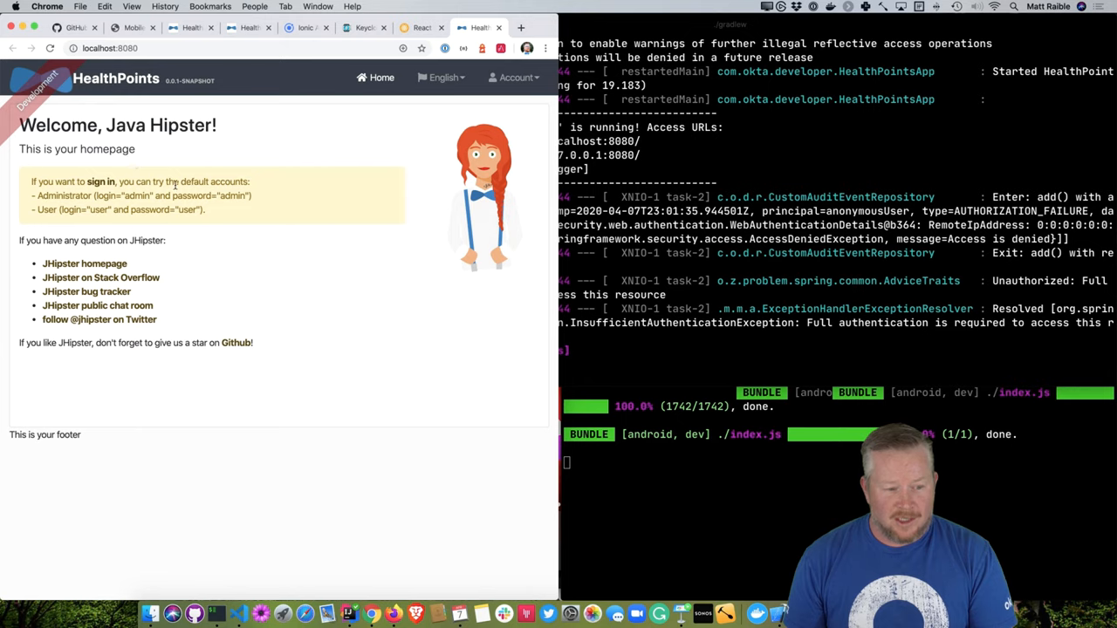
In a new Incognito window, load localhost:8080 and sign in through Okta with the demo credentials
left_click(80, 7)
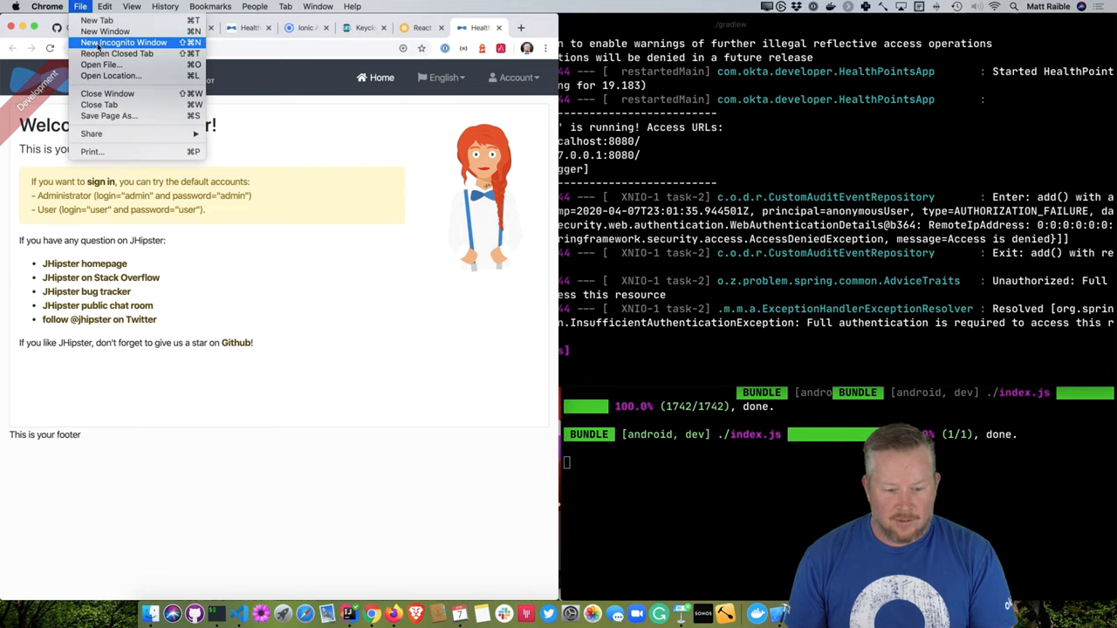
left_click(122, 42)
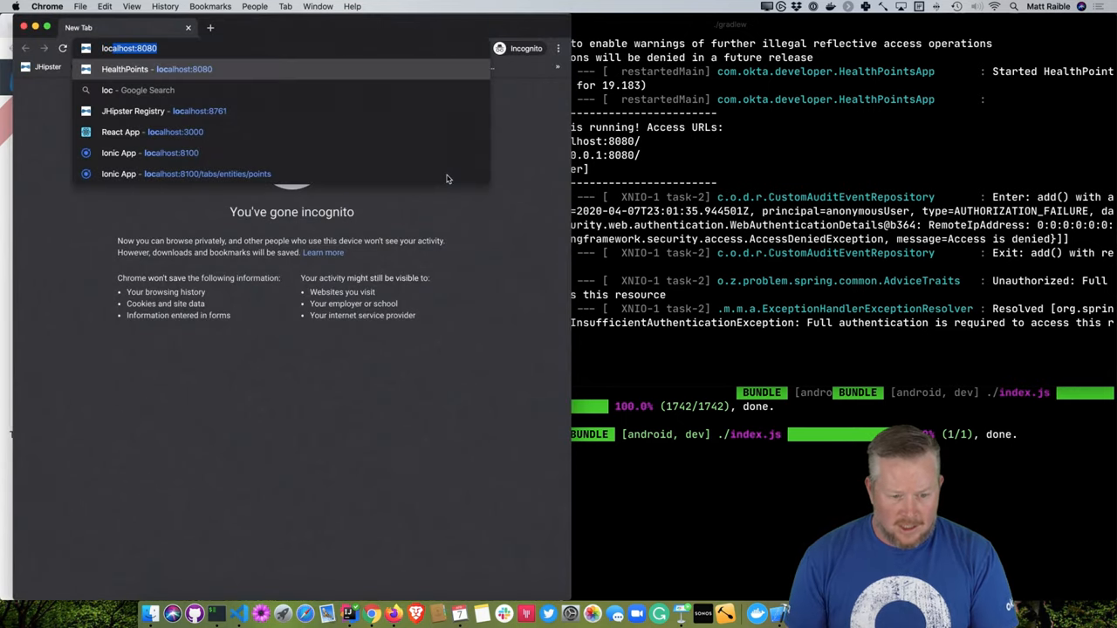
left_click(157, 70)
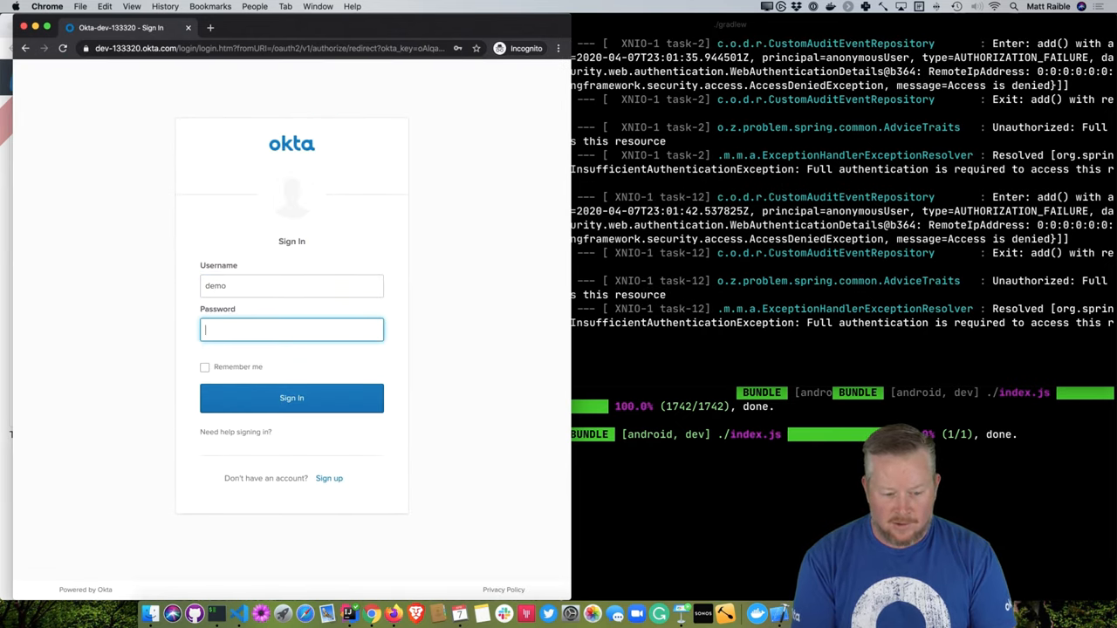
left_click(291, 397)
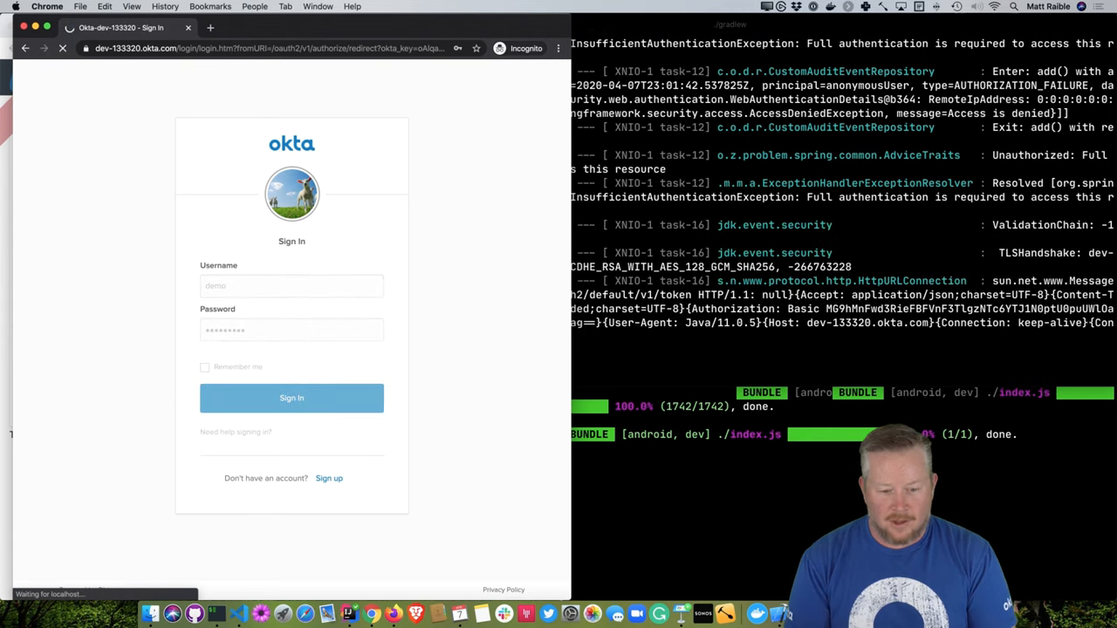
left_click(291, 398)
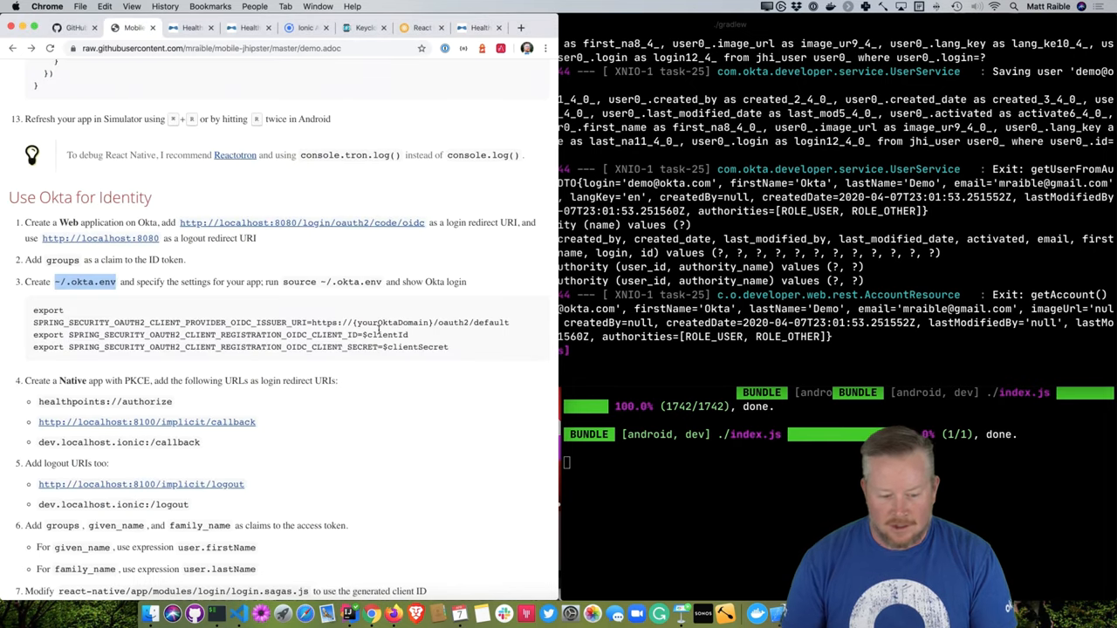
Scroll through the login function in login.sagas.js
scroll("down", 3)
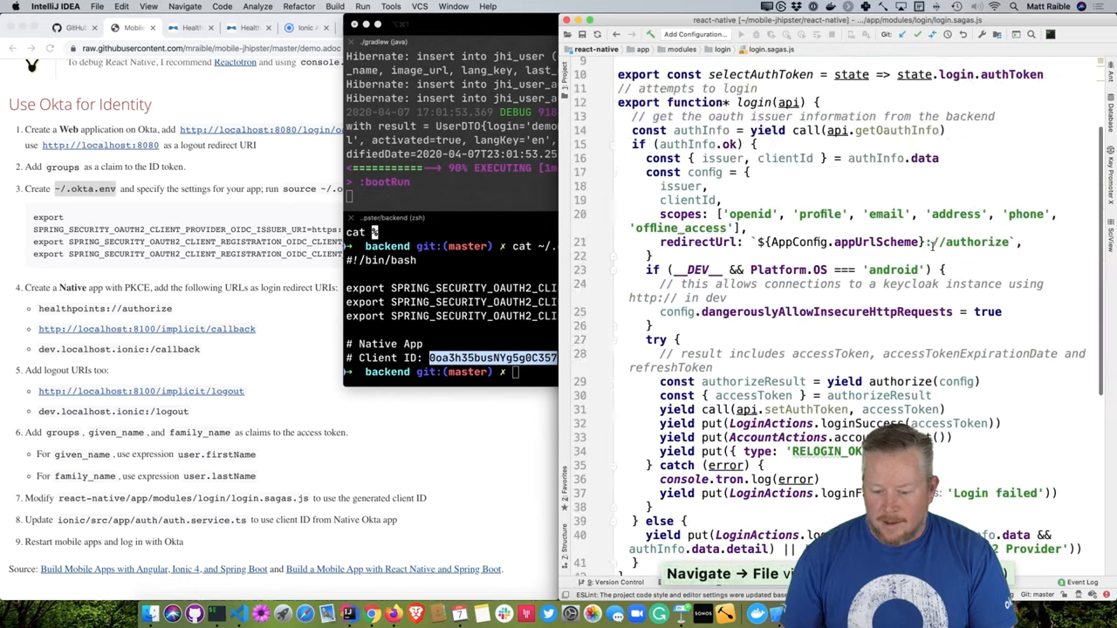
scroll("down", 3)
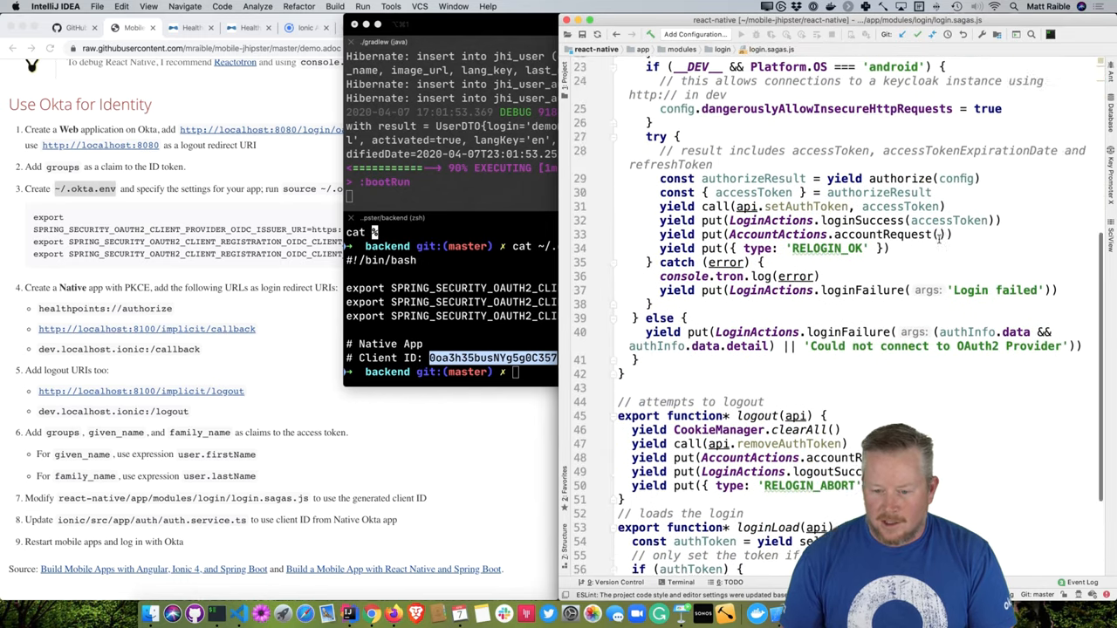